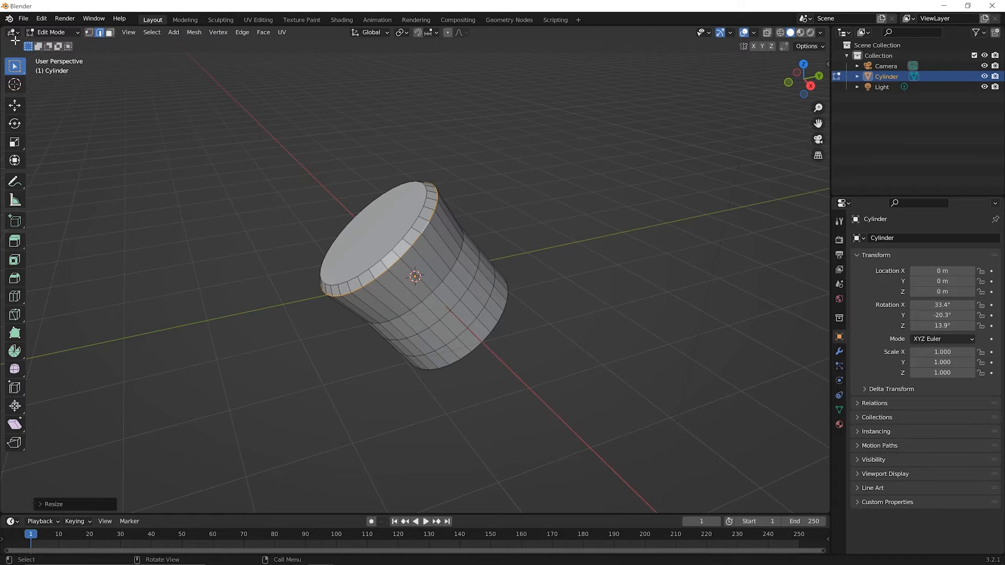
- Start a new General scene, discarding the old cylinder scene without saving
{"action": "left_click", "coordinate": [22, 18]}
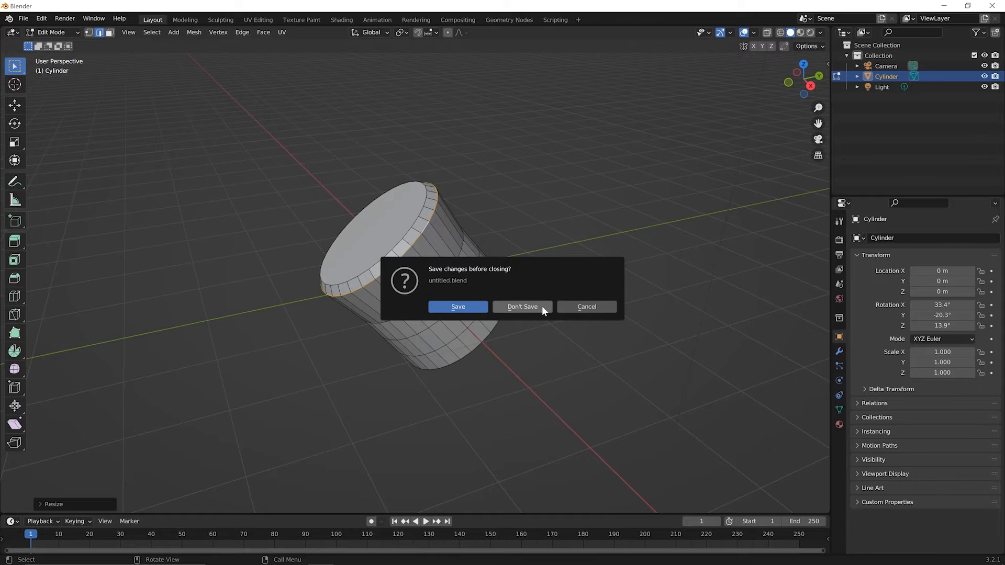
{"action": "left_click", "coordinate": [521, 307]}
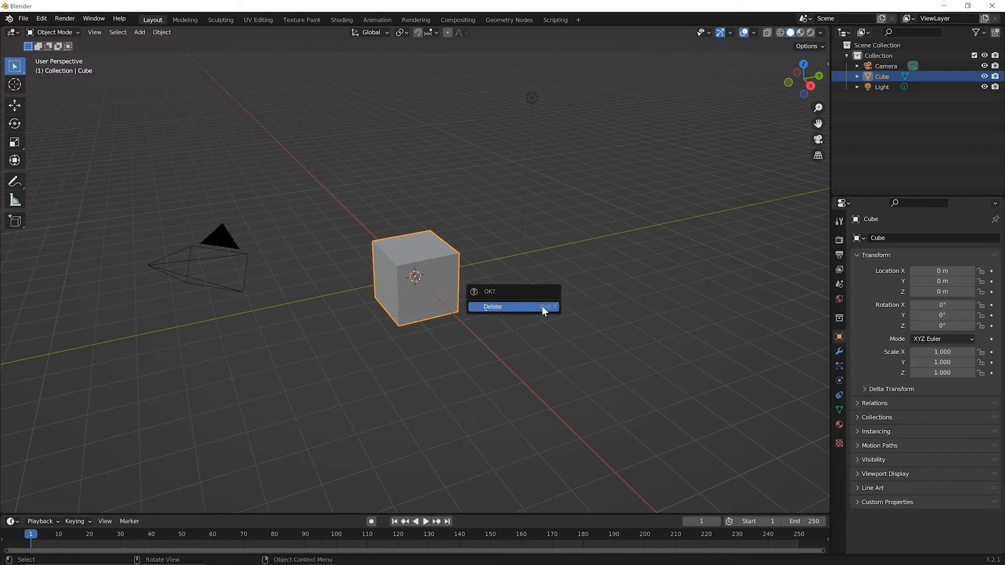
- Delete the default cube and add a cylinder mesh at the origin
{"action": "left_click", "coordinate": [491, 307]}
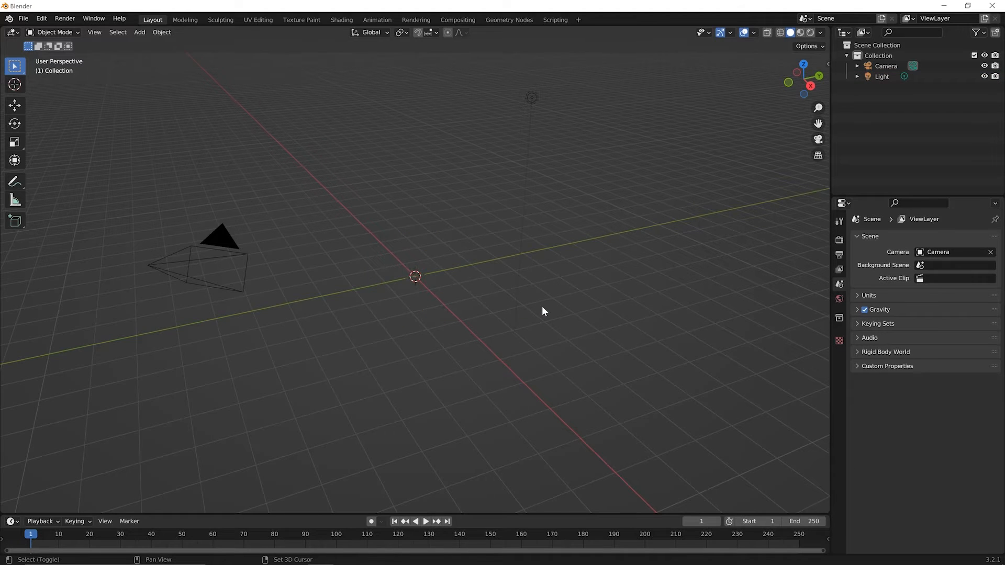
{"action": "left_click", "coordinate": [139, 33]}
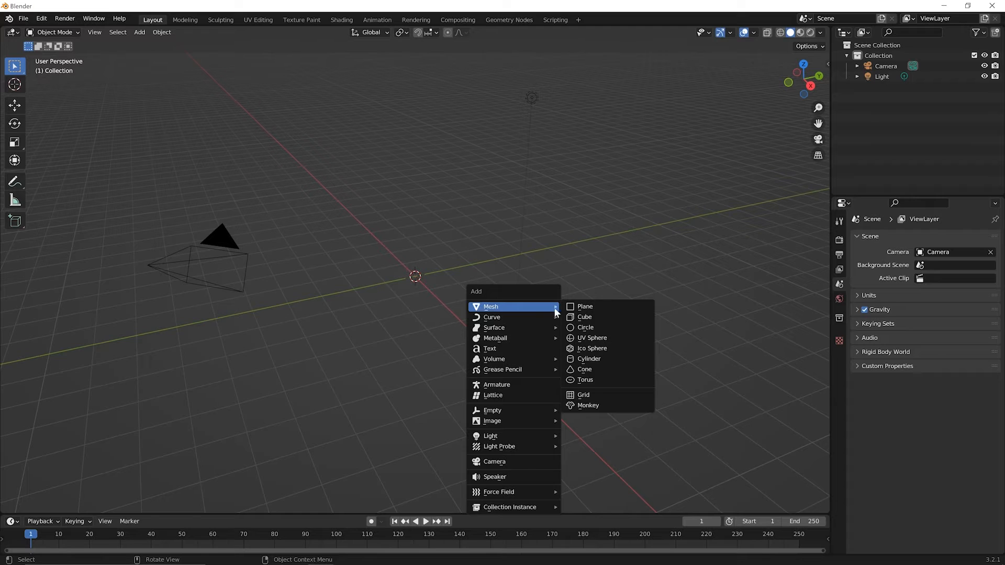
{"action": "mouse_move", "coordinate": [588, 358]}
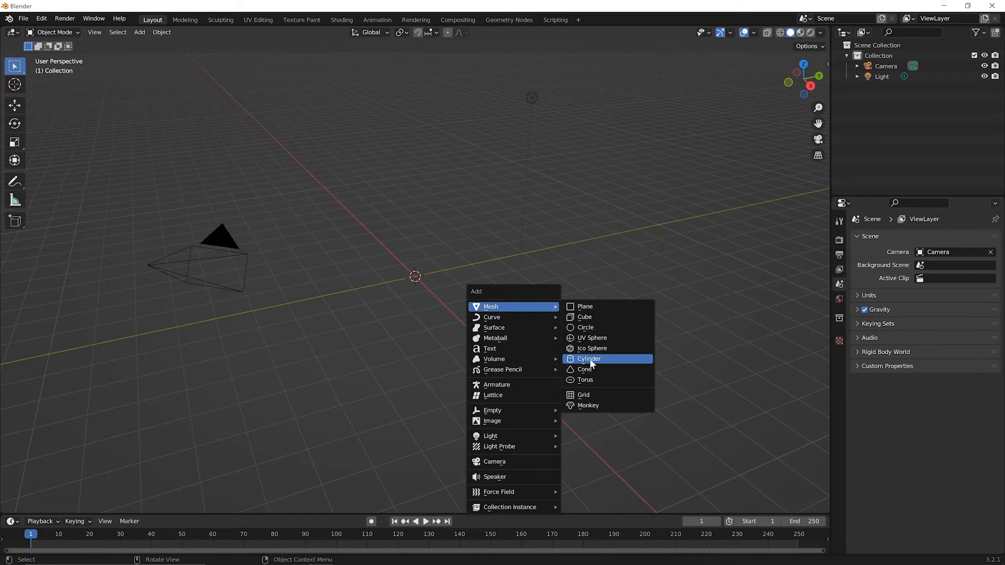
{"action": "left_click", "coordinate": [587, 358]}
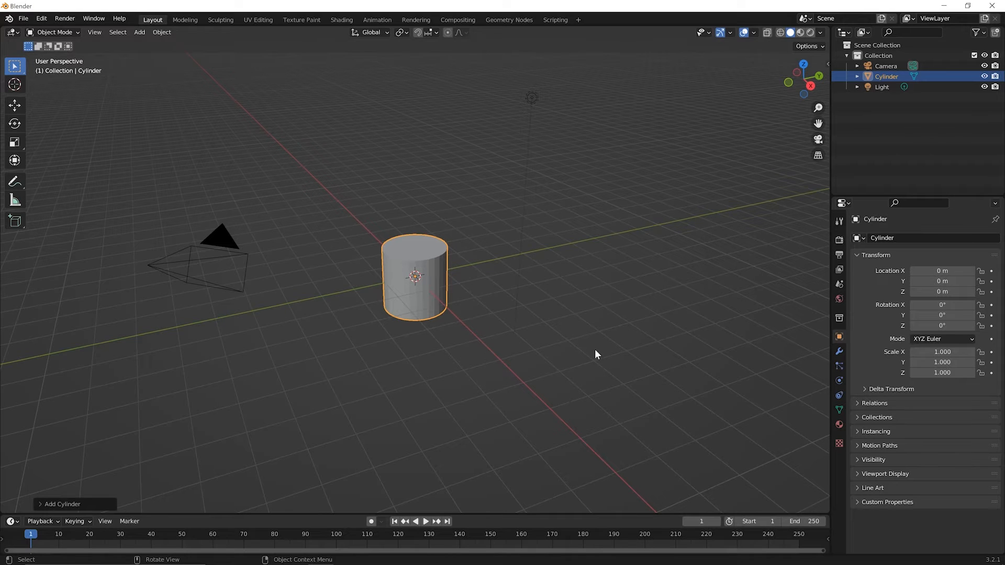
{"action": "mouse_move", "coordinate": [444, 292]}
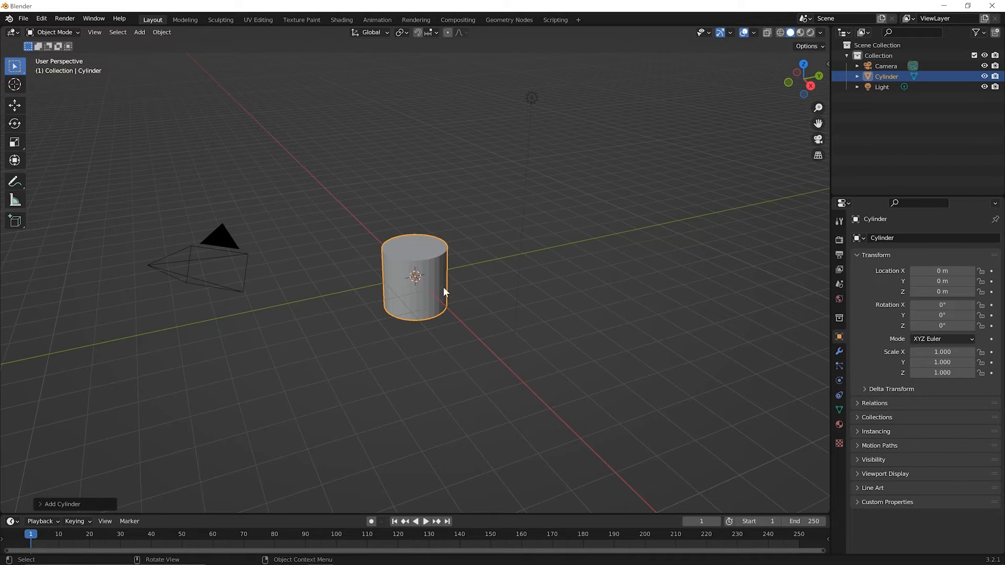
{"action": "mouse_move", "coordinate": [441, 296]}
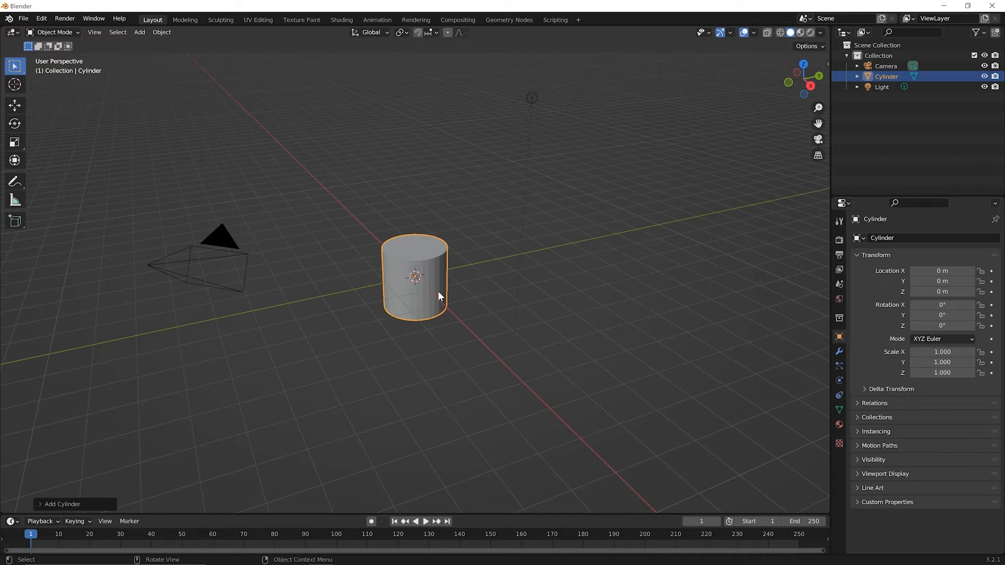
{"action": "mouse_move", "coordinate": [423, 321]}
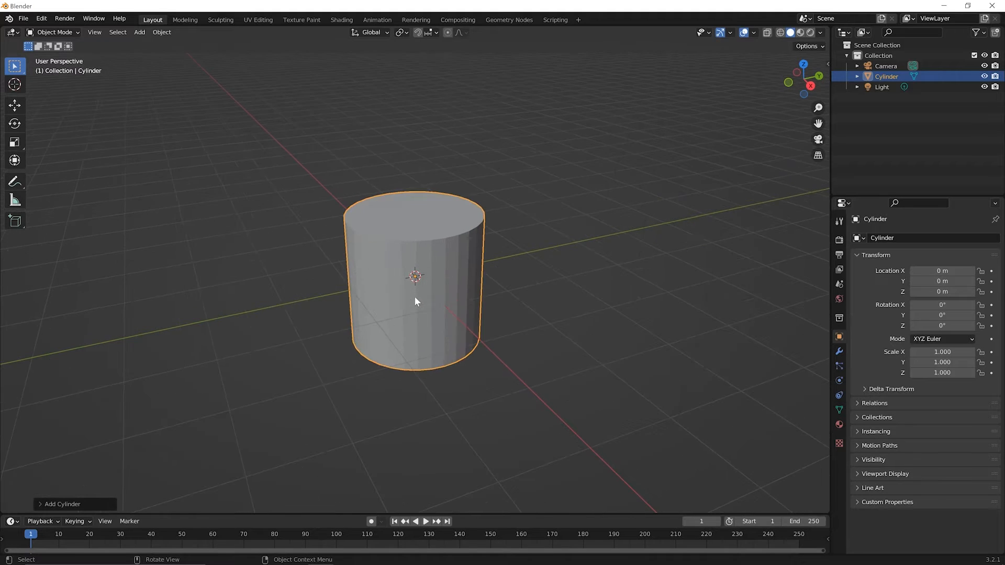
- Enter Edit Mode on the cylinder
{"action": "key", "text": "Tab"}
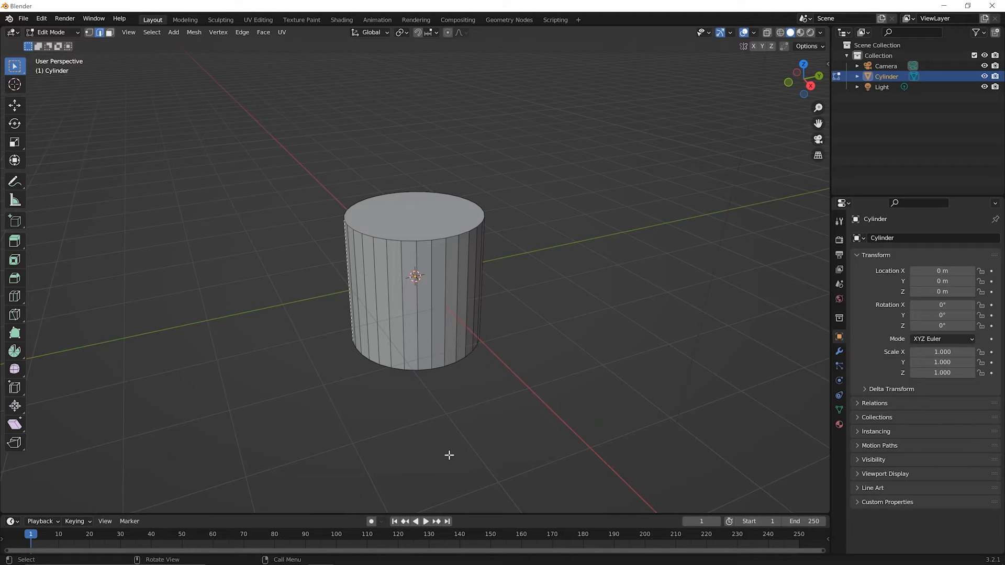
{"action": "mouse_move", "coordinate": [519, 168]}
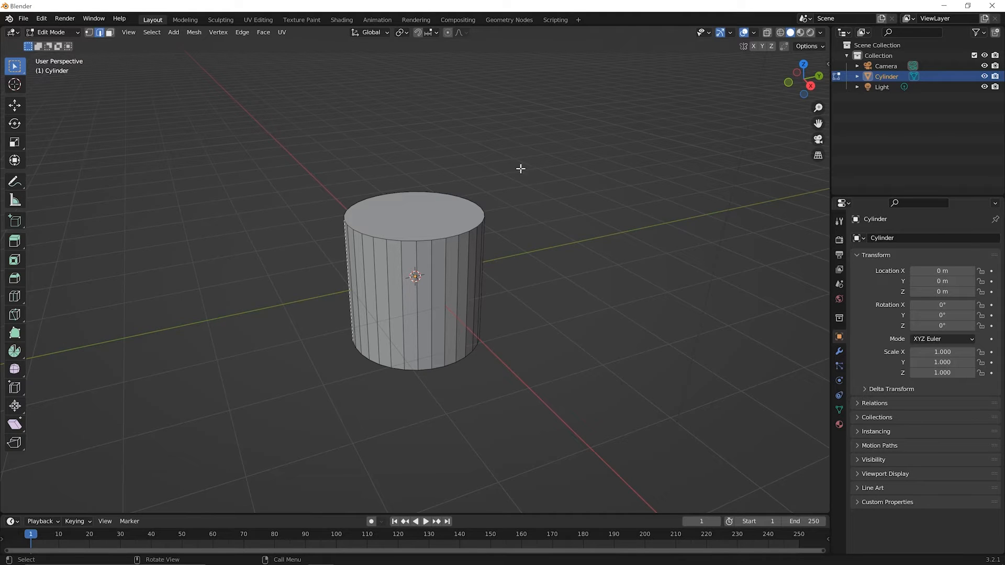
{"action": "mouse_move", "coordinate": [335, 221]}
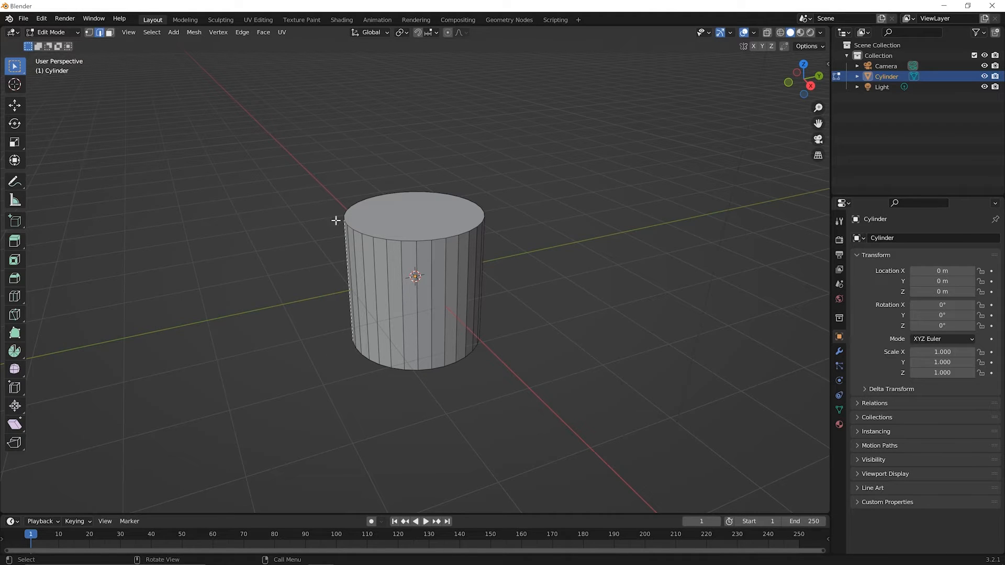
{"action": "mouse_move", "coordinate": [541, 324]}
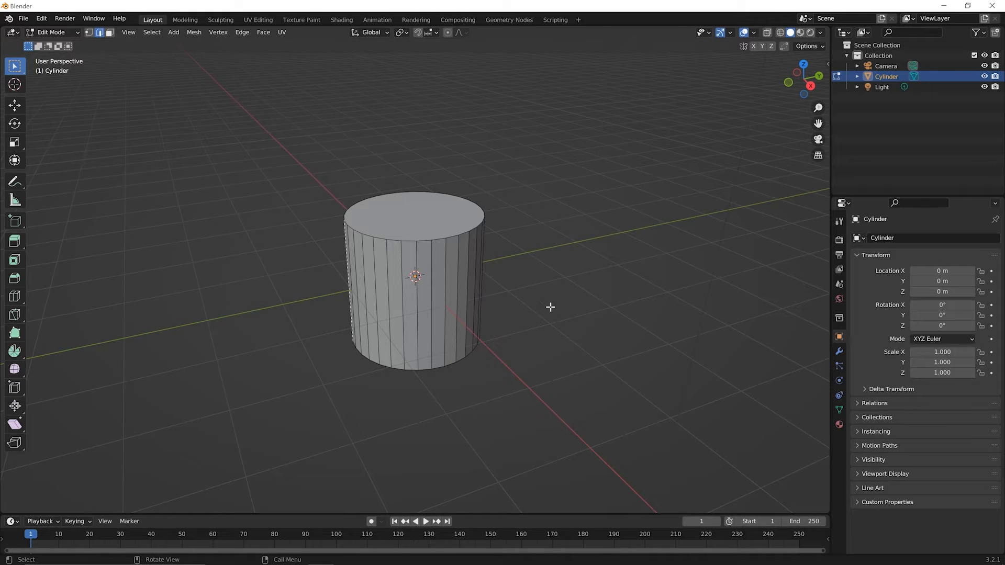
{"action": "mouse_move", "coordinate": [560, 307]}
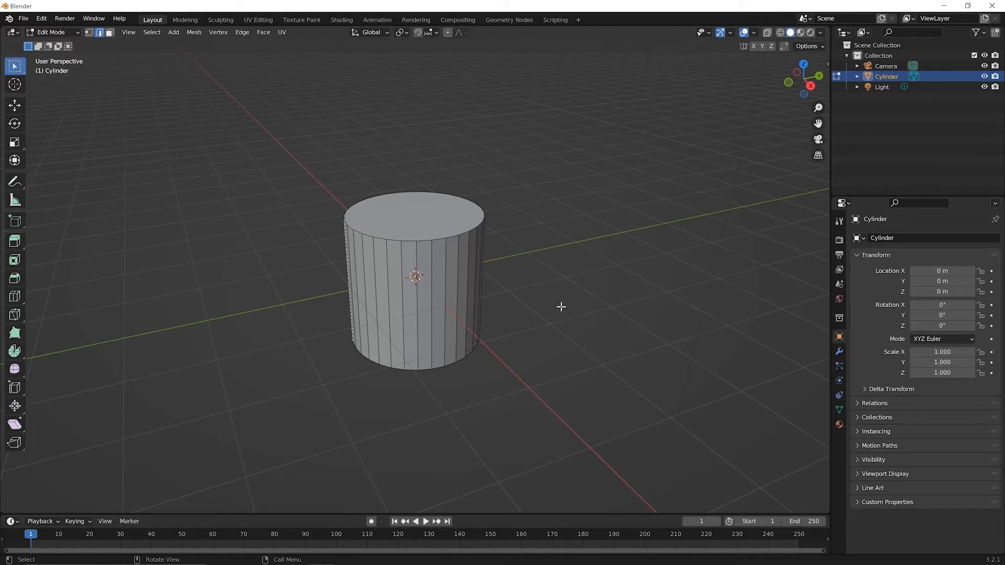
{"action": "mouse_move", "coordinate": [564, 315]}
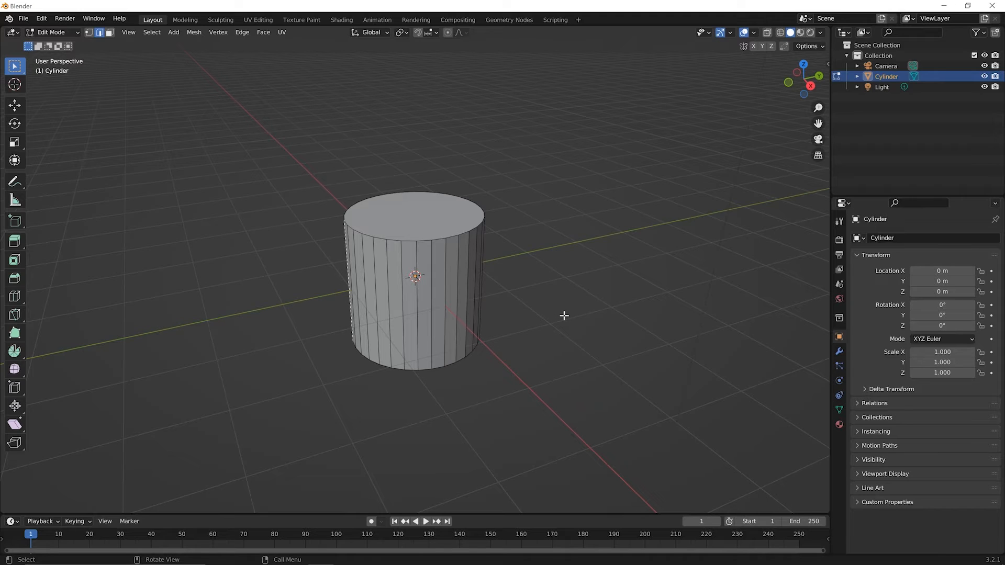
{"action": "mouse_move", "coordinate": [569, 328]}
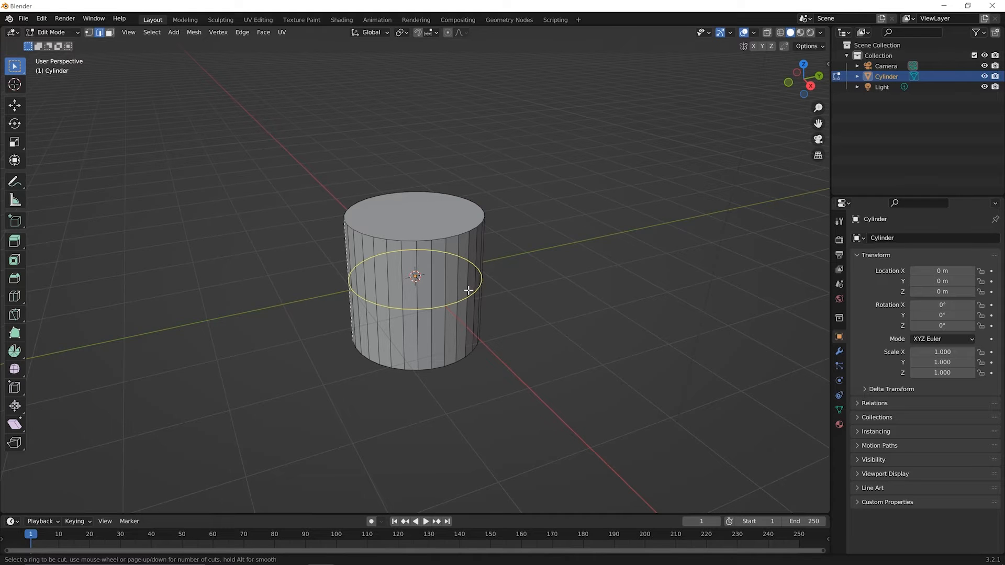
{"action": "mouse_move", "coordinate": [425, 305]}
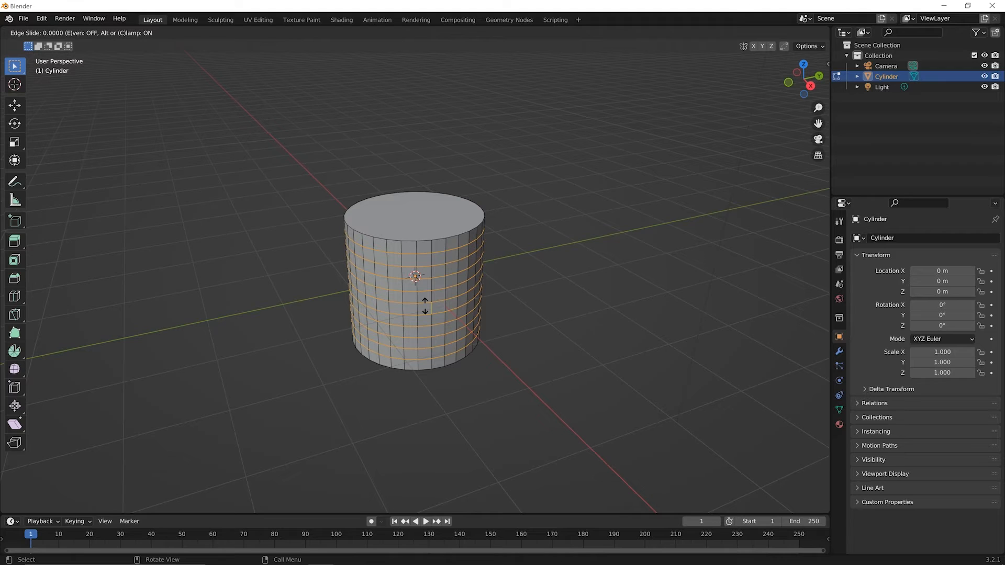
- Confirm ten horizontal loop cuts around the cylinder's side without sliding them
{"action": "left_click", "coordinate": [453, 288]}
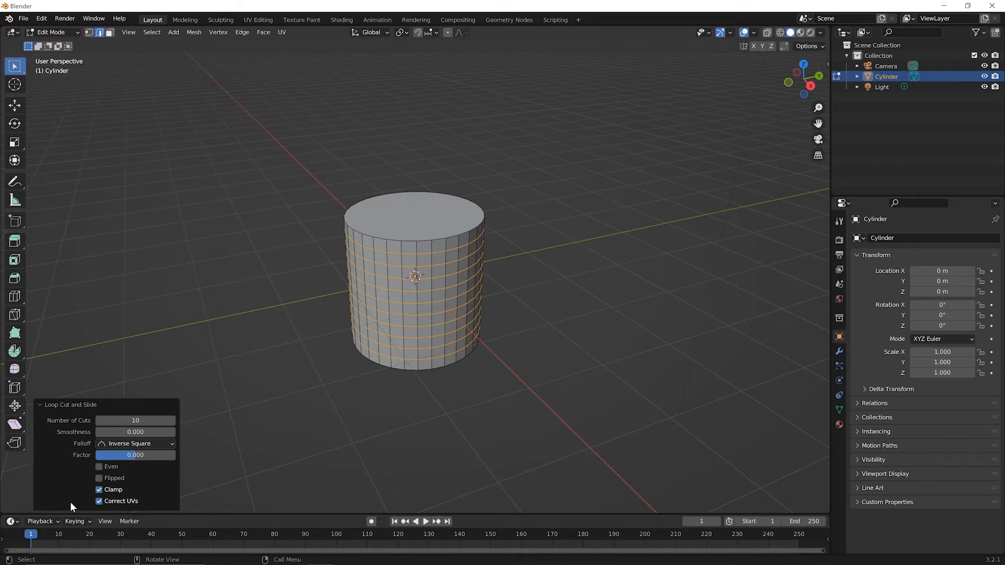
{"action": "mouse_move", "coordinate": [135, 431]}
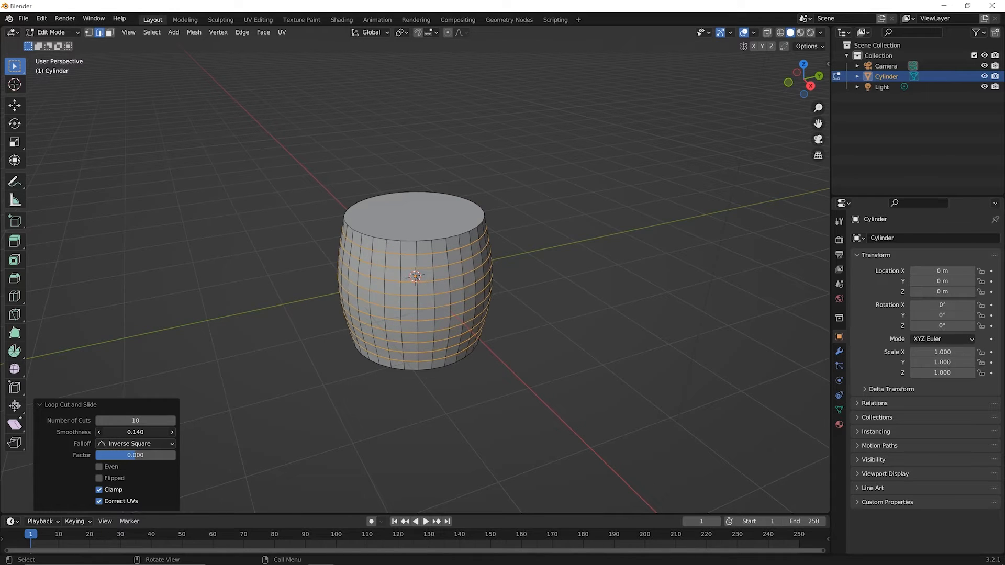
- Raise the loop cut Smoothness to 0.410, bulging the sides into a barrel shape
{"action": "left_click_drag", "start_coordinate": [128, 431], "coordinate": [172, 431]}
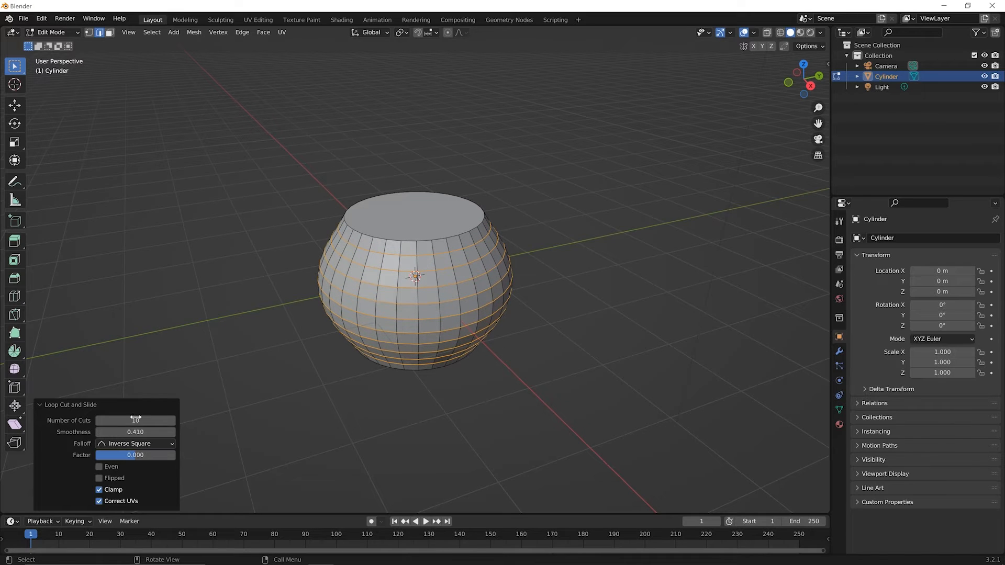
{"action": "left_click", "coordinate": [39, 404]}
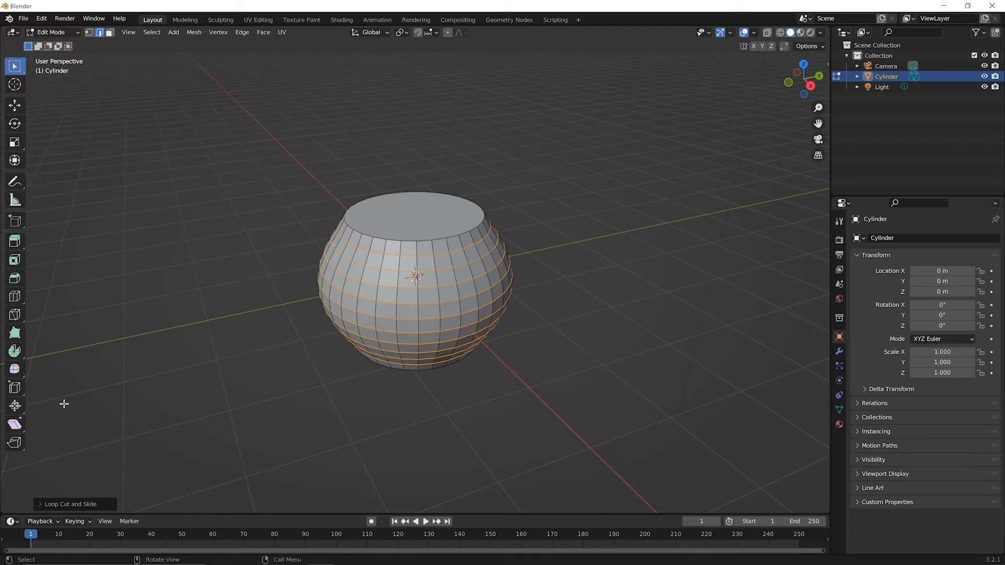
{"action": "mouse_move", "coordinate": [201, 359]}
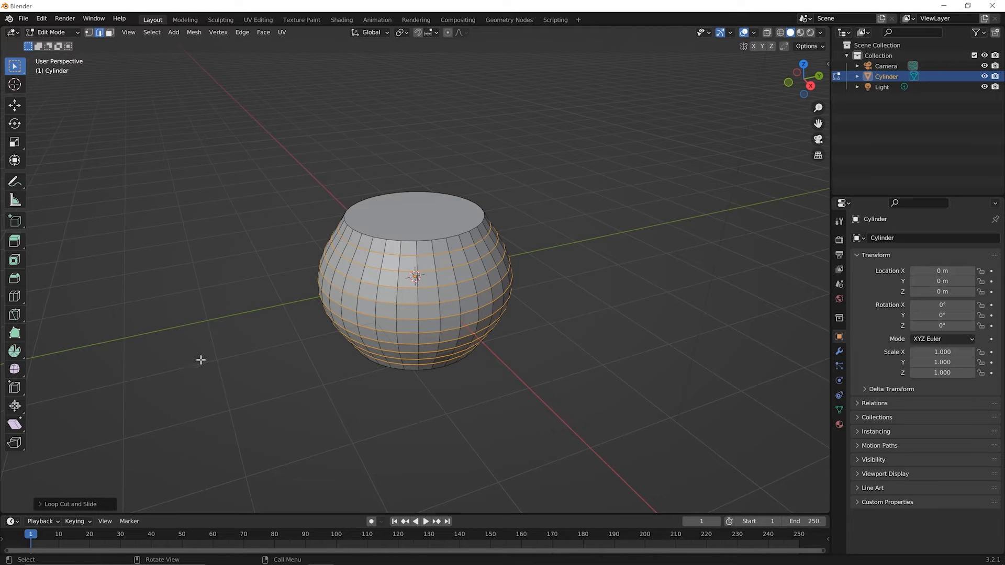
{"action": "mouse_move", "coordinate": [498, 341]}
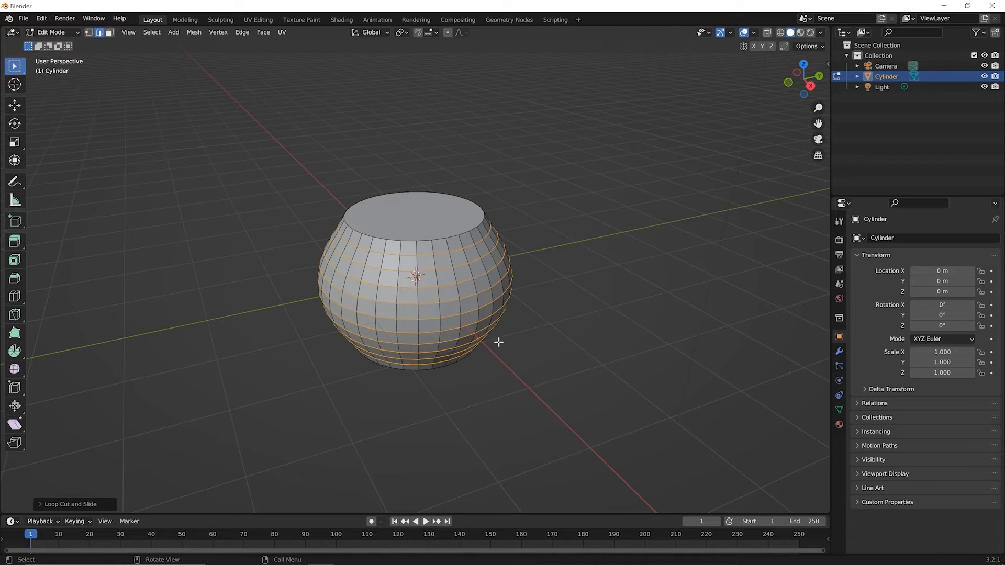
{"action": "mouse_move", "coordinate": [470, 327]}
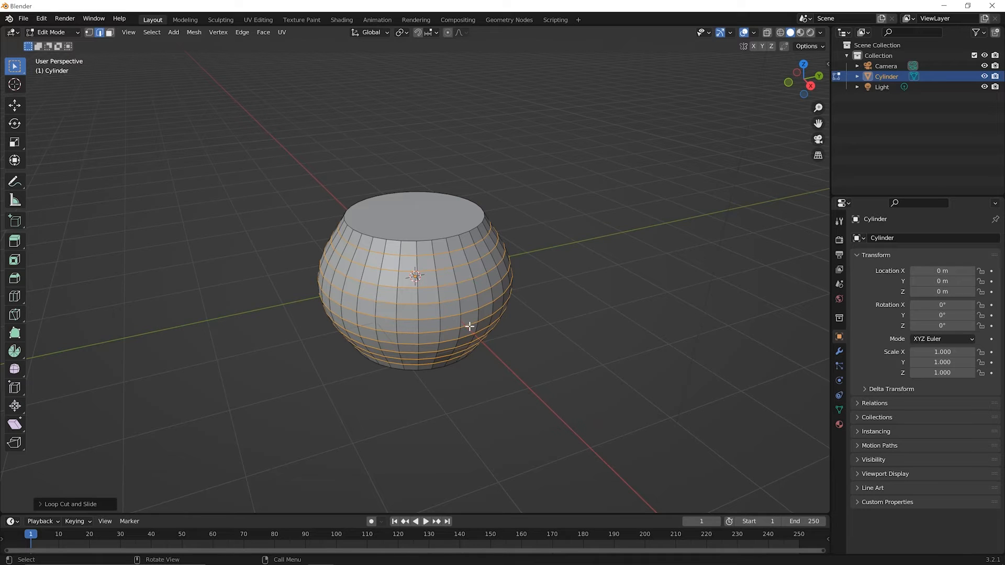
{"action": "key", "text": "Tab"}
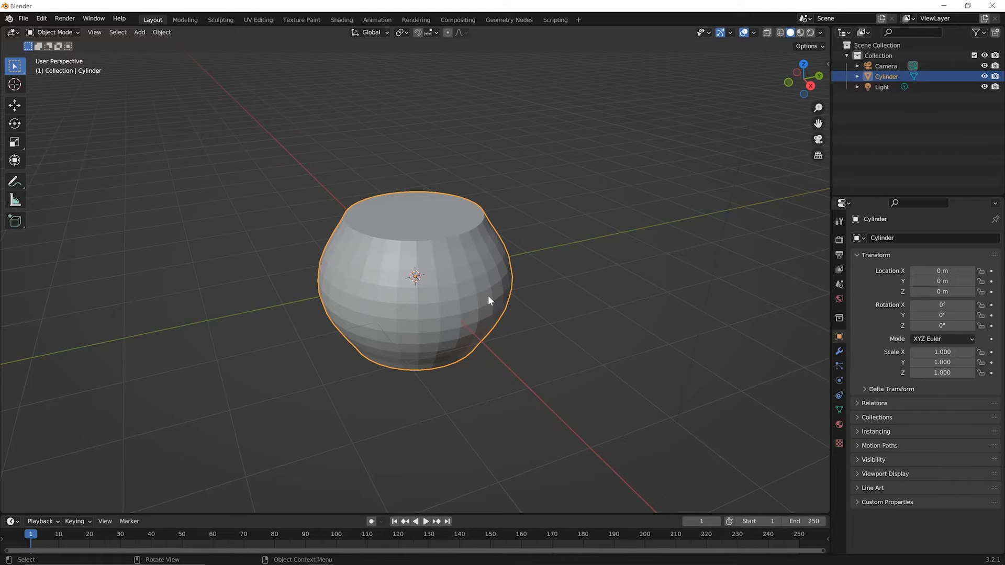
{"action": "mouse_move", "coordinate": [447, 242]}
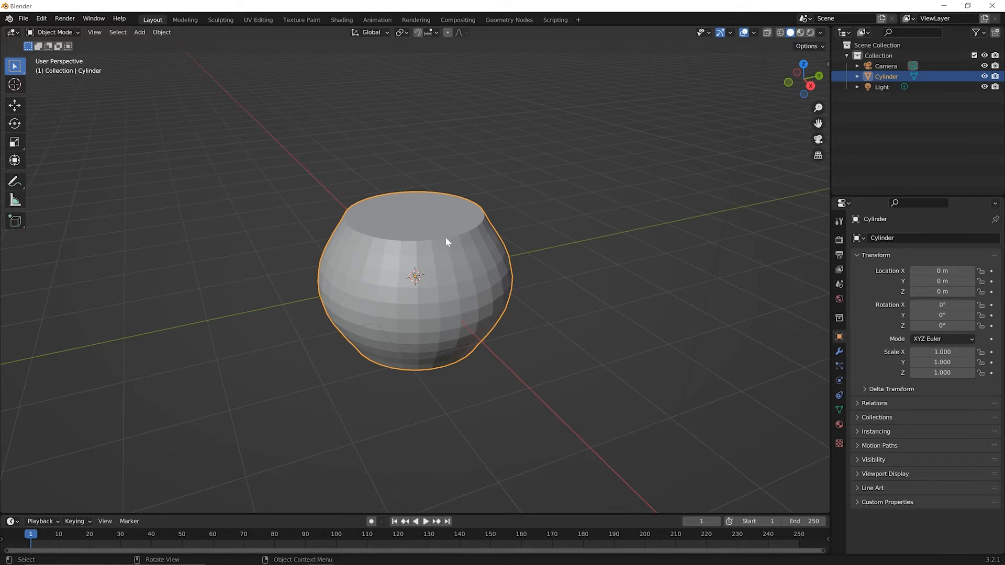
{"action": "mouse_move", "coordinate": [492, 338]}
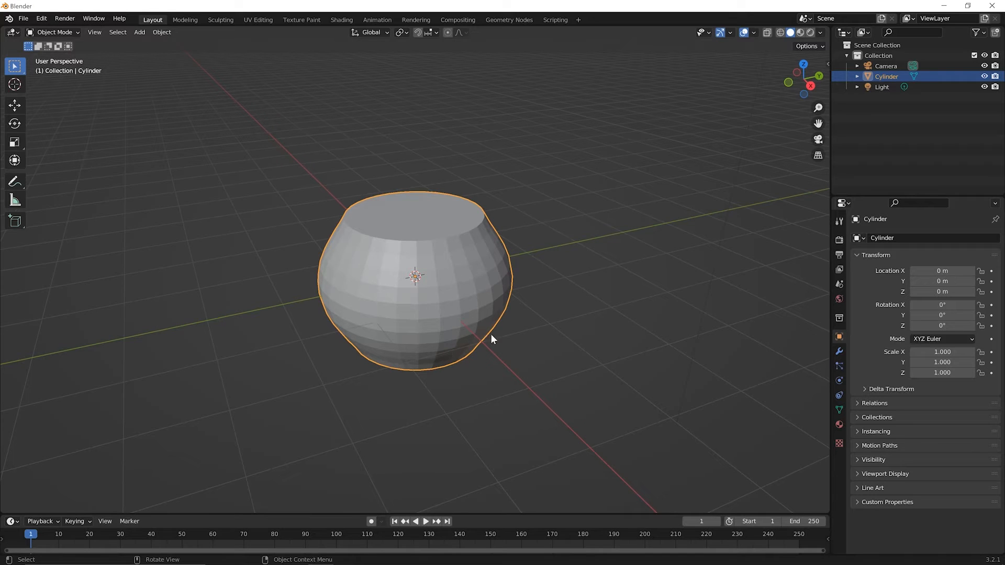
{"action": "mouse_move", "coordinate": [489, 267]}
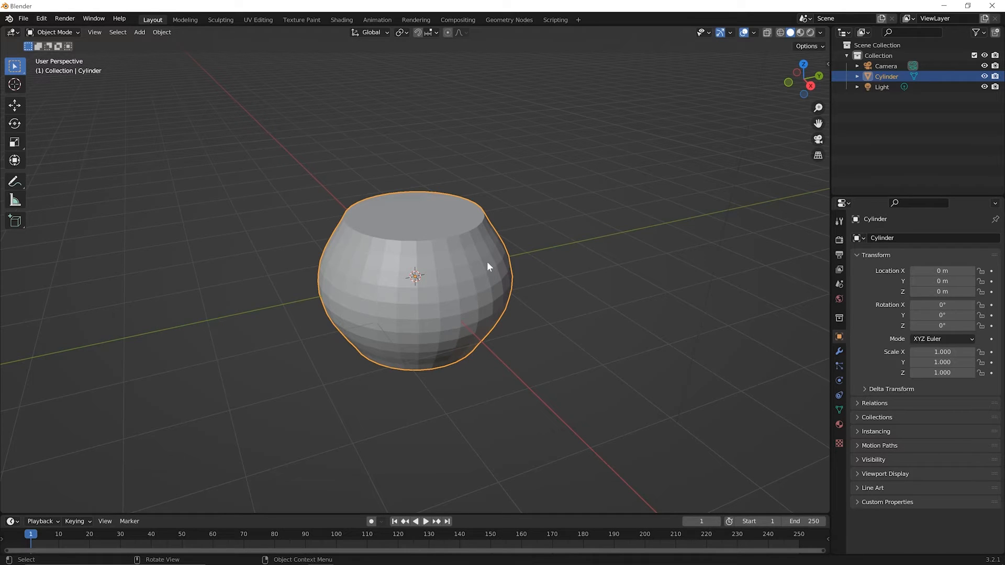
{"action": "mouse_move", "coordinate": [492, 234]}
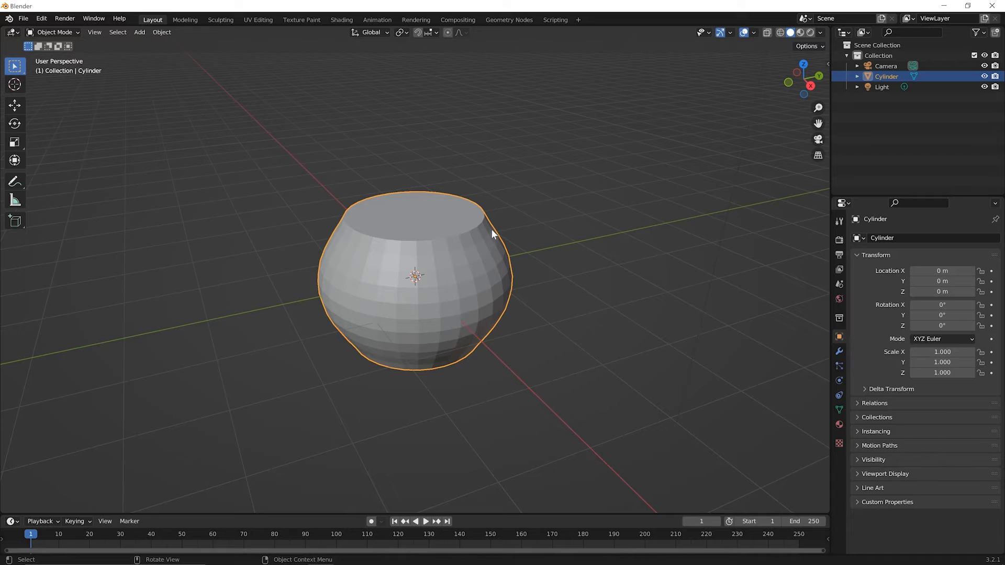
{"action": "mouse_move", "coordinate": [436, 343]}
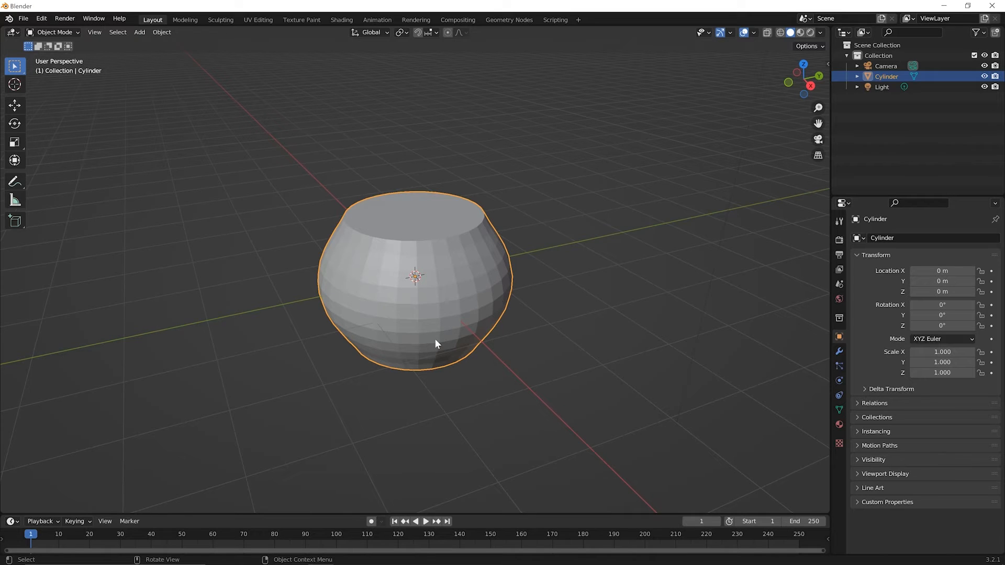
{"action": "mouse_move", "coordinate": [443, 354]}
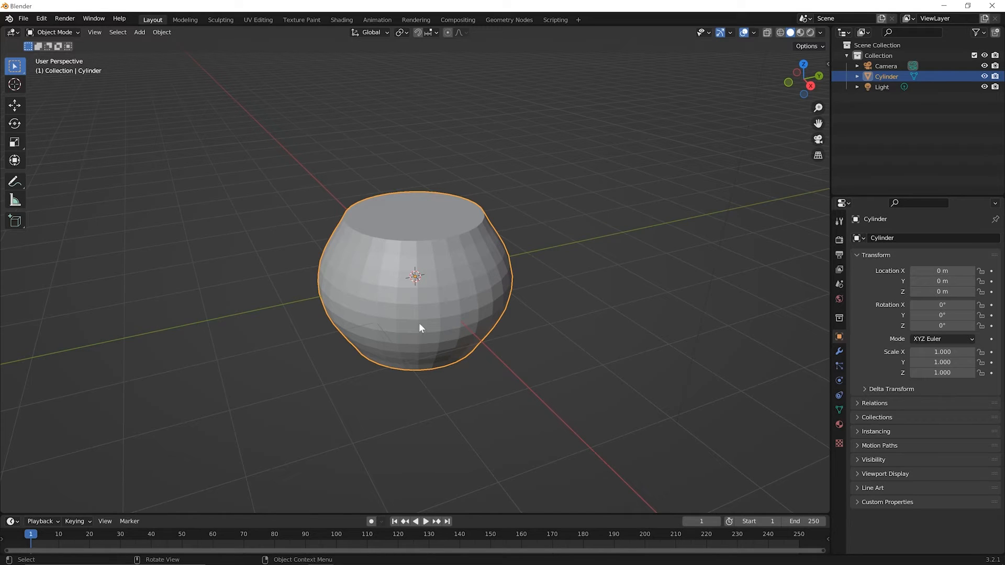
{"action": "mouse_move", "coordinate": [457, 342]}
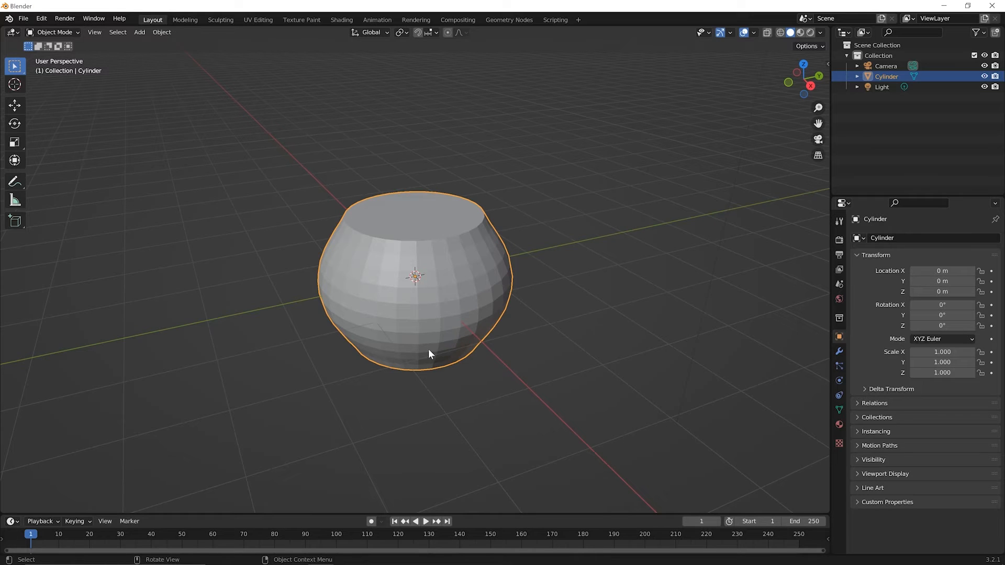
{"action": "mouse_move", "coordinate": [430, 351]}
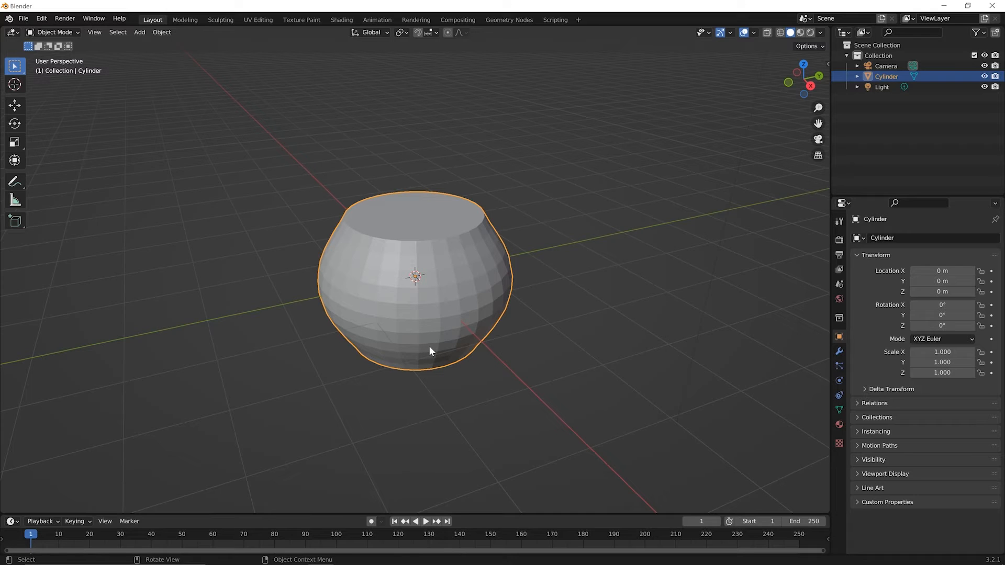
{"action": "mouse_move", "coordinate": [441, 346]}
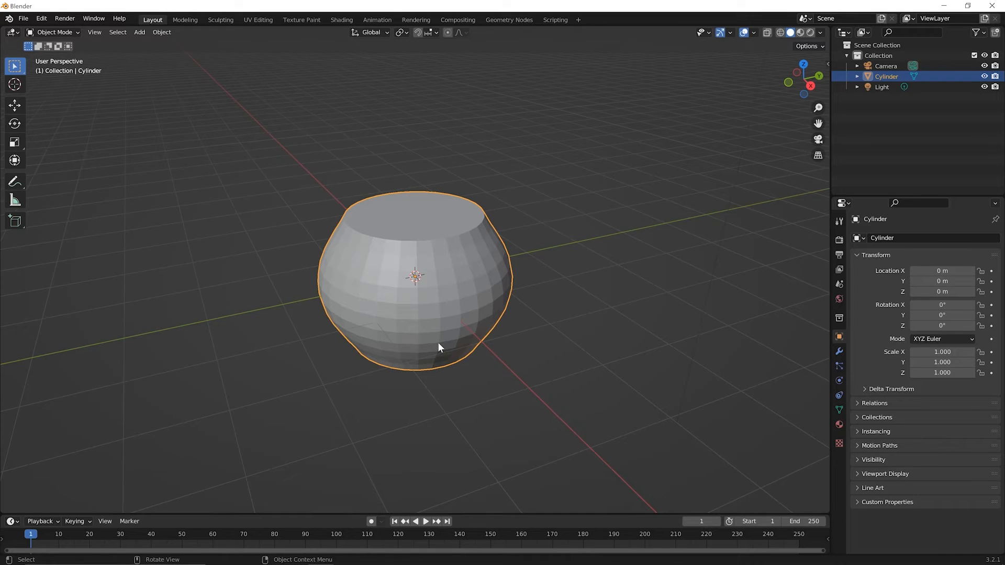
{"action": "mouse_move", "coordinate": [450, 295]}
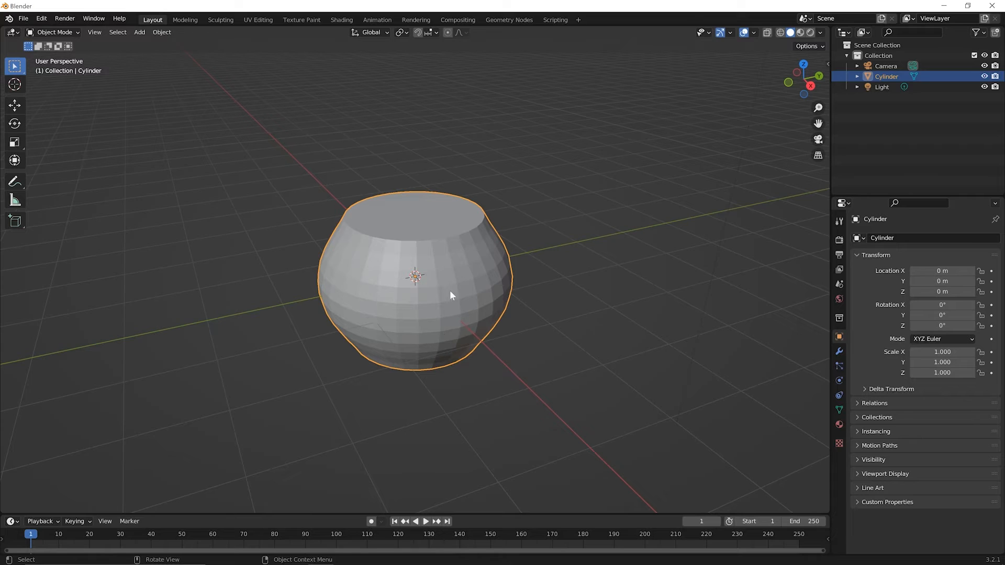
{"action": "mouse_move", "coordinate": [427, 249]}
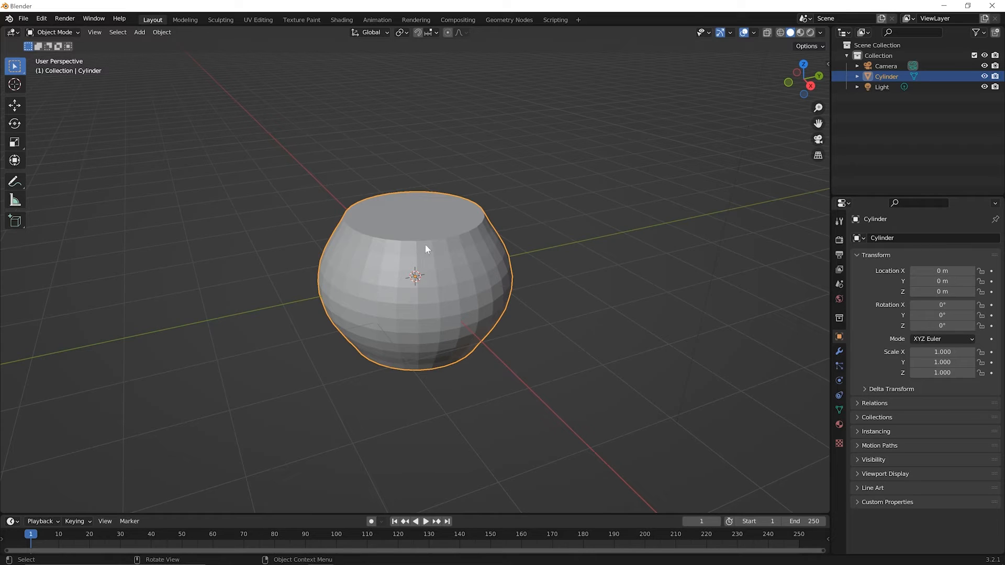
{"action": "mouse_move", "coordinate": [363, 289]}
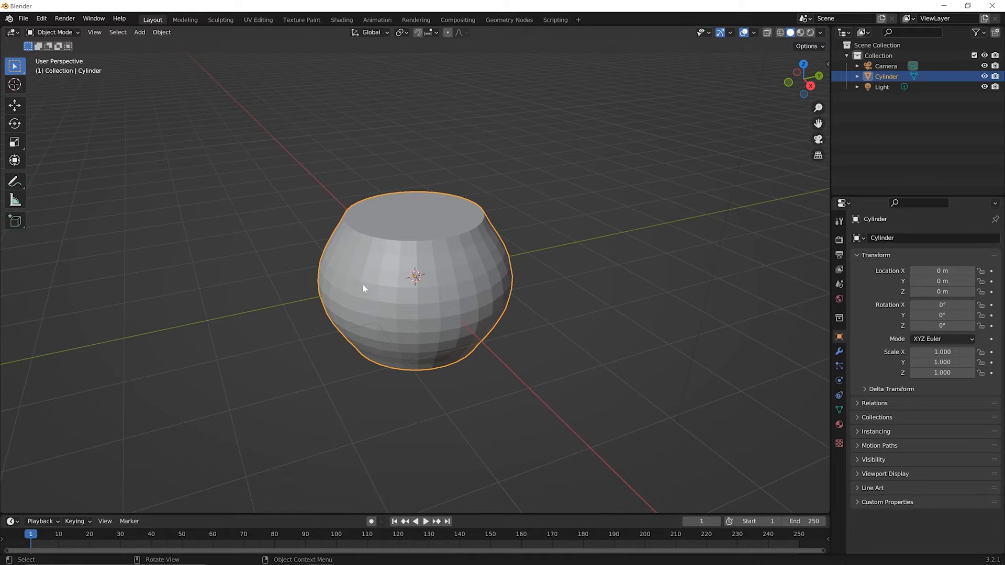
{"action": "mouse_move", "coordinate": [471, 281]}
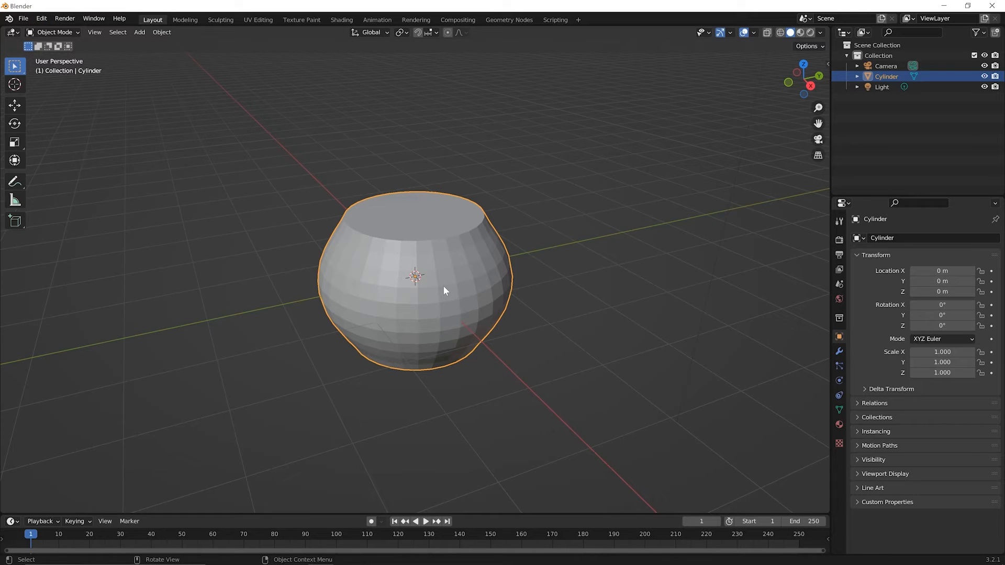
- Toggle the cylinder between Shade Smooth and Shade Flat, ending smooth-shaded
{"action": "right_click", "coordinate": [444, 290]}
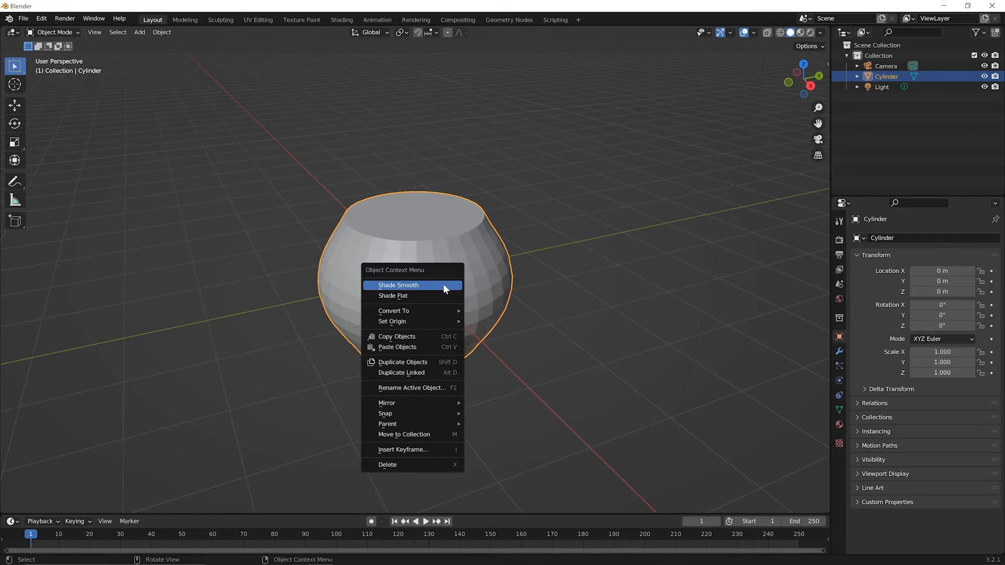
{"action": "mouse_move", "coordinate": [430, 288]}
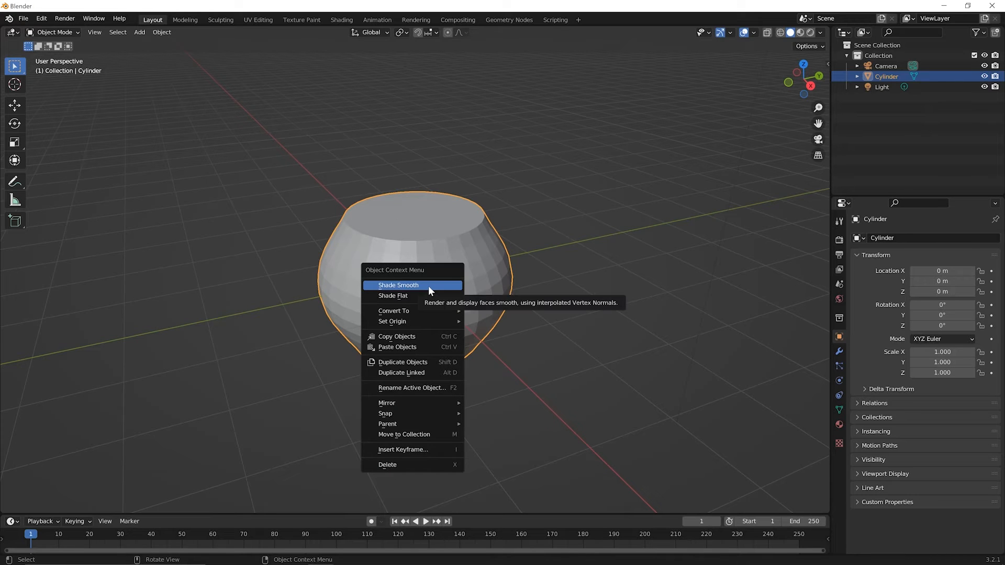
{"action": "left_click", "coordinate": [398, 285]}
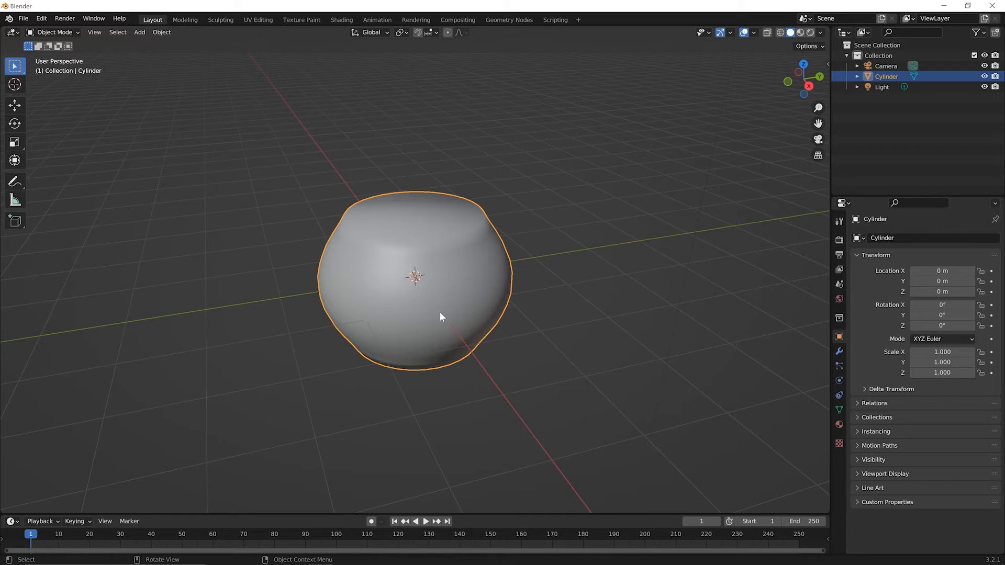
{"action": "mouse_move", "coordinate": [428, 308]}
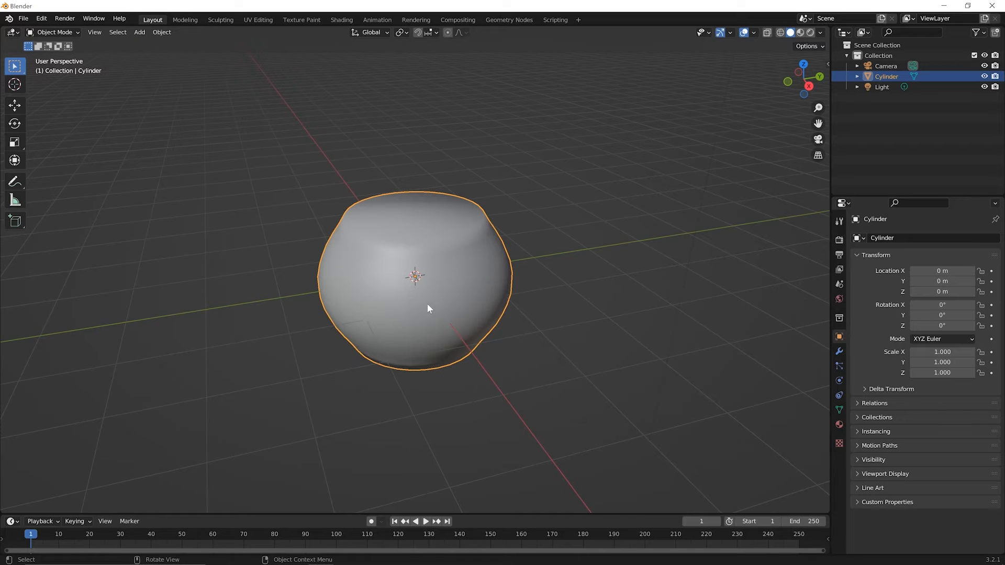
{"action": "mouse_move", "coordinate": [444, 300]}
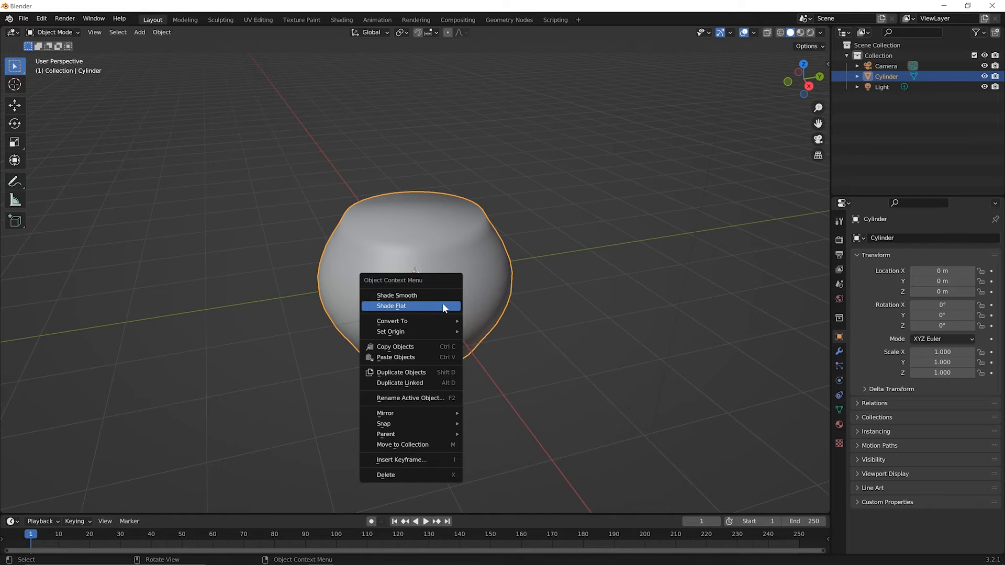
{"action": "left_click", "coordinate": [390, 305]}
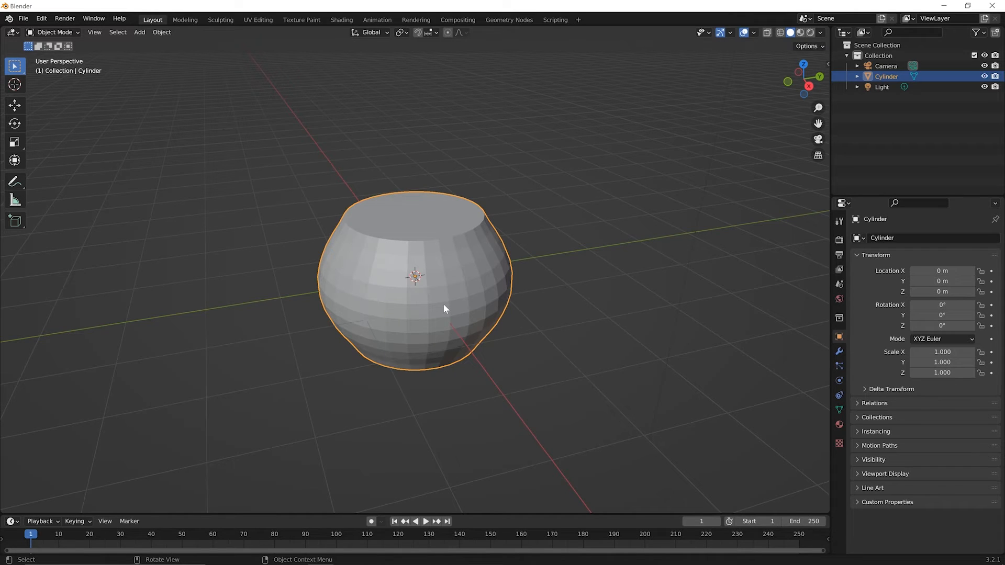
{"action": "right_click", "coordinate": [445, 308]}
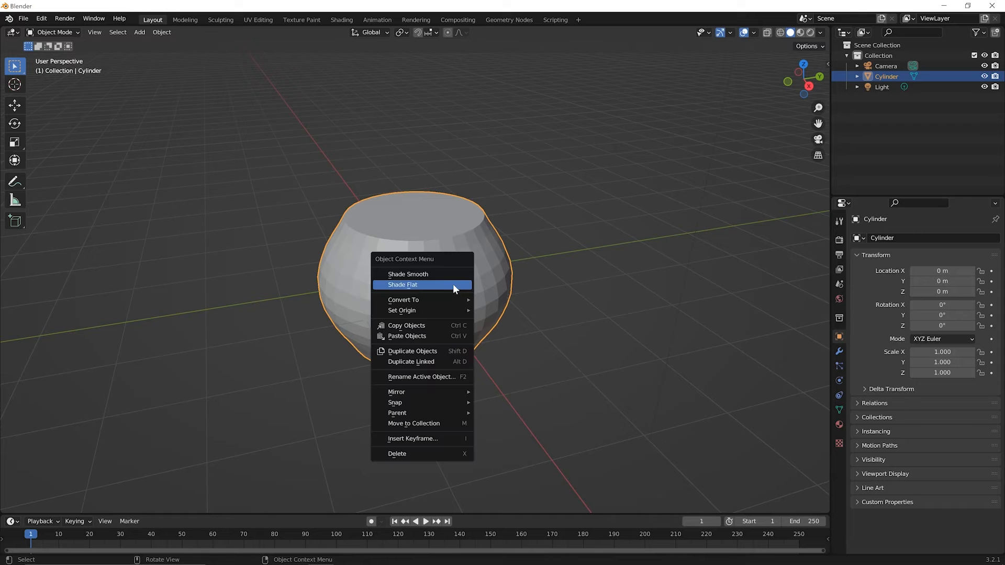
{"action": "left_click", "coordinate": [407, 273]}
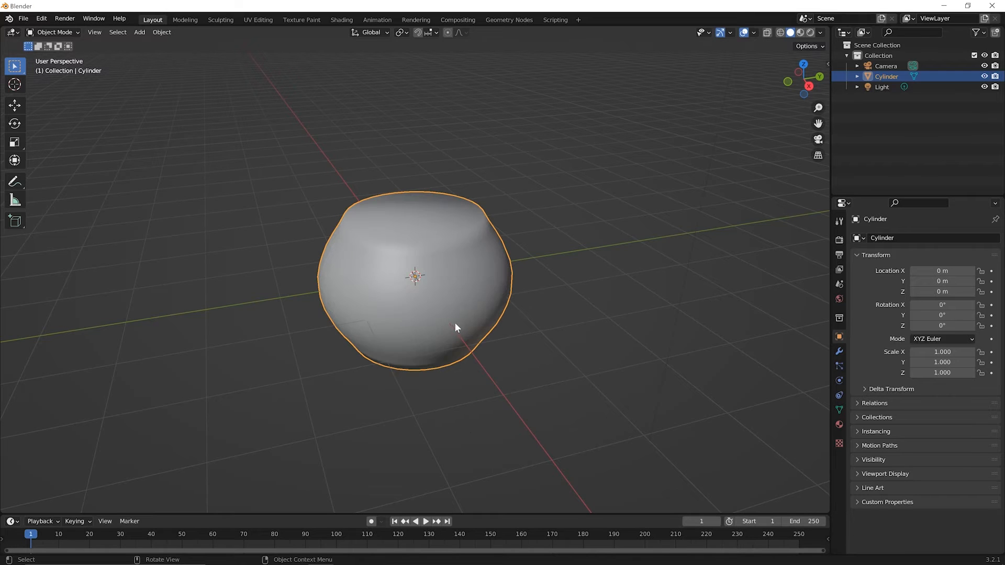
- Orbit the view around the barrel-shaped cylinder
{"action": "left_click_drag", "start_coordinate": [458, 326], "coordinate": [531, 303]}
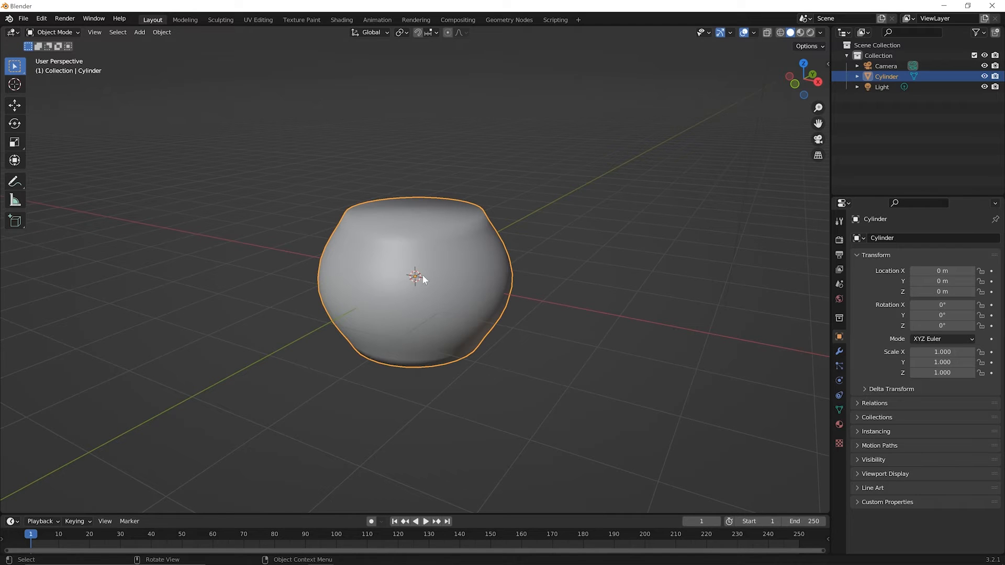
{"action": "mouse_move", "coordinate": [482, 265]}
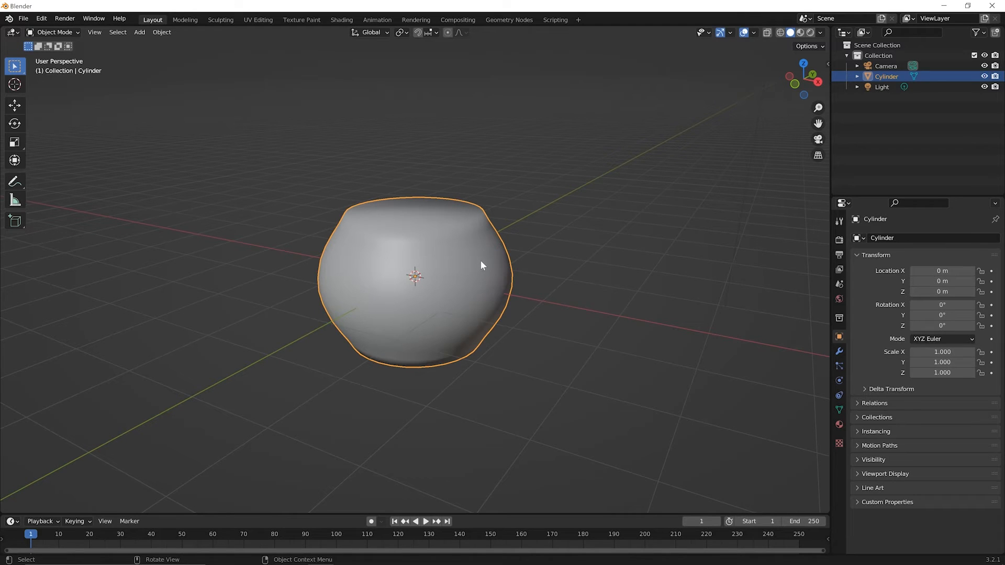
{"action": "mouse_move", "coordinate": [487, 282]}
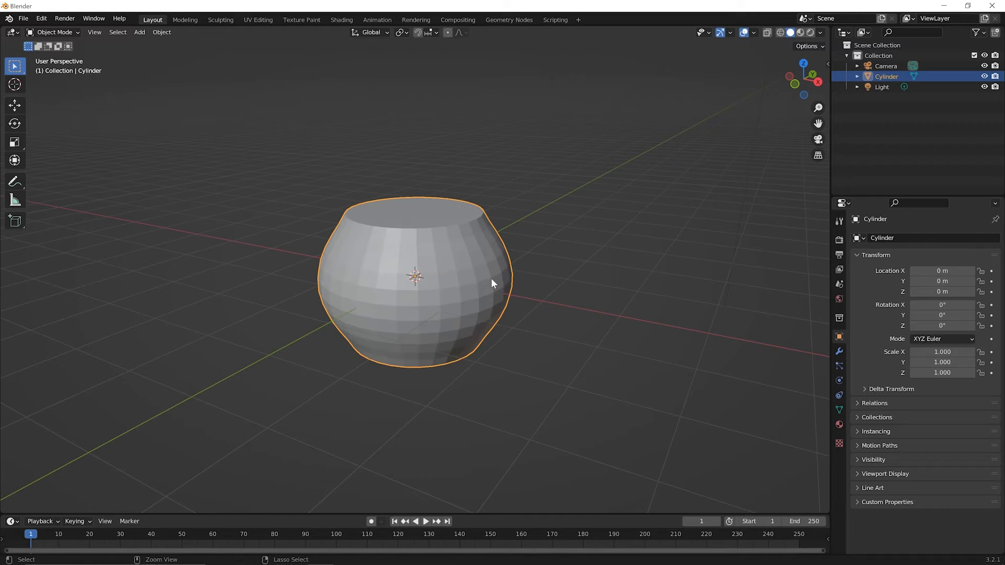
- Enter Edit Mode on the cylinder, showing its straight vertical sides
{"action": "key", "text": "Tab"}
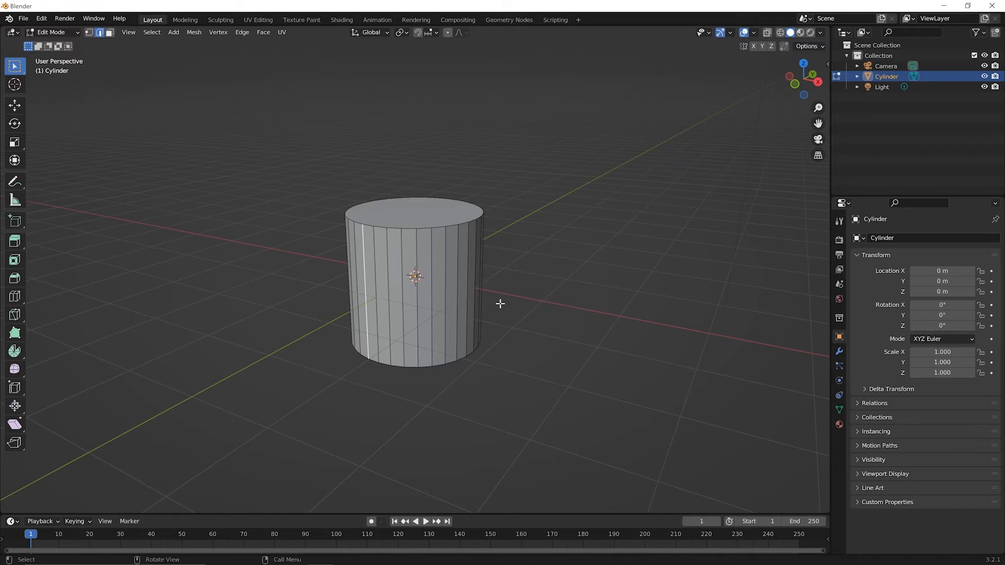
{"action": "mouse_move", "coordinate": [503, 293]}
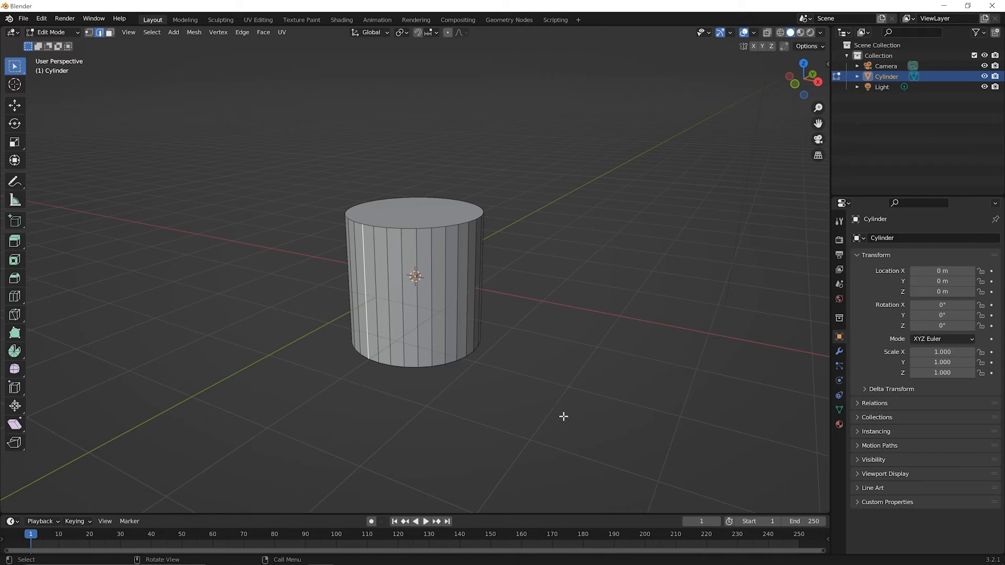
- Leave Edit Mode and return the cylinder to Object Mode
{"action": "key", "text": "Tab"}
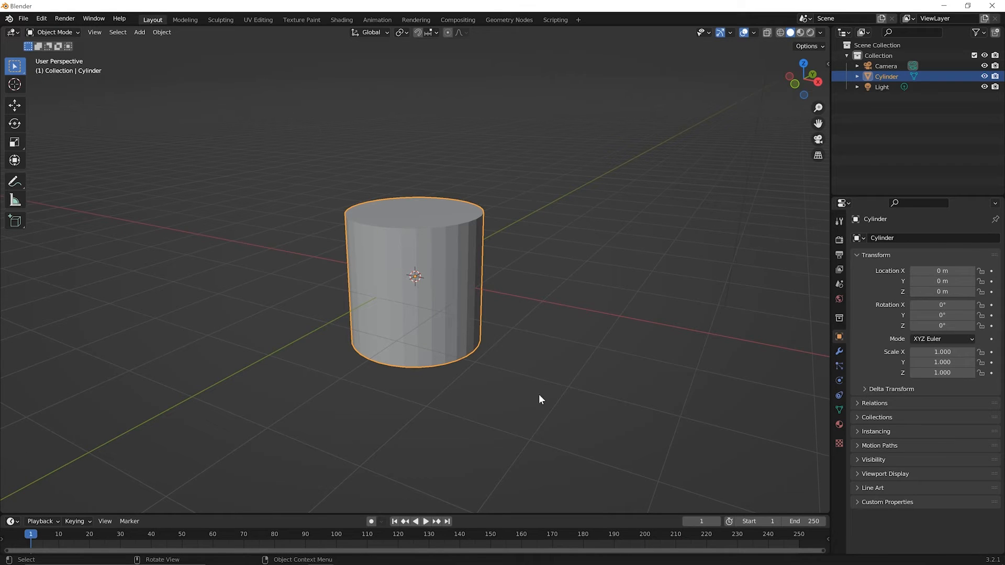
{"action": "mouse_move", "coordinate": [450, 290]}
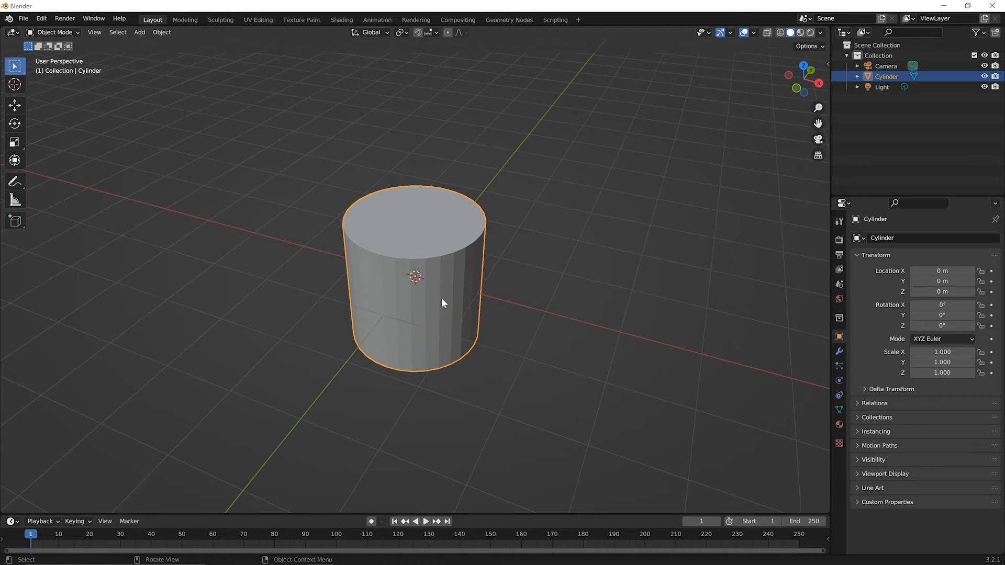
{"action": "mouse_move", "coordinate": [455, 341]}
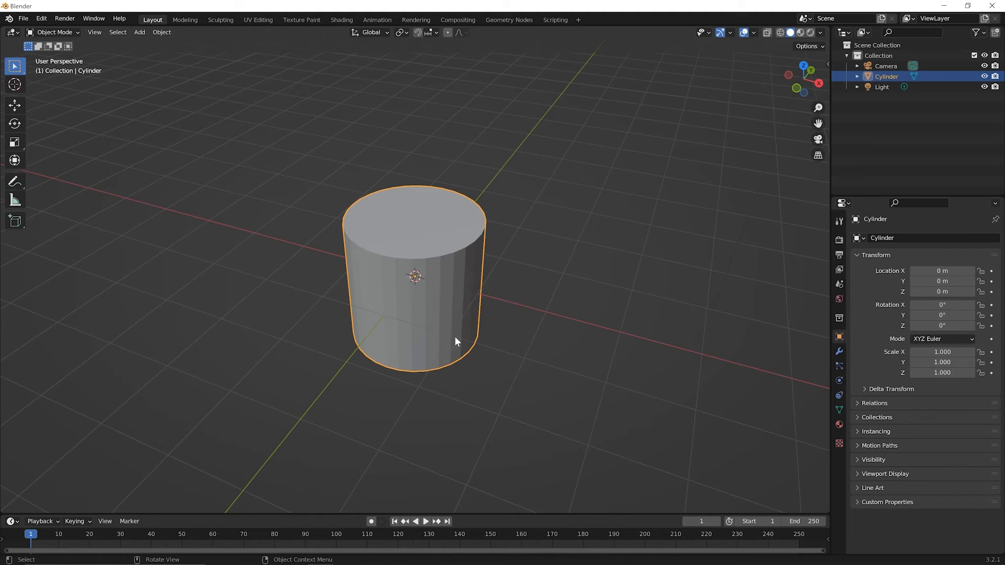
{"action": "mouse_move", "coordinate": [517, 289]}
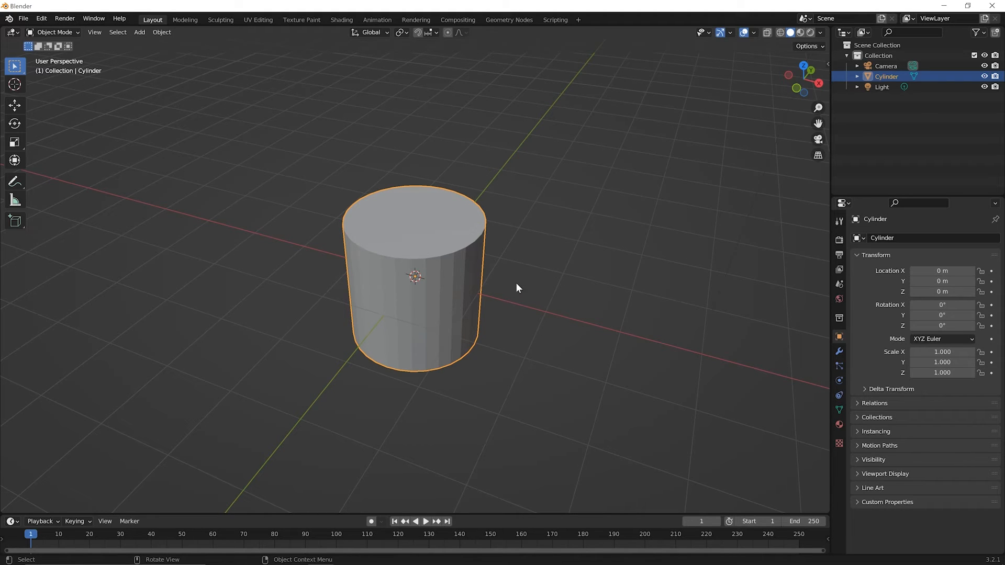
{"action": "mouse_move", "coordinate": [432, 301]}
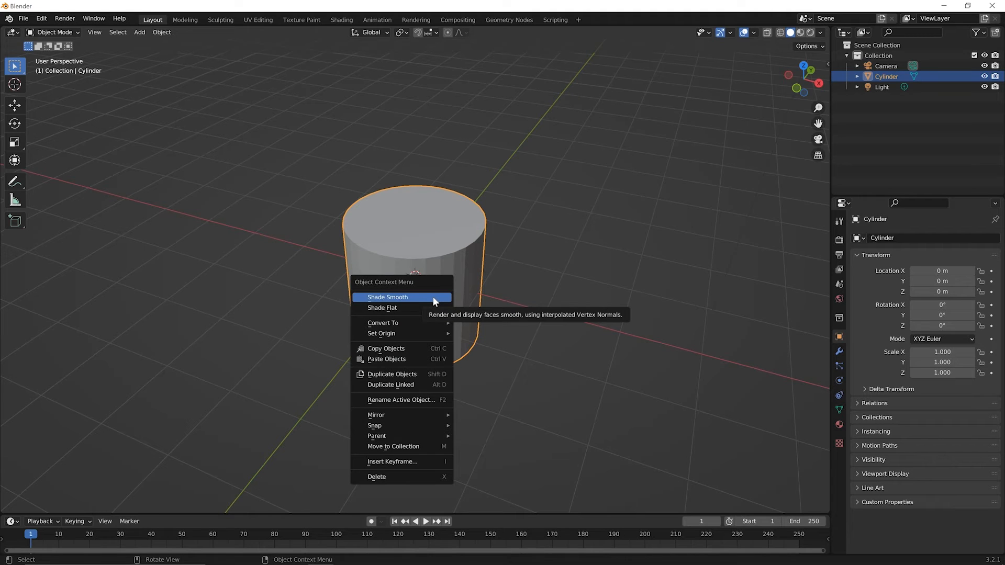
- Apply Shade Smooth to the straight-sided cylinder
{"action": "left_click", "coordinate": [387, 296]}
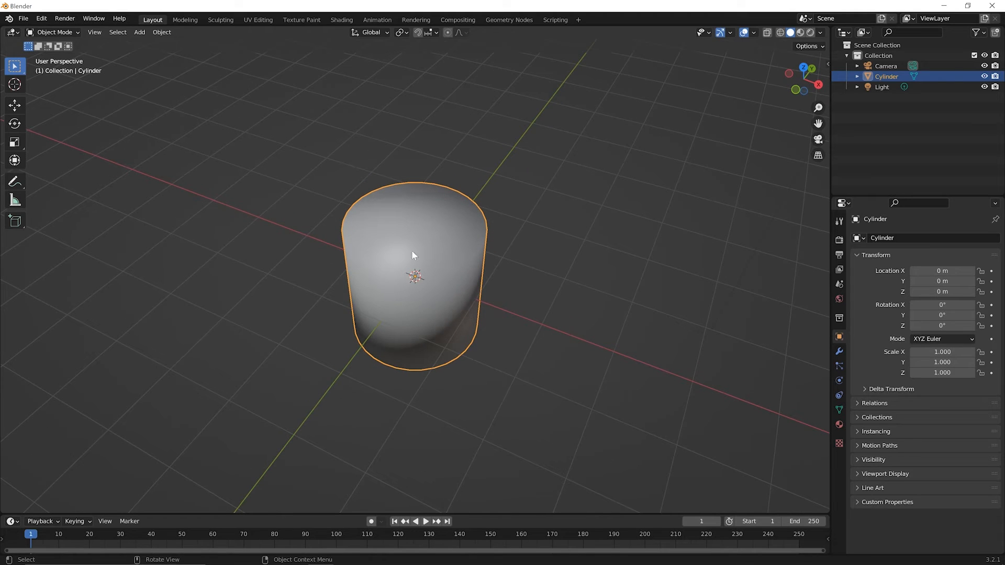
{"action": "mouse_move", "coordinate": [501, 222]}
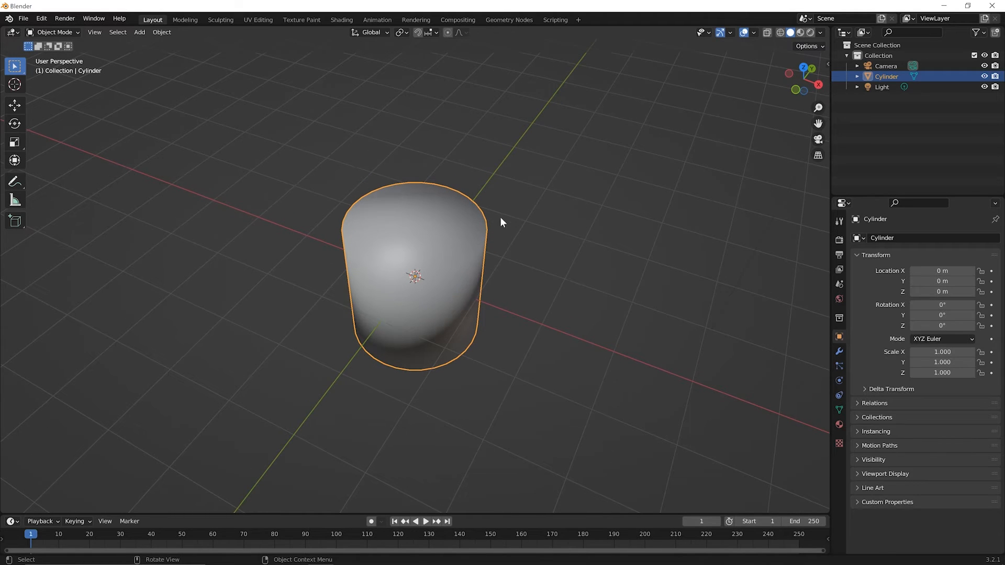
{"action": "mouse_move", "coordinate": [416, 352]}
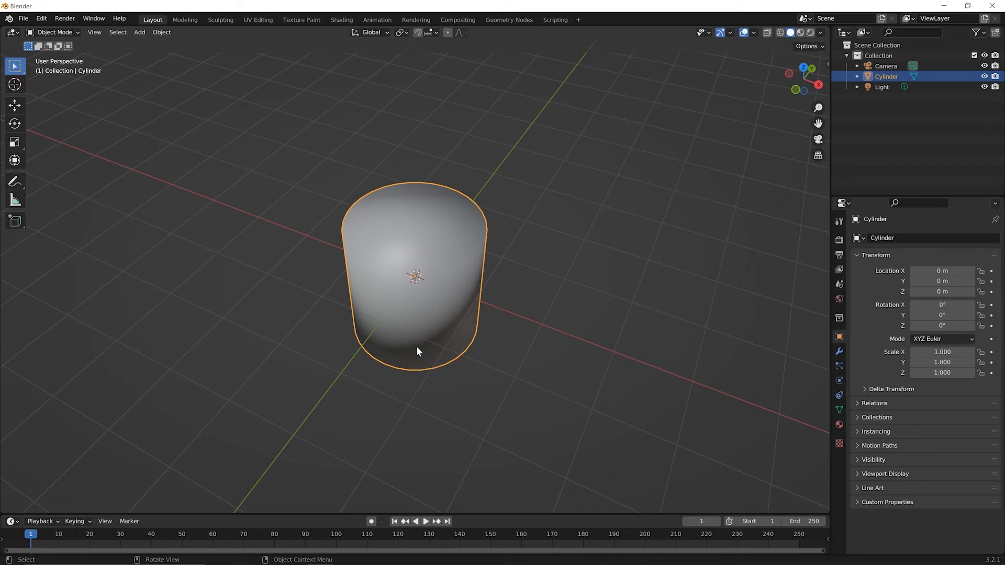
{"action": "mouse_move", "coordinate": [435, 437]}
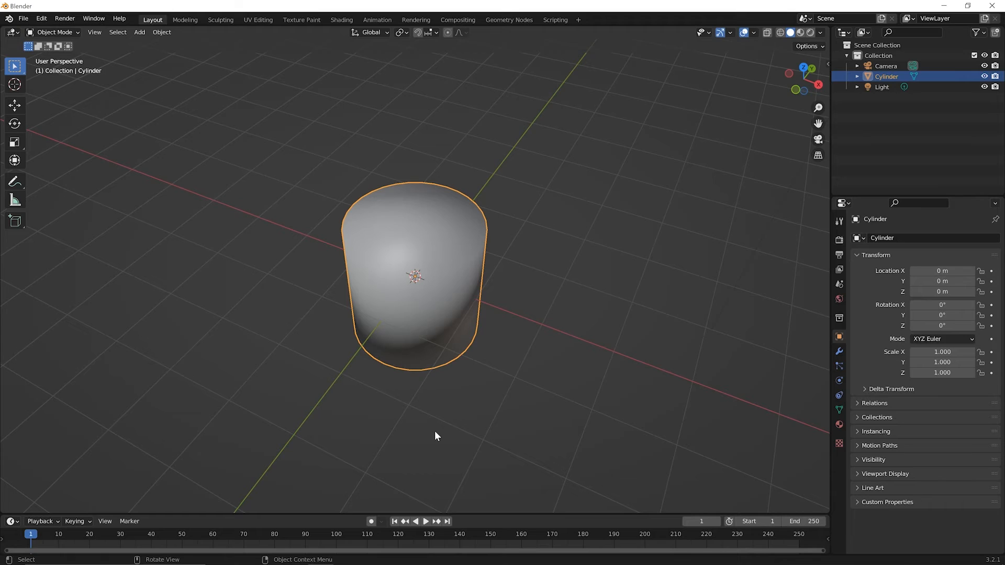
{"action": "mouse_move", "coordinate": [525, 412]}
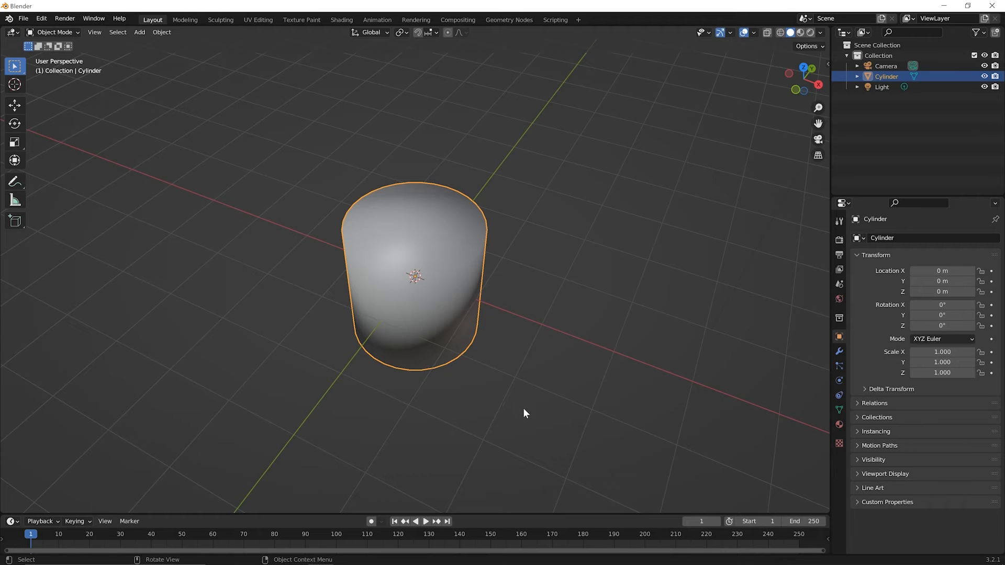
{"action": "mouse_move", "coordinate": [519, 441]}
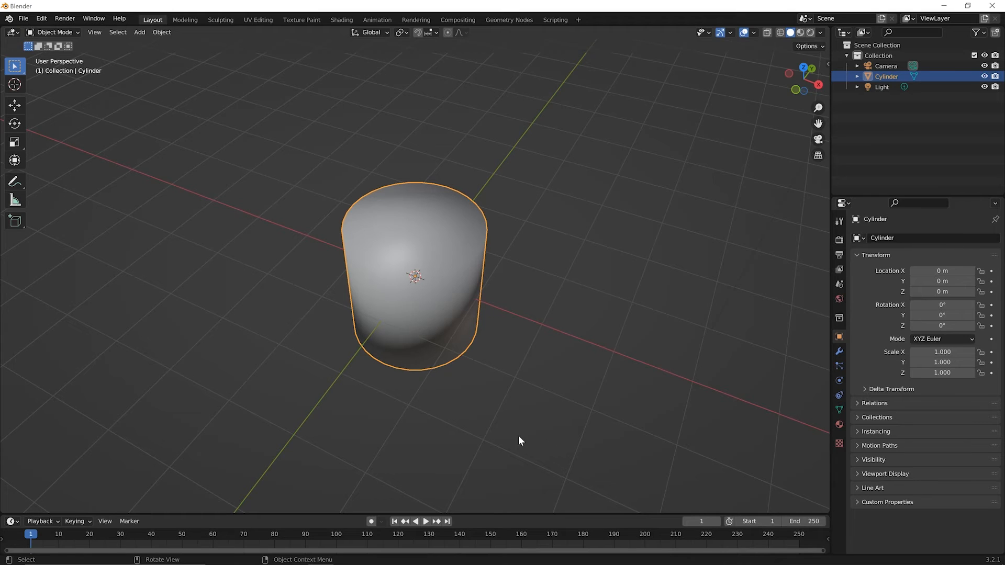
{"action": "mouse_move", "coordinate": [454, 250]}
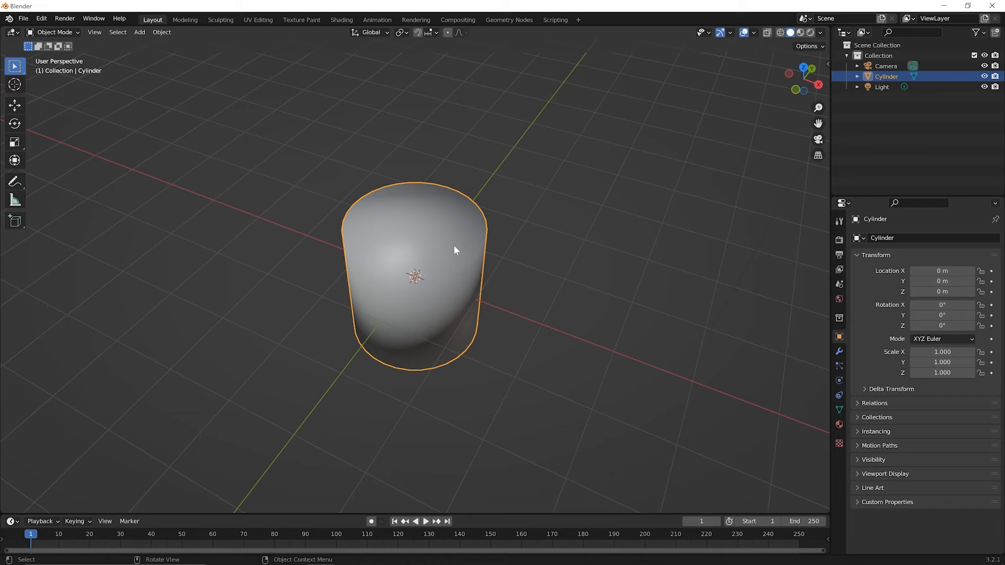
{"action": "mouse_move", "coordinate": [141, 305]}
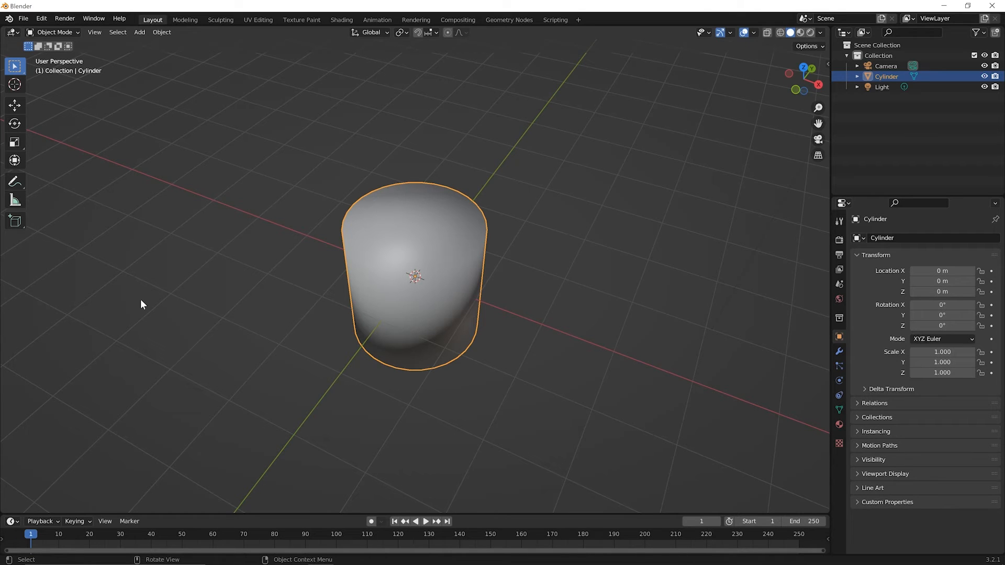
{"action": "mouse_move", "coordinate": [932, 338]}
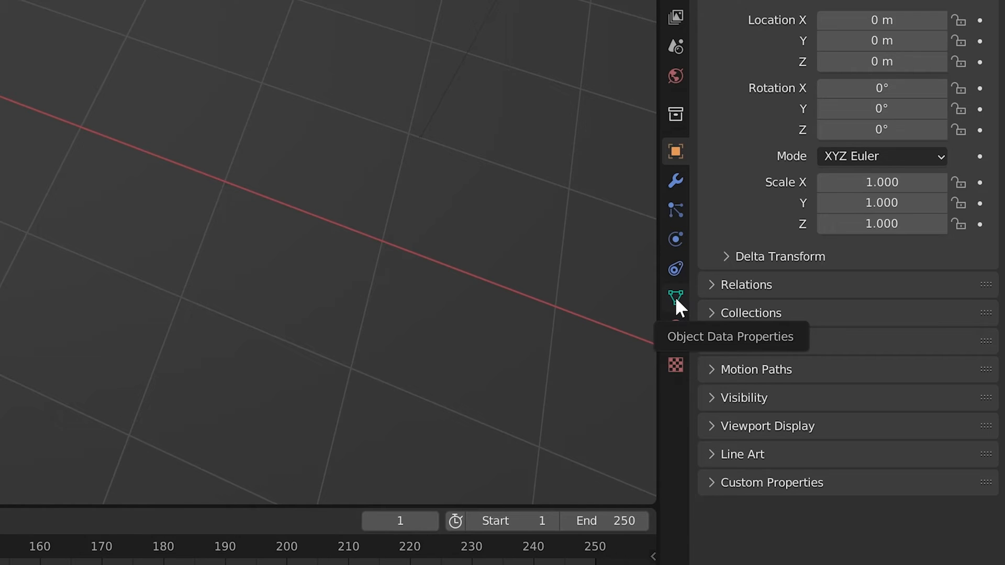
- Enable Auto Smooth at 30° in the cylinder's mesh Normals settings
{"action": "left_click", "coordinate": [675, 298]}
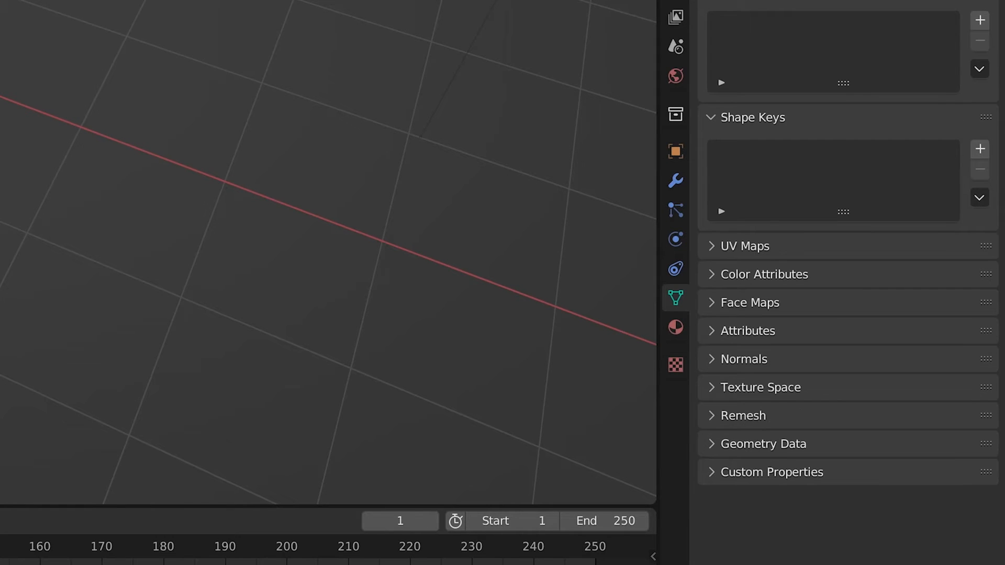
{"action": "mouse_move", "coordinate": [806, 528]}
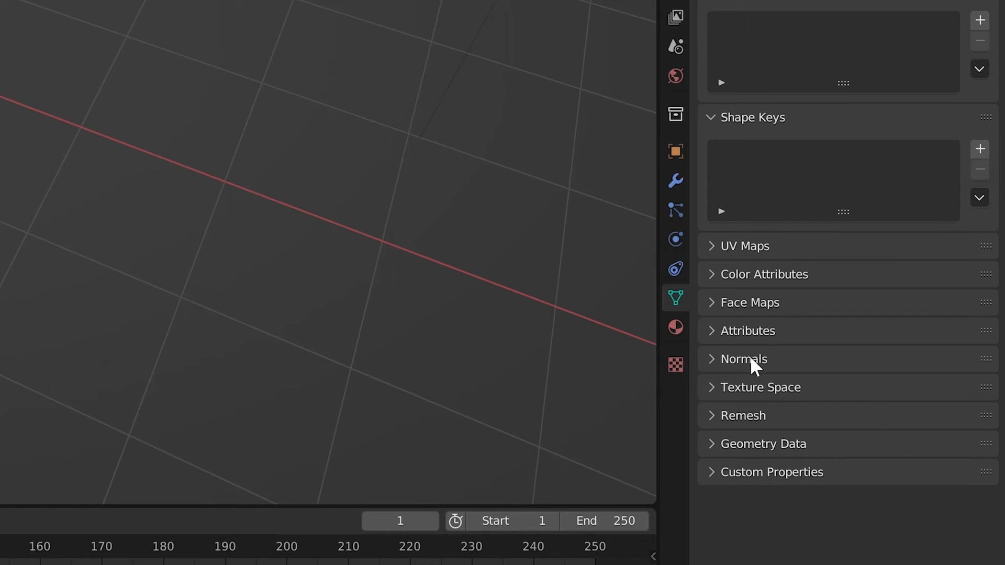
{"action": "left_click", "coordinate": [743, 359]}
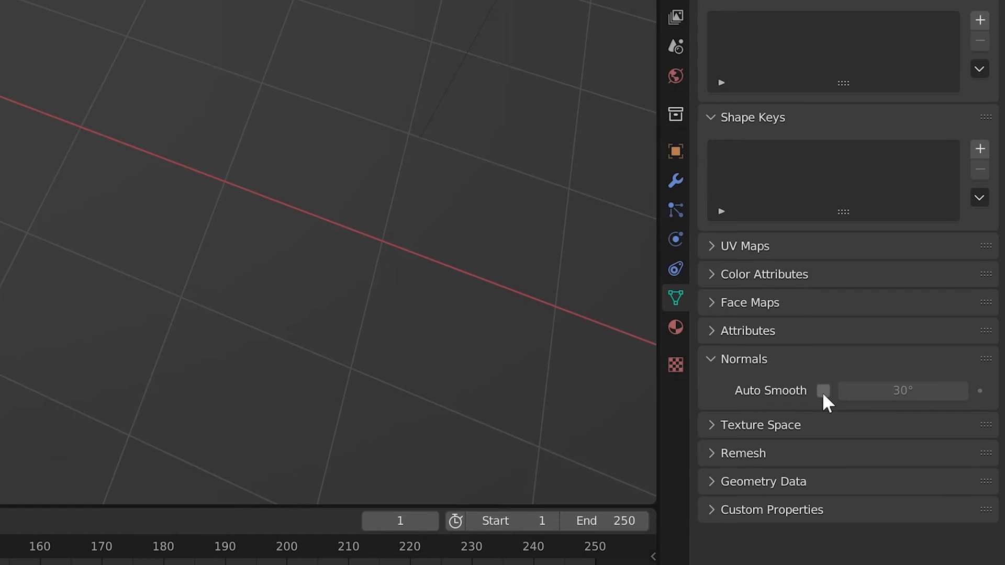
{"action": "left_click", "coordinate": [824, 390]}
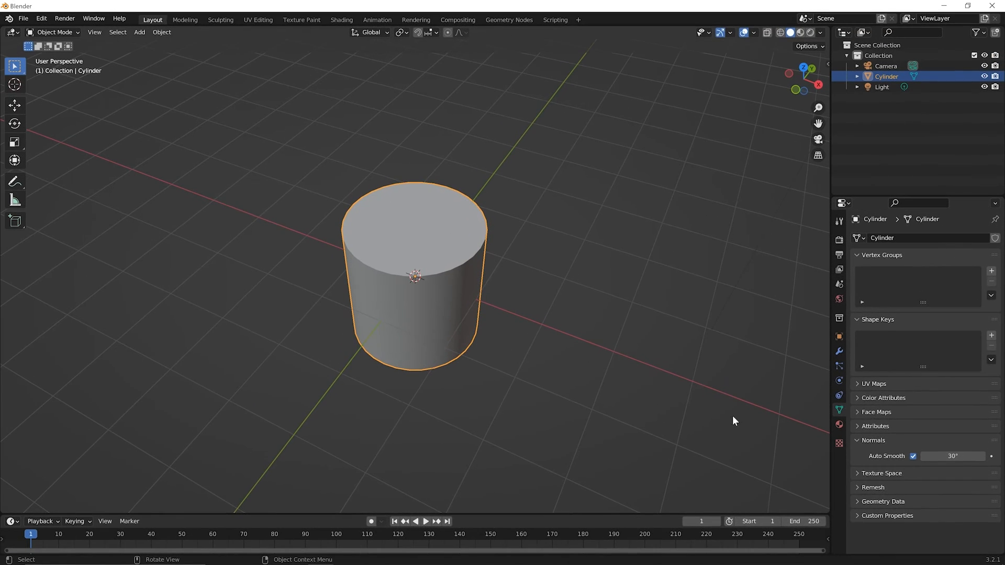
{"action": "mouse_move", "coordinate": [951, 433]}
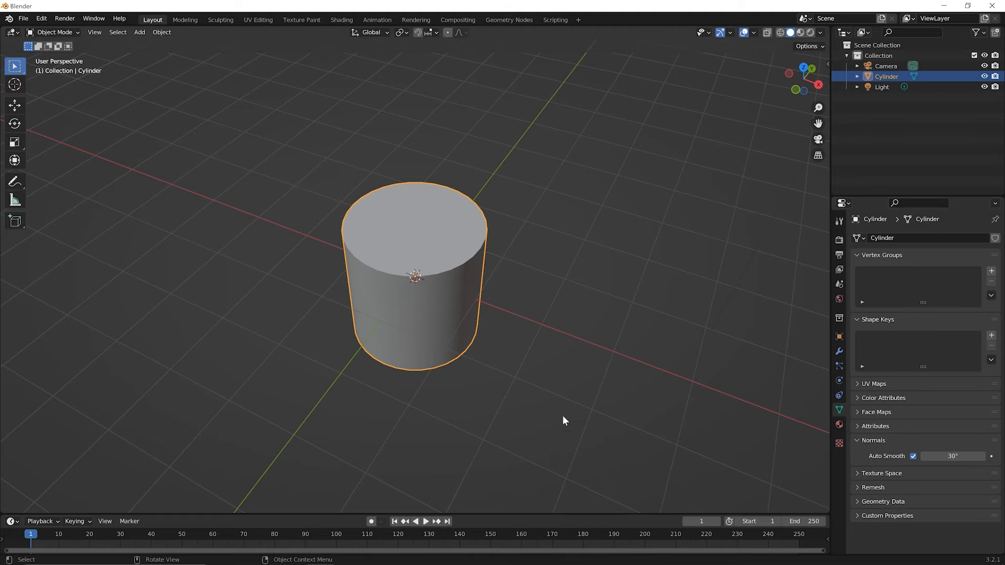
{"action": "mouse_move", "coordinate": [485, 247]}
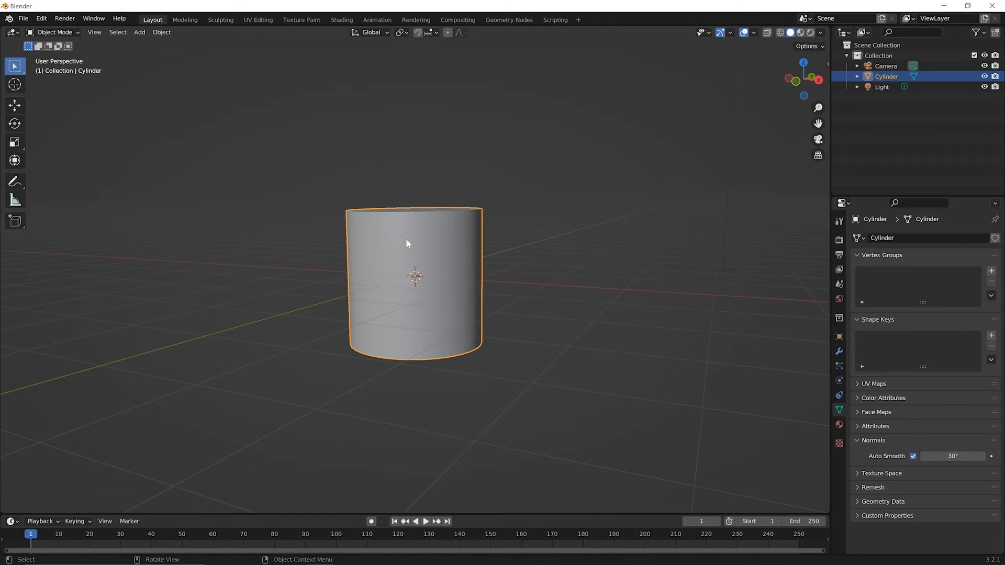
{"action": "mouse_move", "coordinate": [449, 249]}
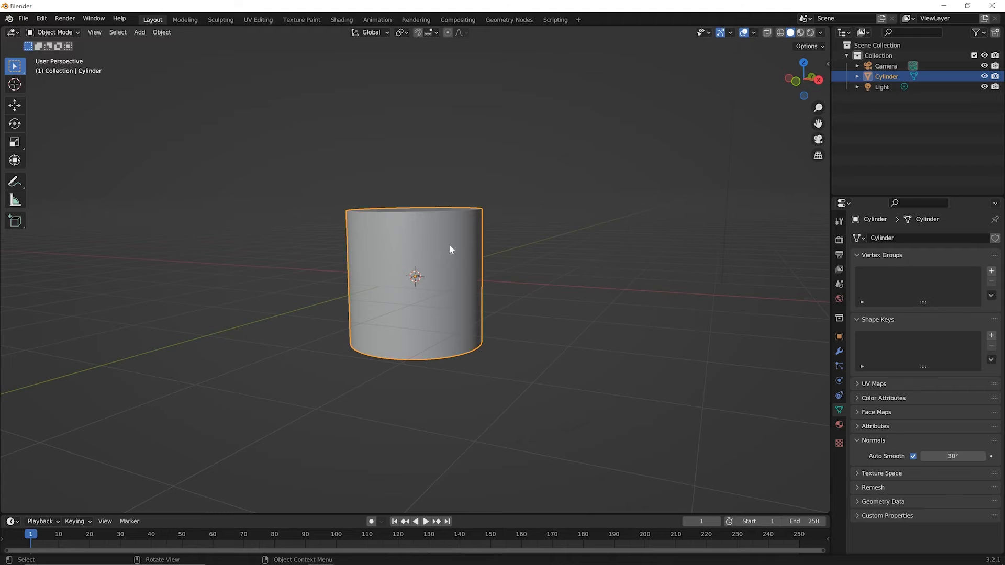
{"action": "mouse_move", "coordinate": [474, 239]}
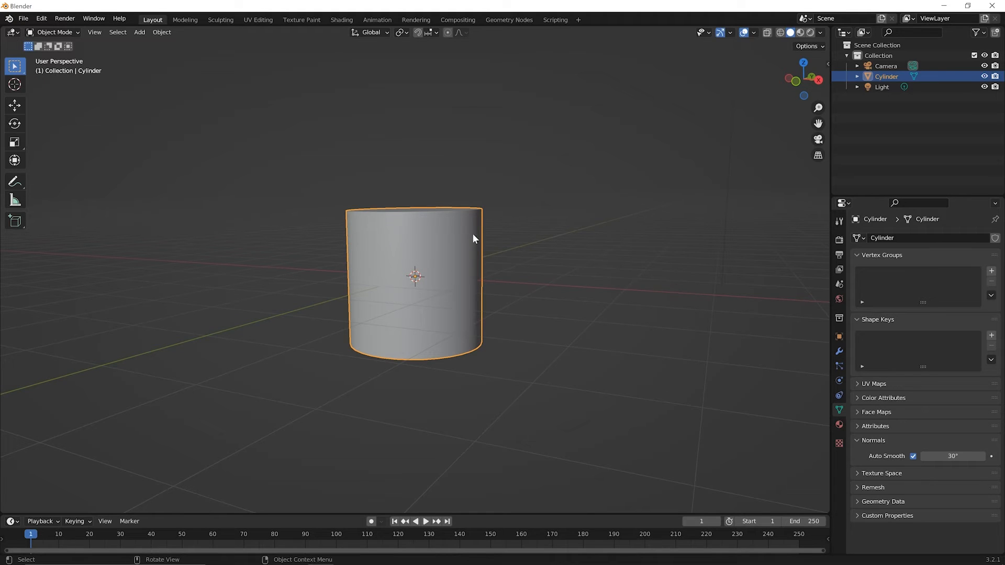
{"action": "mouse_move", "coordinate": [338, 234]}
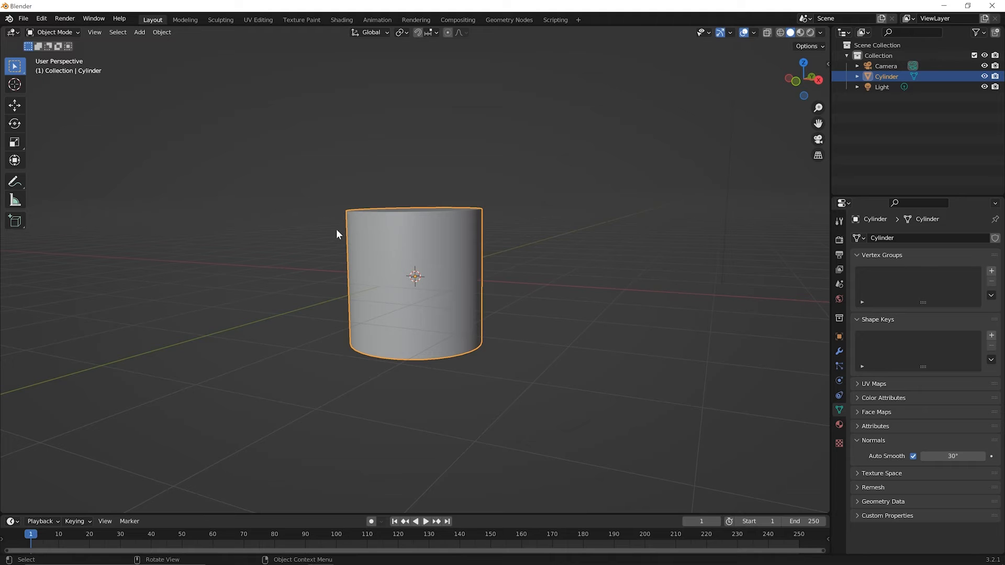
{"action": "left_click_drag", "start_coordinate": [336, 233], "coordinate": [472, 237]}
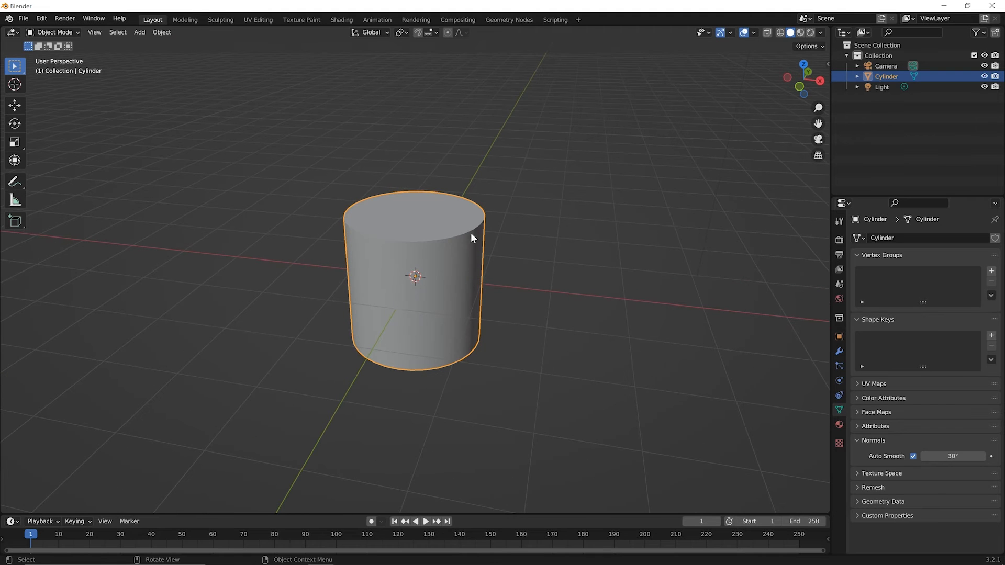
{"action": "mouse_move", "coordinate": [457, 216]}
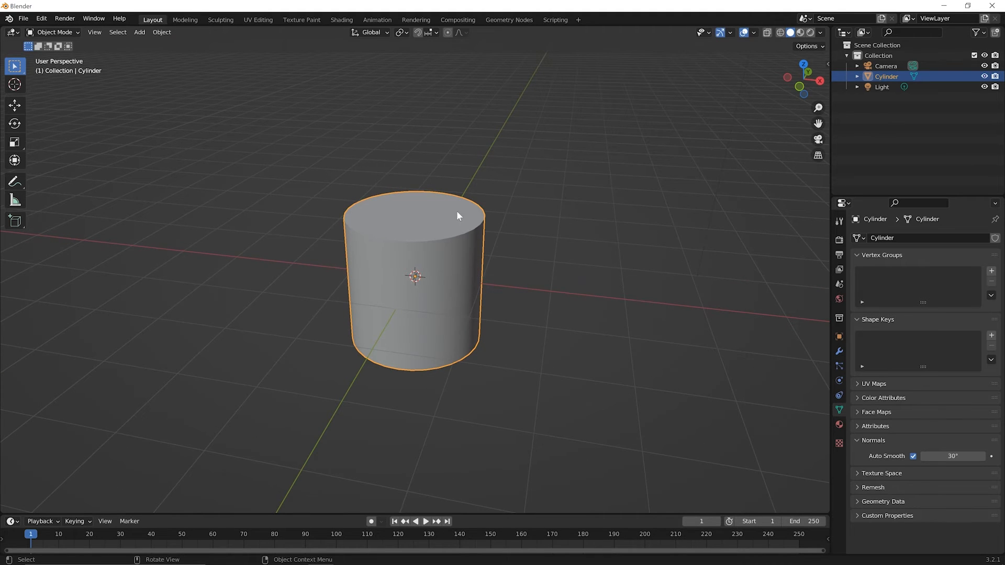
{"action": "mouse_move", "coordinate": [483, 272]}
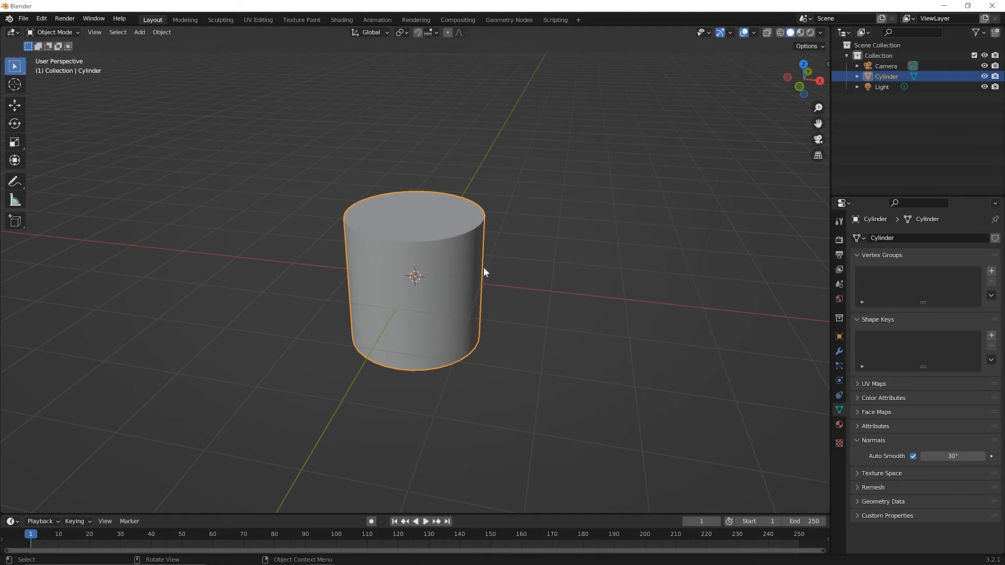
{"action": "mouse_move", "coordinate": [474, 214]}
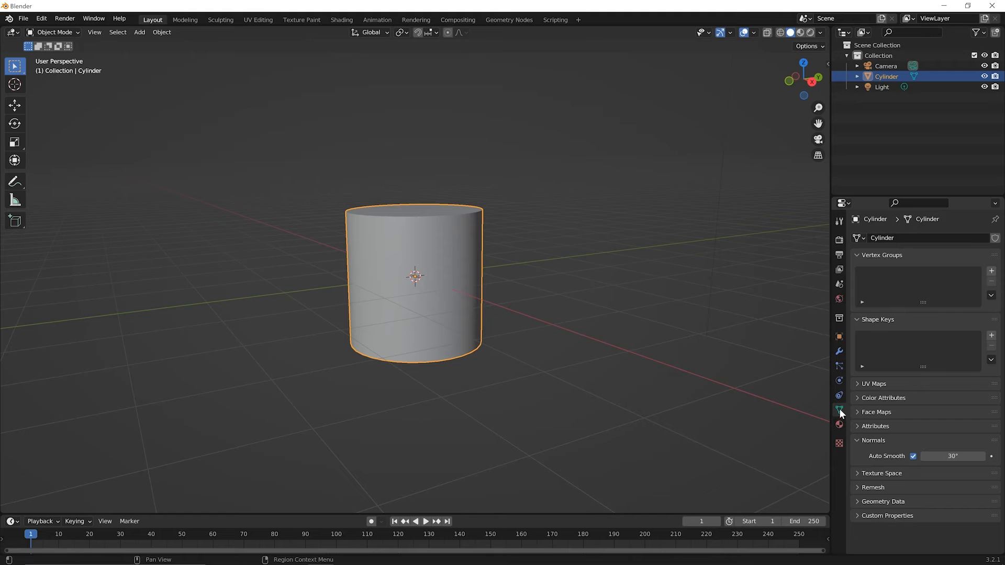
{"action": "mouse_move", "coordinate": [396, 258]}
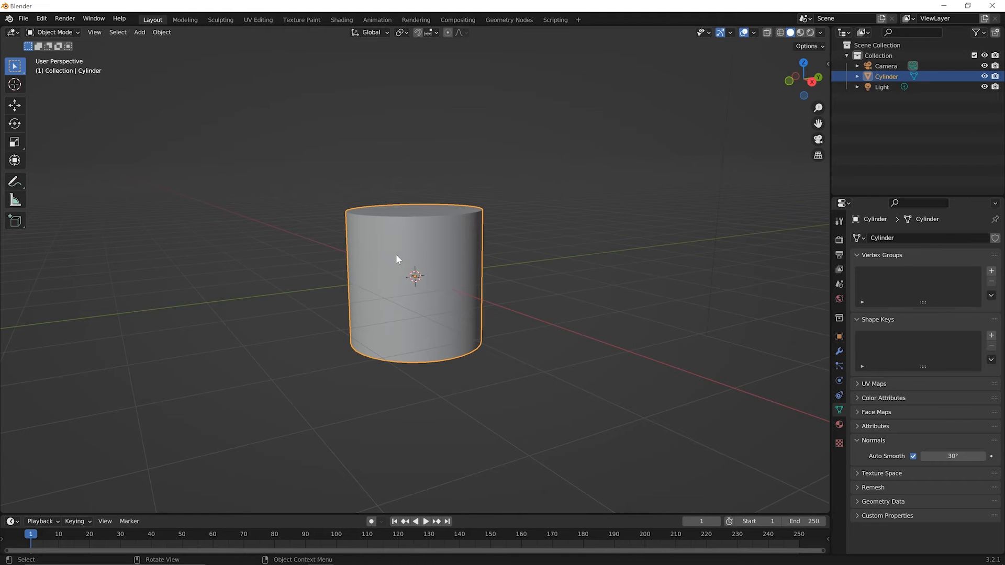
- Reapply Shade Smooth to the cylinder from its context menu
{"action": "right_click", "coordinate": [396, 258]}
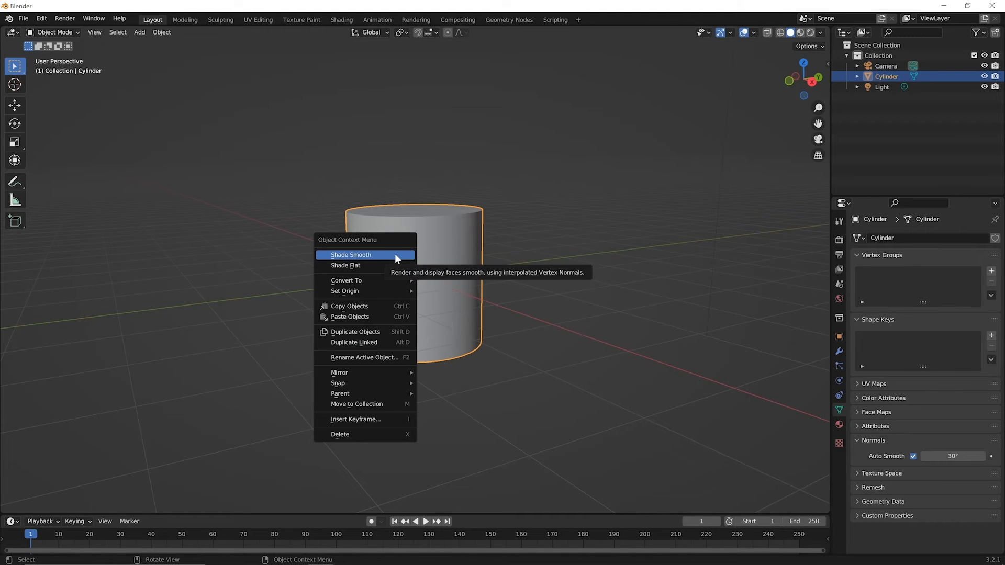
{"action": "left_click", "coordinate": [350, 254]}
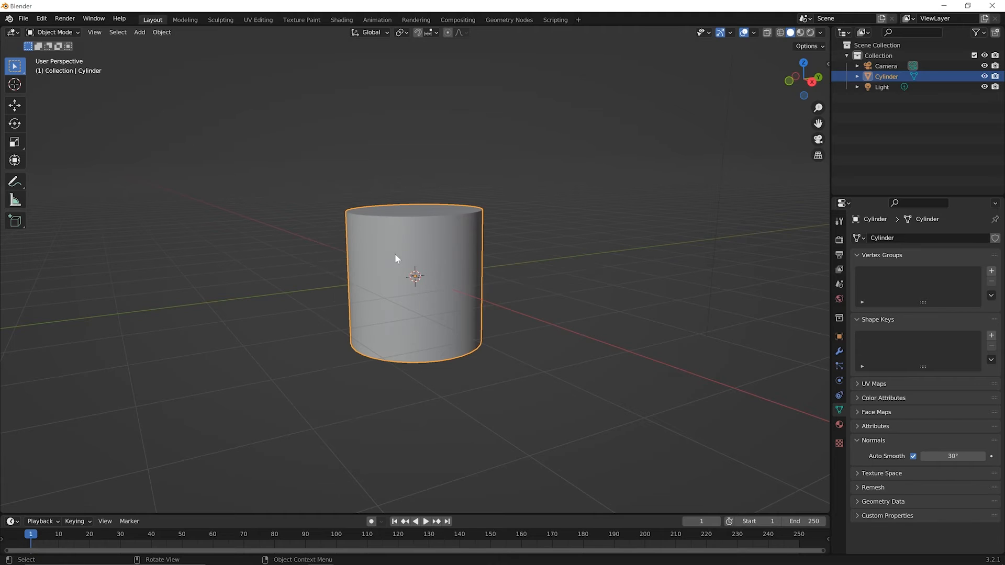
{"action": "mouse_move", "coordinate": [421, 237]}
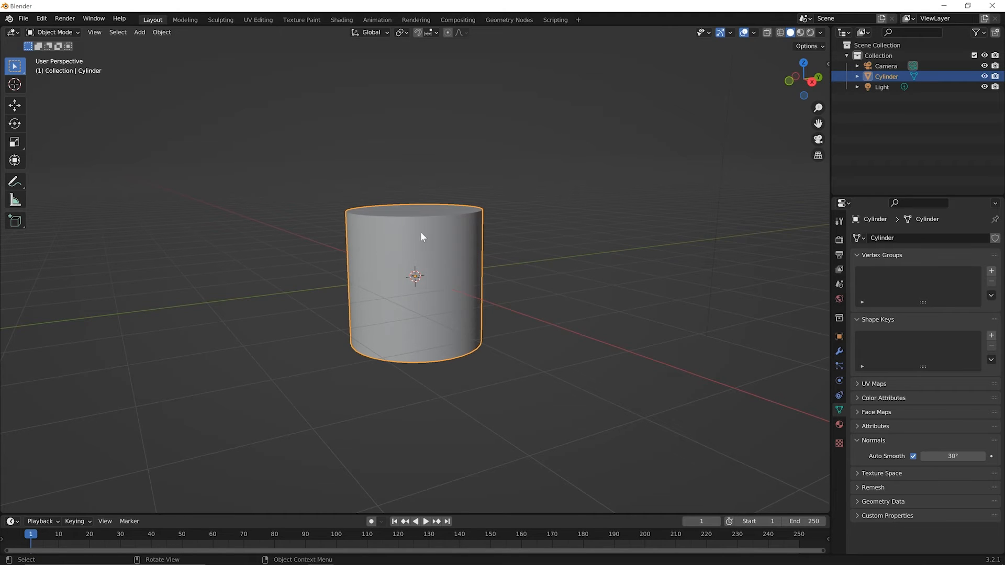
{"action": "mouse_move", "coordinate": [382, 221]}
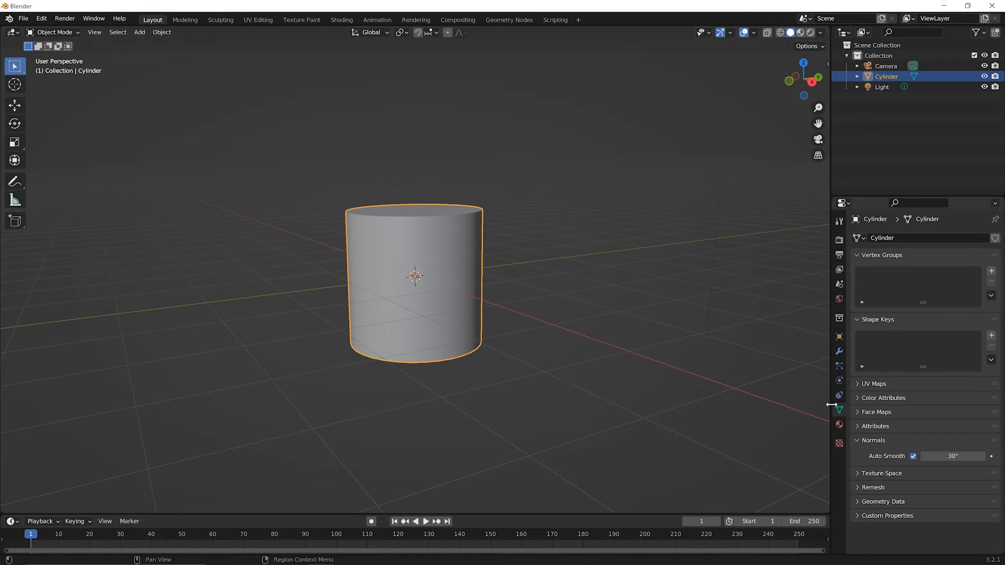
{"action": "mouse_move", "coordinate": [838, 410]}
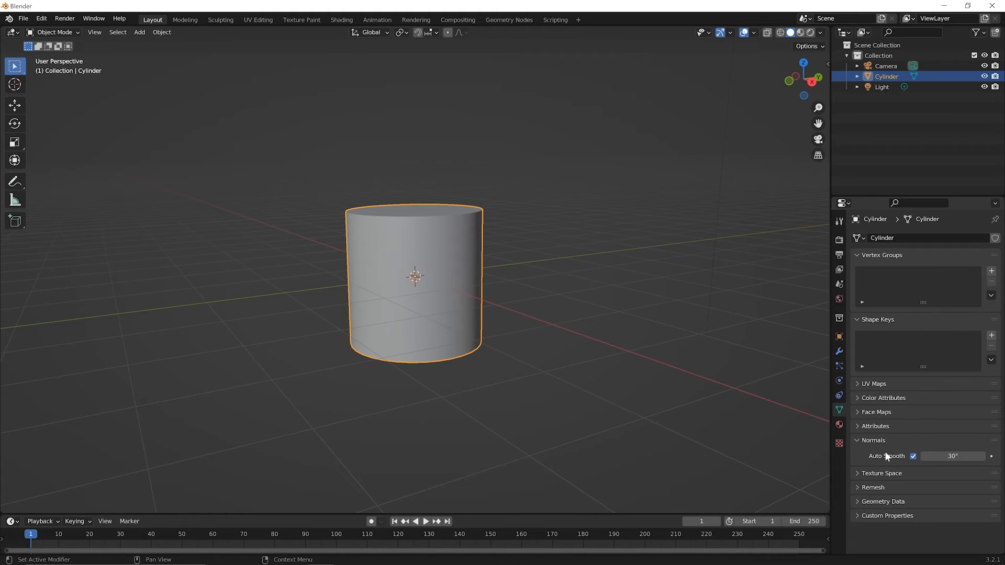
{"action": "mouse_move", "coordinate": [908, 466]}
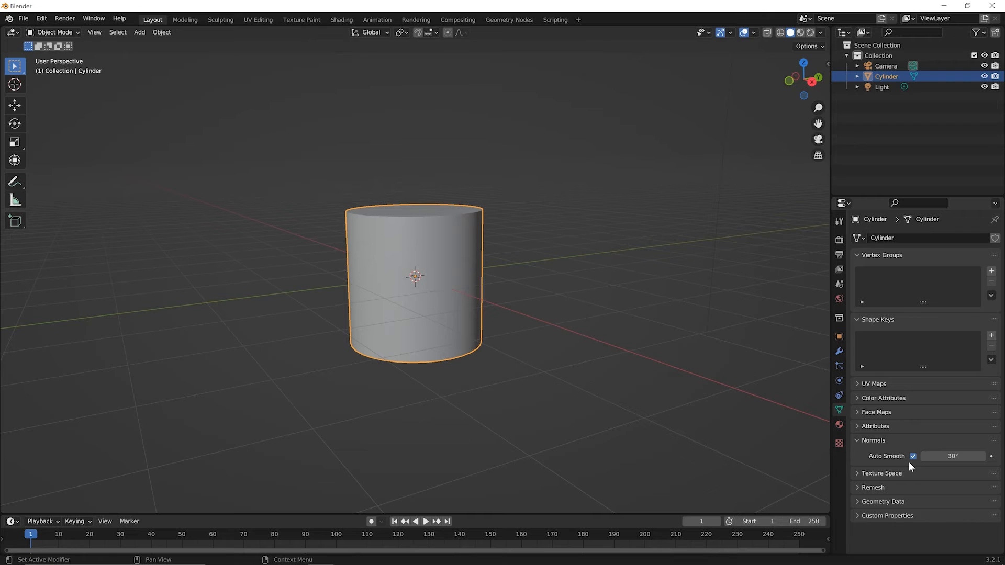
{"action": "mouse_move", "coordinate": [918, 460]}
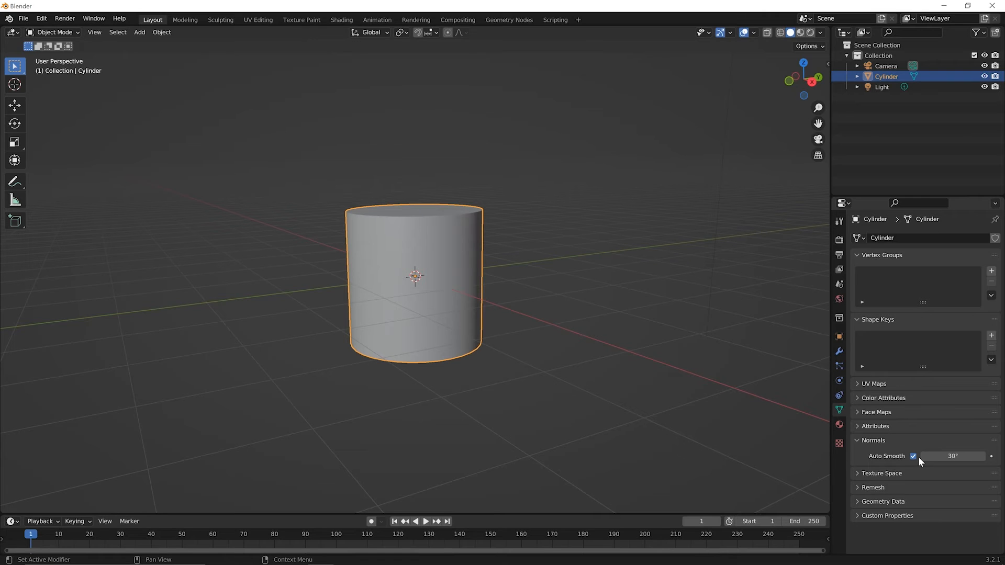
- Disable Auto Smooth so the cylinder's rims blur into a rounded surface
{"action": "left_click", "coordinate": [912, 455]}
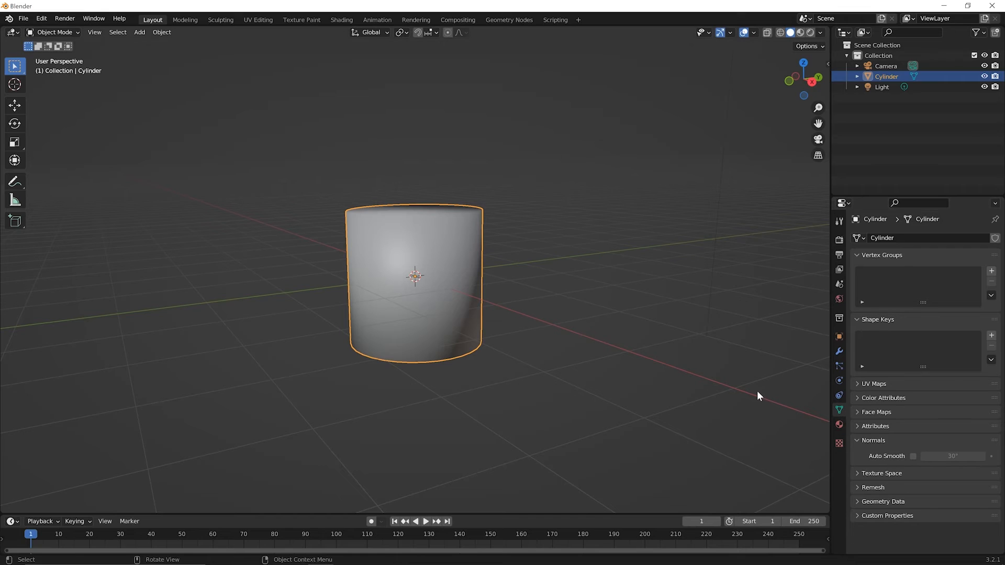
{"action": "mouse_move", "coordinate": [397, 322]}
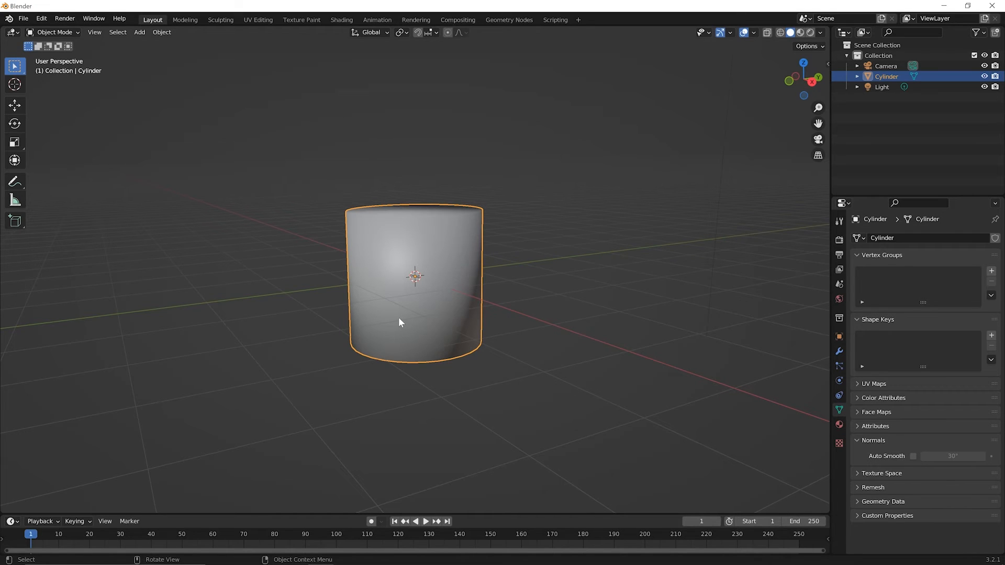
{"action": "mouse_move", "coordinate": [411, 320]}
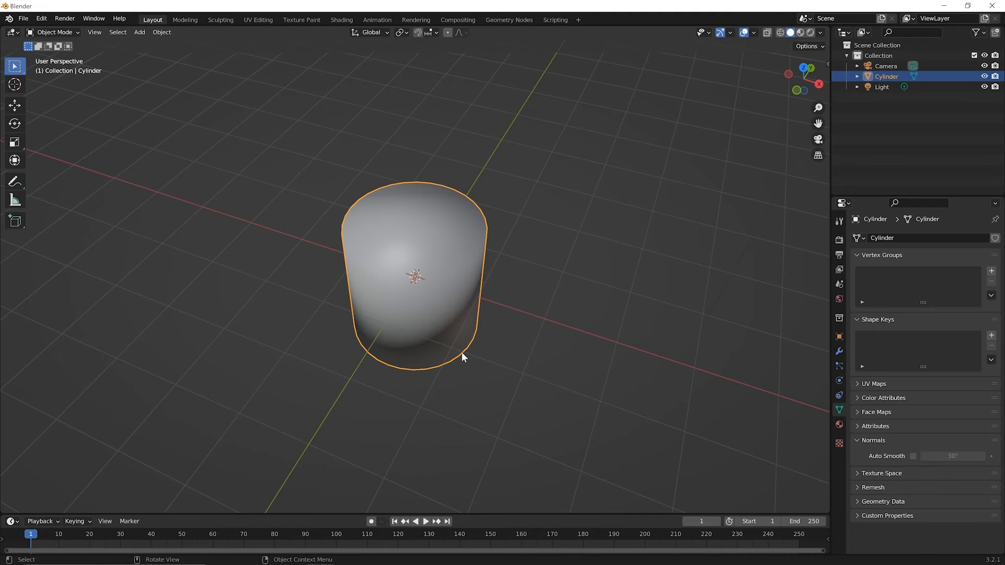
- Enter Edit Mode on the cylinder to reveal its vertical side edges
{"action": "key", "text": "Tab"}
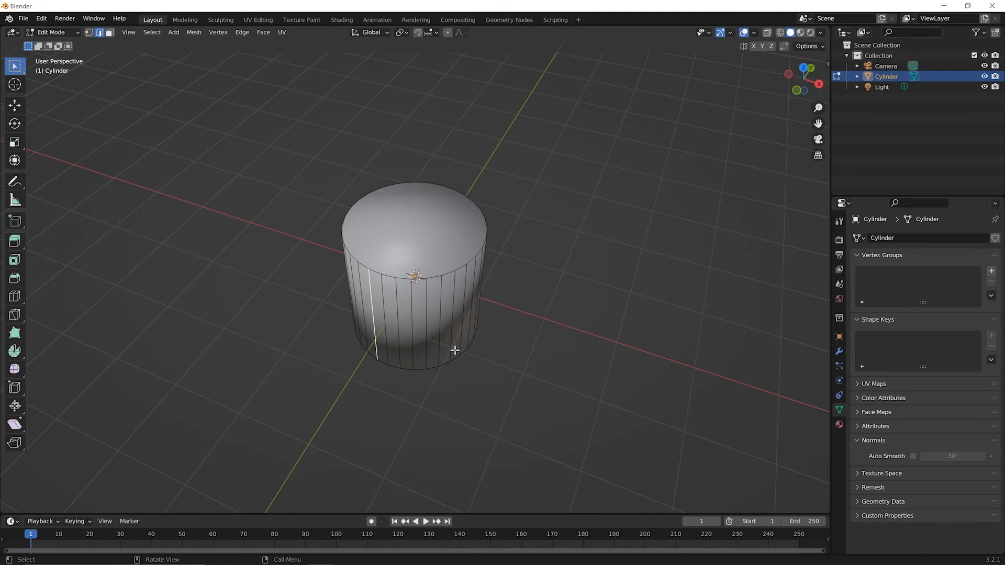
{"action": "mouse_move", "coordinate": [455, 346]}
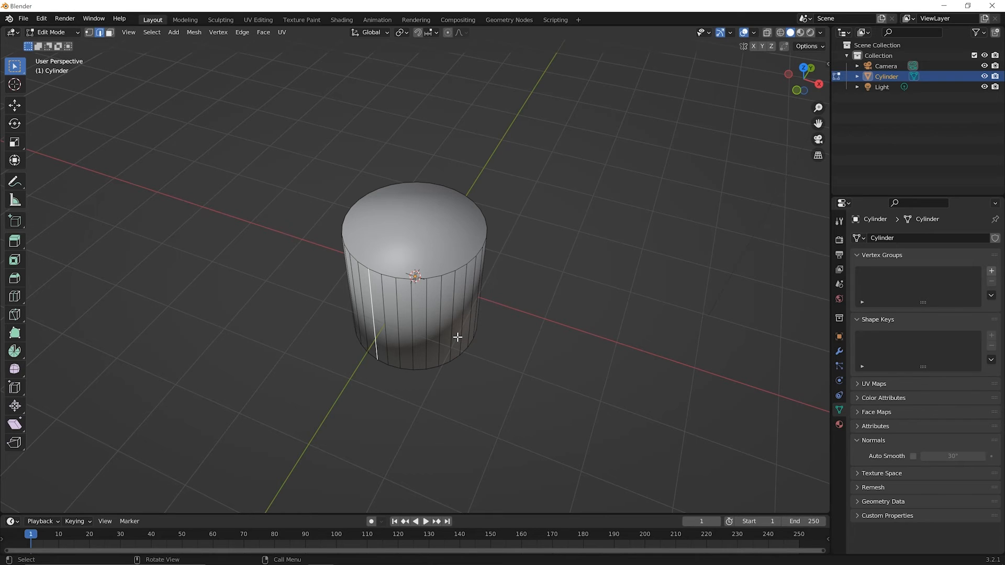
{"action": "mouse_move", "coordinate": [523, 380]}
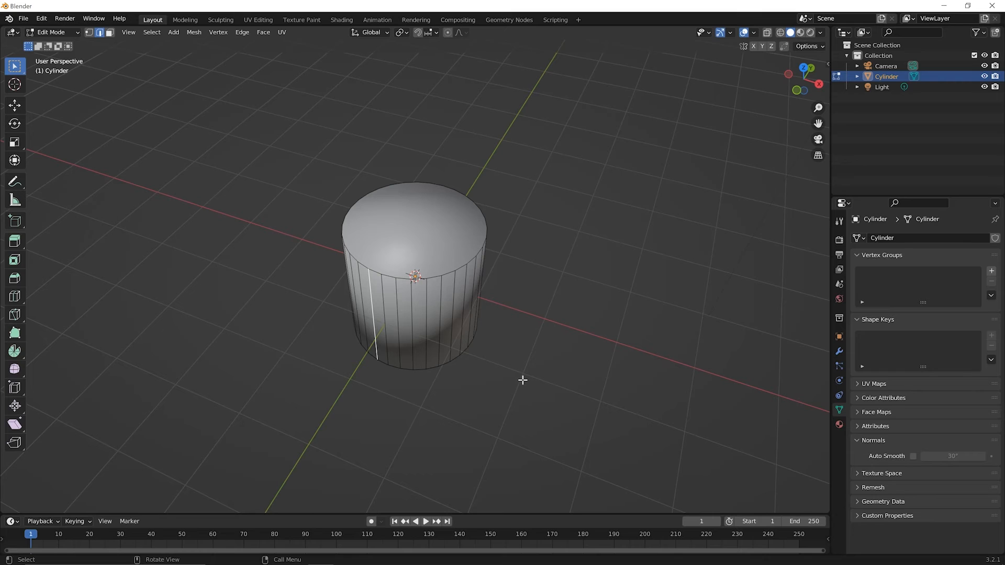
{"action": "mouse_move", "coordinate": [534, 374]}
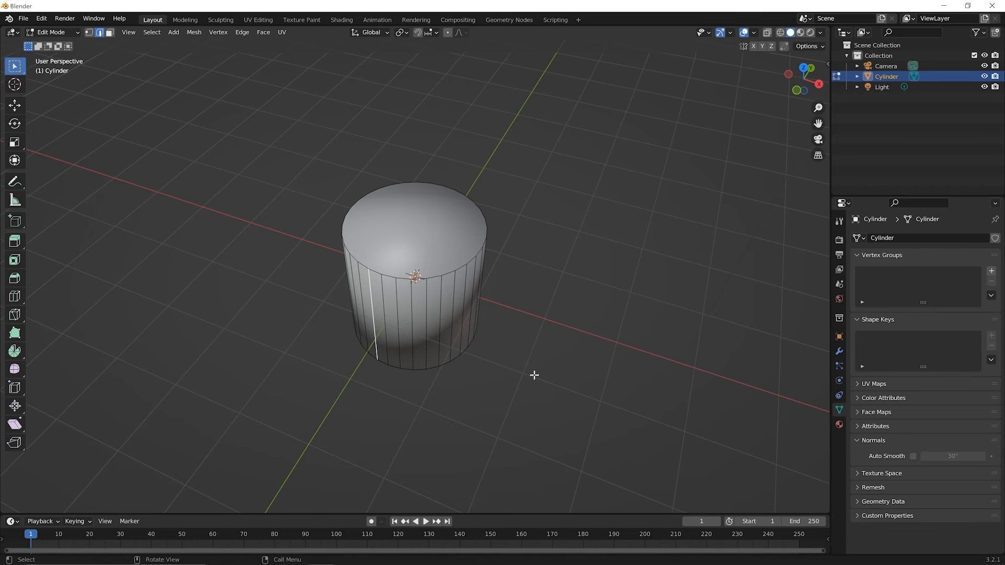
{"action": "mouse_move", "coordinate": [533, 376]}
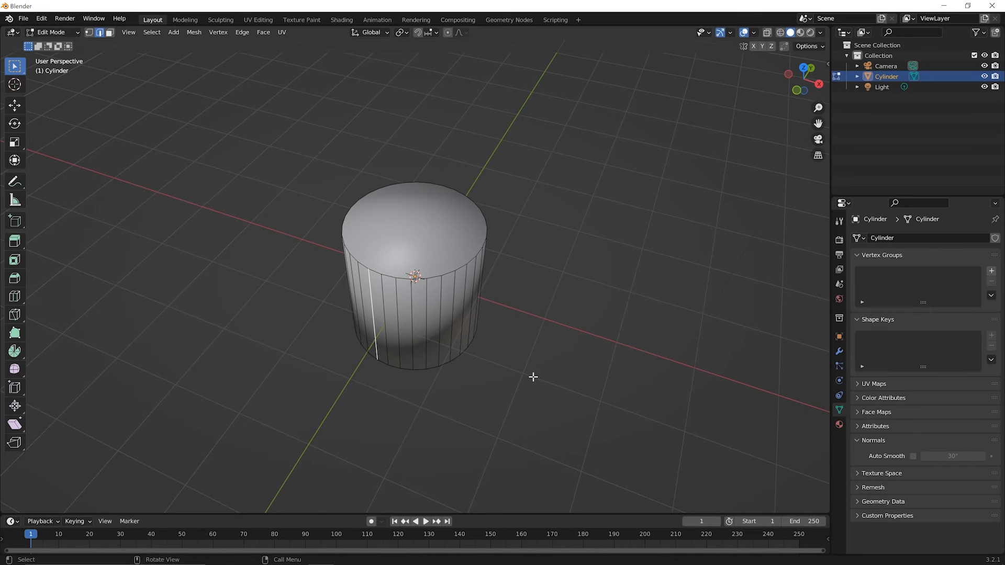
{"action": "mouse_move", "coordinate": [442, 335]}
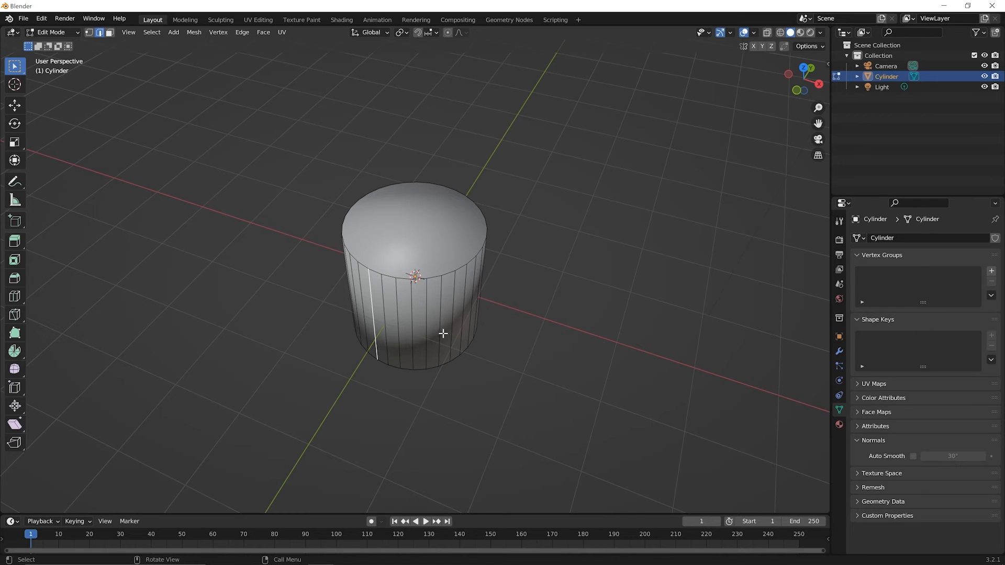
{"action": "mouse_move", "coordinate": [224, 251]}
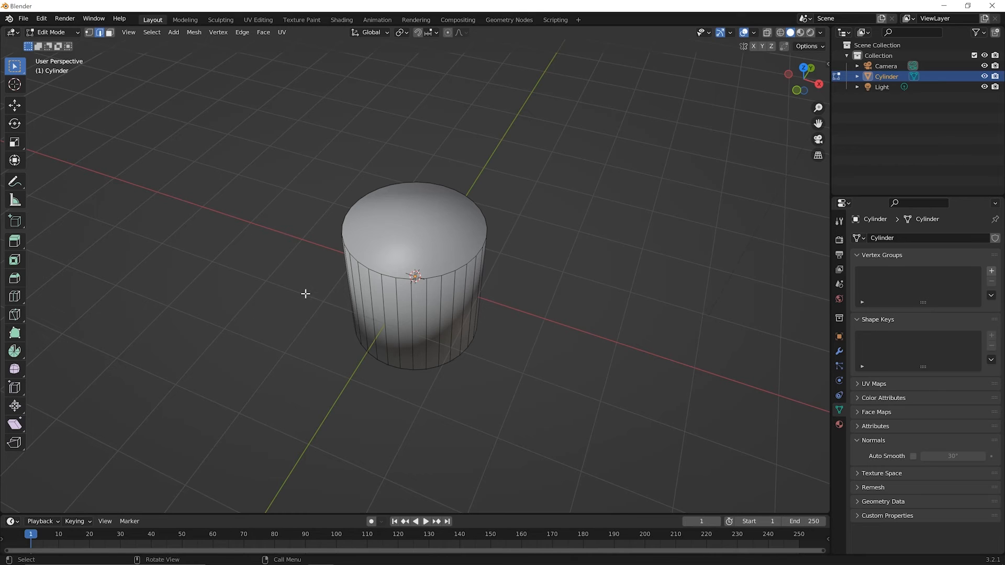
{"action": "mouse_move", "coordinate": [436, 310]}
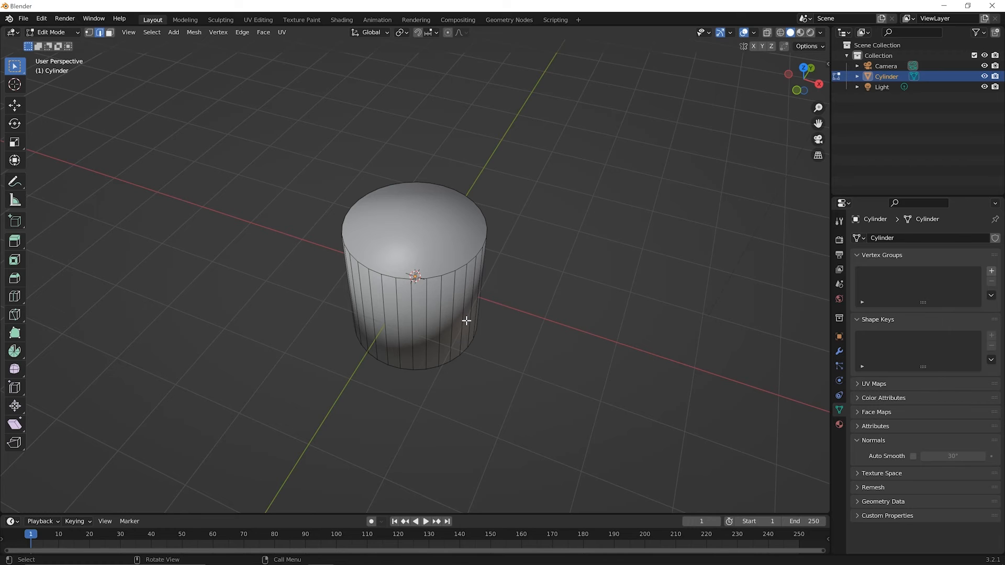
{"action": "mouse_move", "coordinate": [499, 316]}
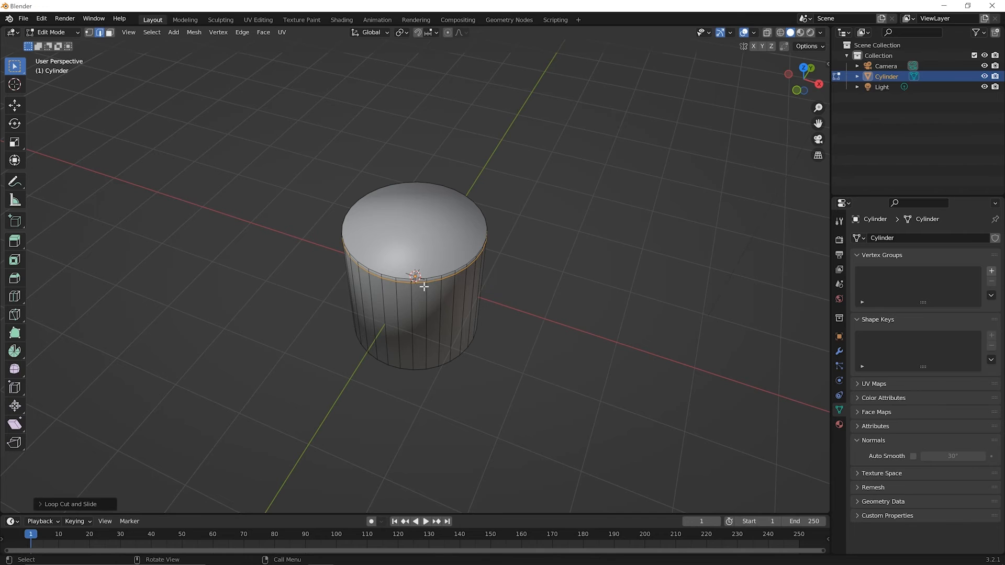
{"action": "mouse_move", "coordinate": [427, 322]}
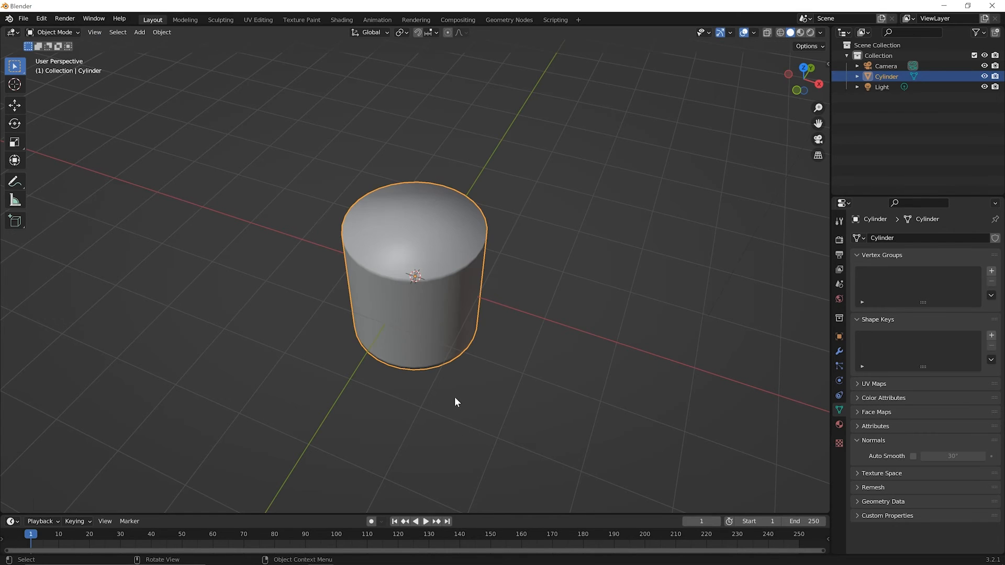
{"action": "mouse_move", "coordinate": [522, 355]}
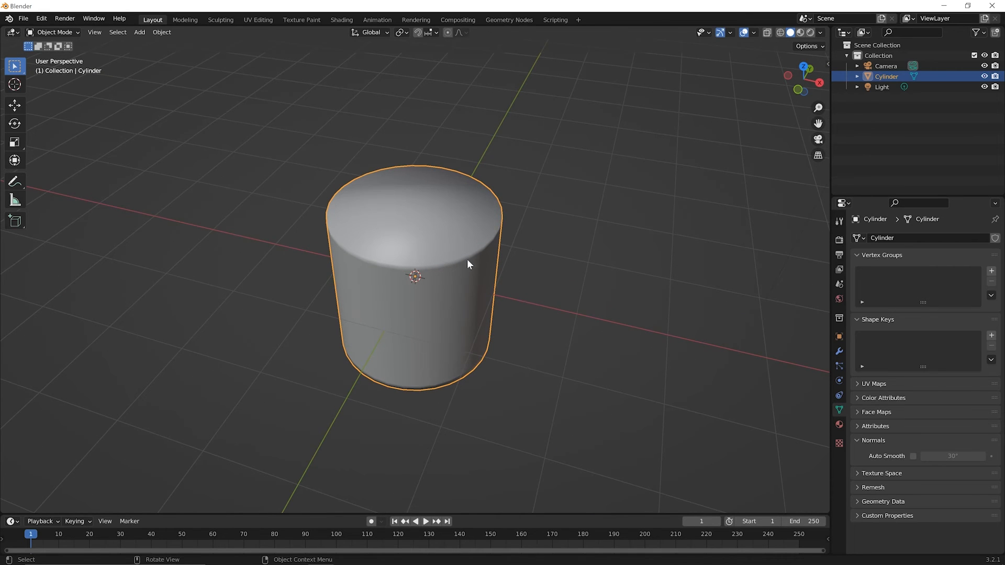
{"action": "mouse_move", "coordinate": [432, 275]}
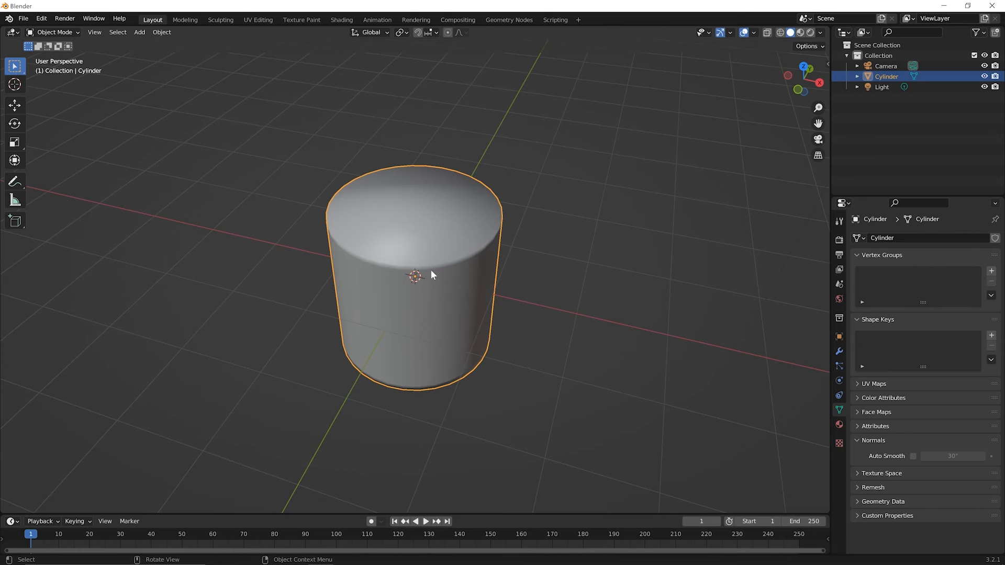
{"action": "mouse_move", "coordinate": [437, 275]}
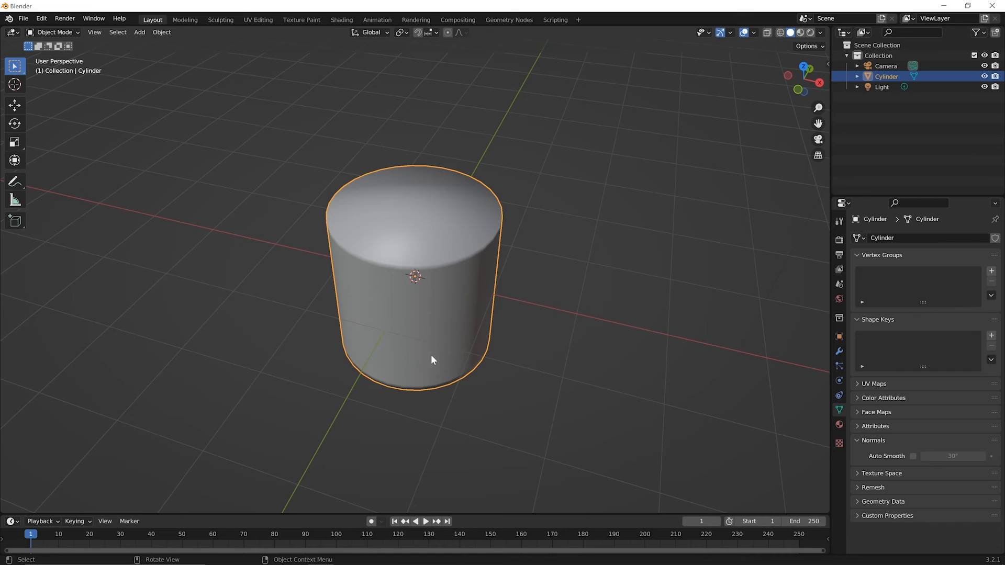
- Return to Edit Mode on the cylinder to add rim edge loops
{"action": "key", "text": "Tab"}
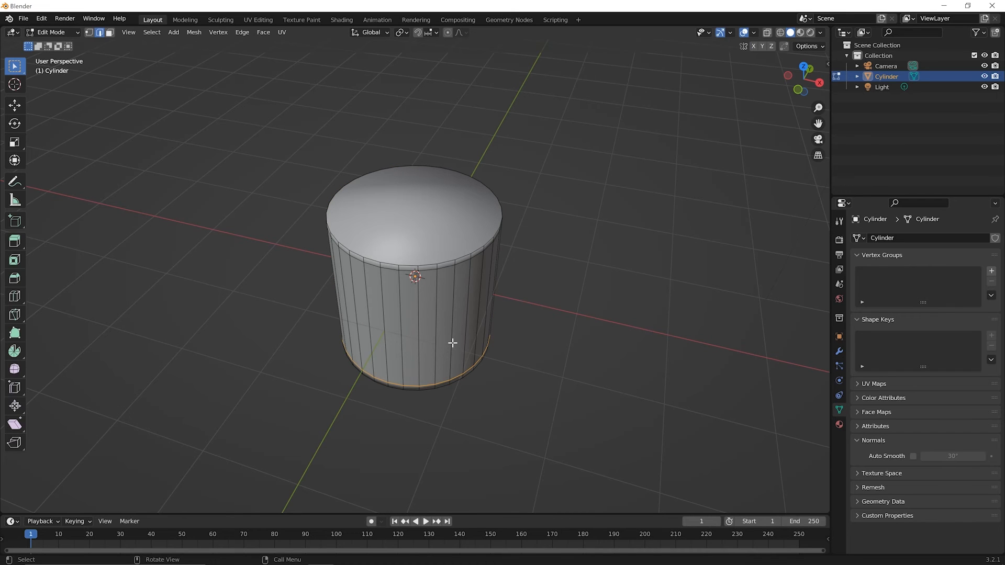
{"action": "mouse_move", "coordinate": [426, 383]}
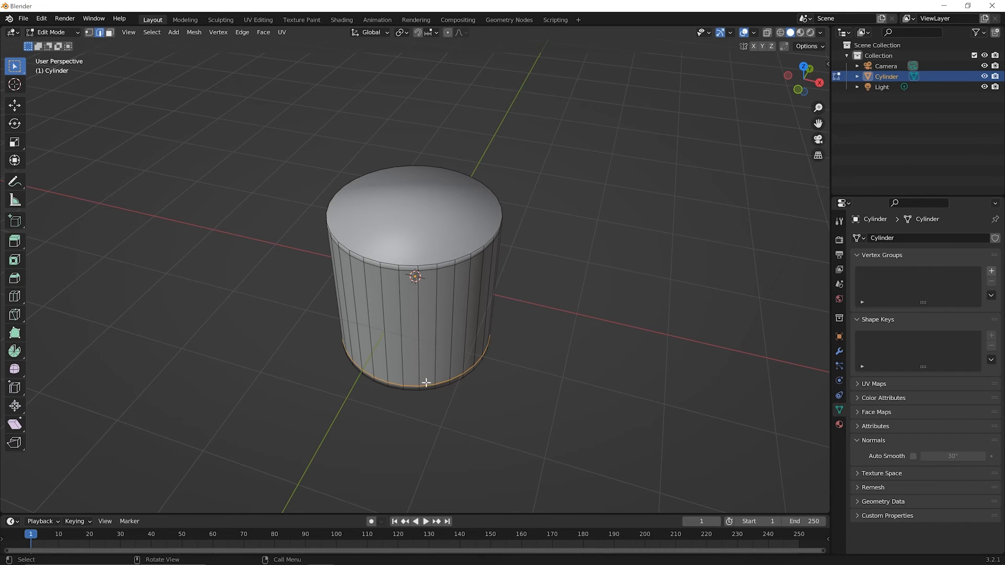
{"action": "mouse_move", "coordinate": [428, 365]}
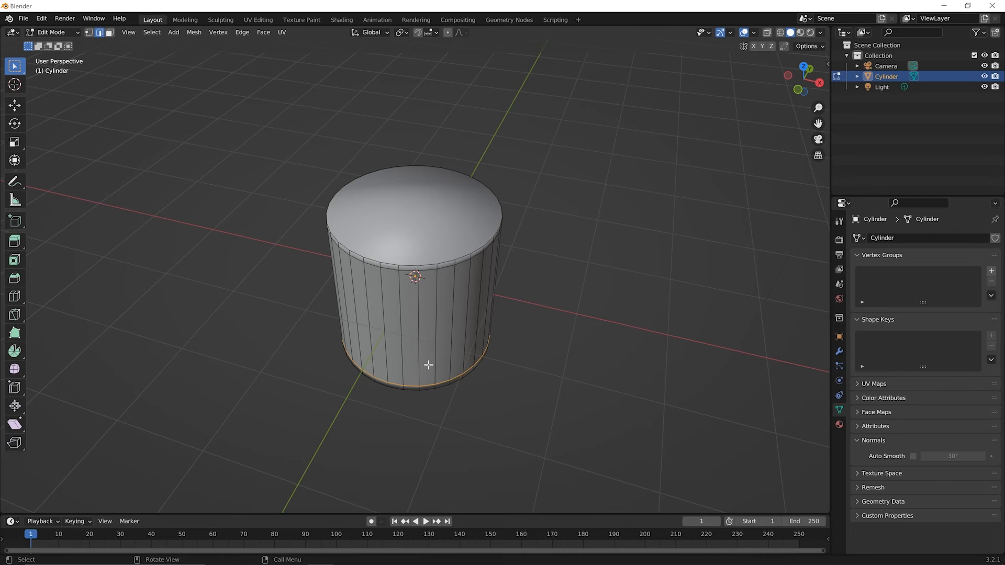
{"action": "mouse_move", "coordinate": [435, 216]}
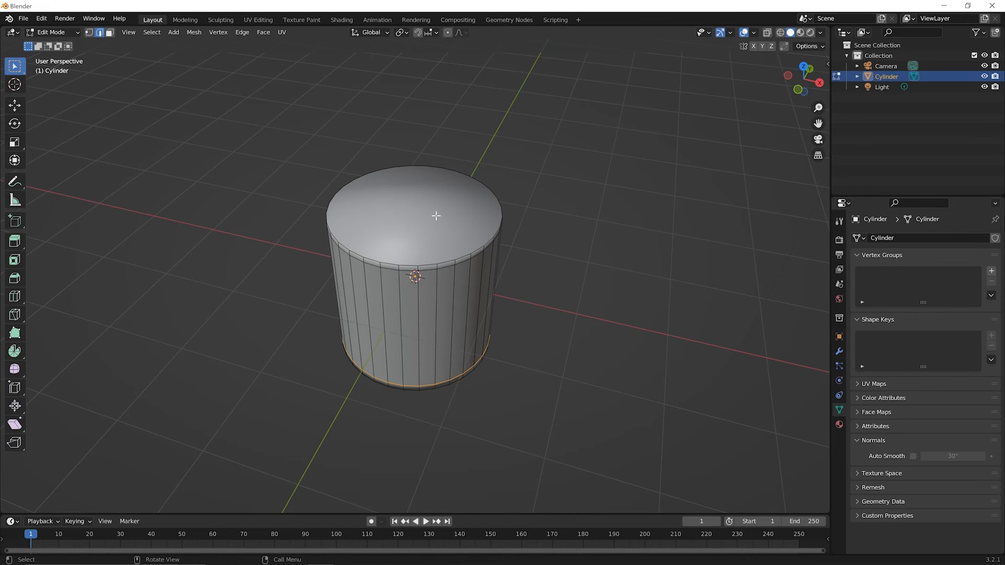
{"action": "mouse_move", "coordinate": [441, 197]}
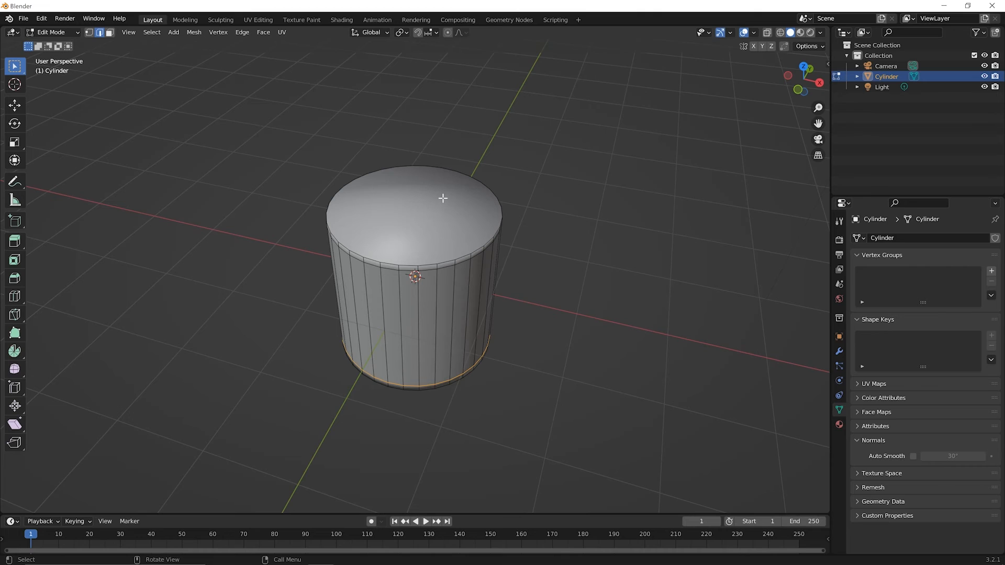
{"action": "mouse_move", "coordinate": [427, 272]}
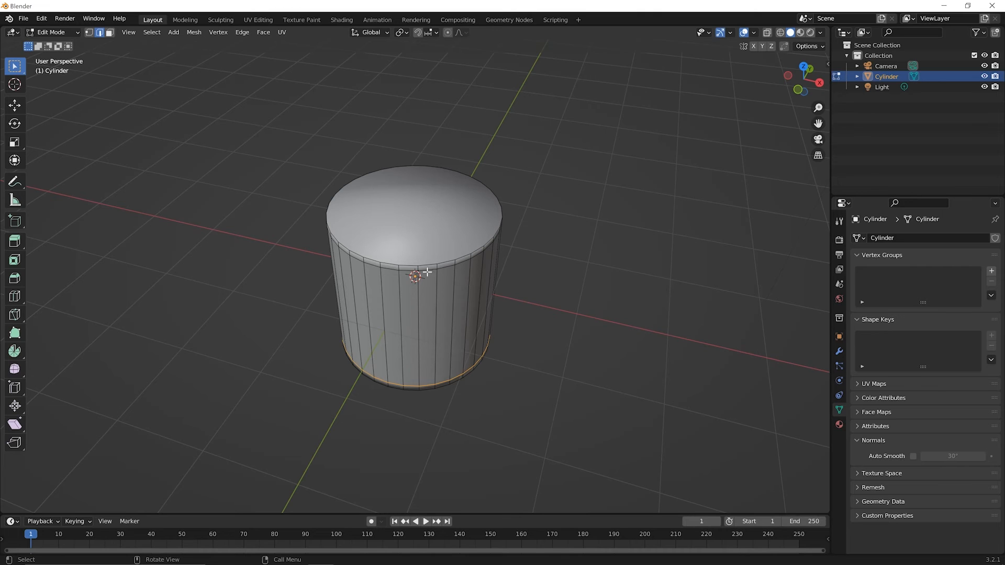
{"action": "mouse_move", "coordinate": [427, 303]}
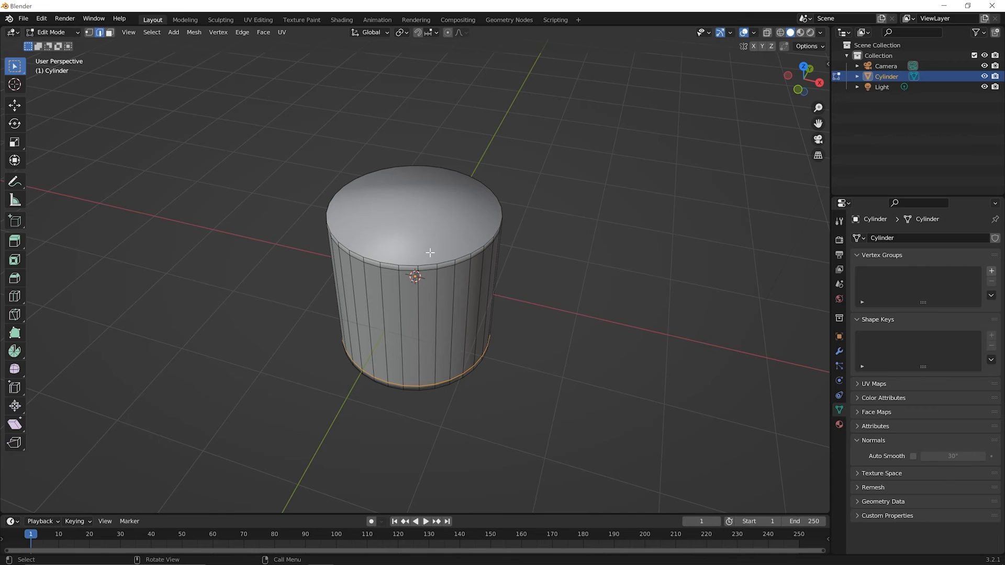
{"action": "mouse_move", "coordinate": [430, 267]}
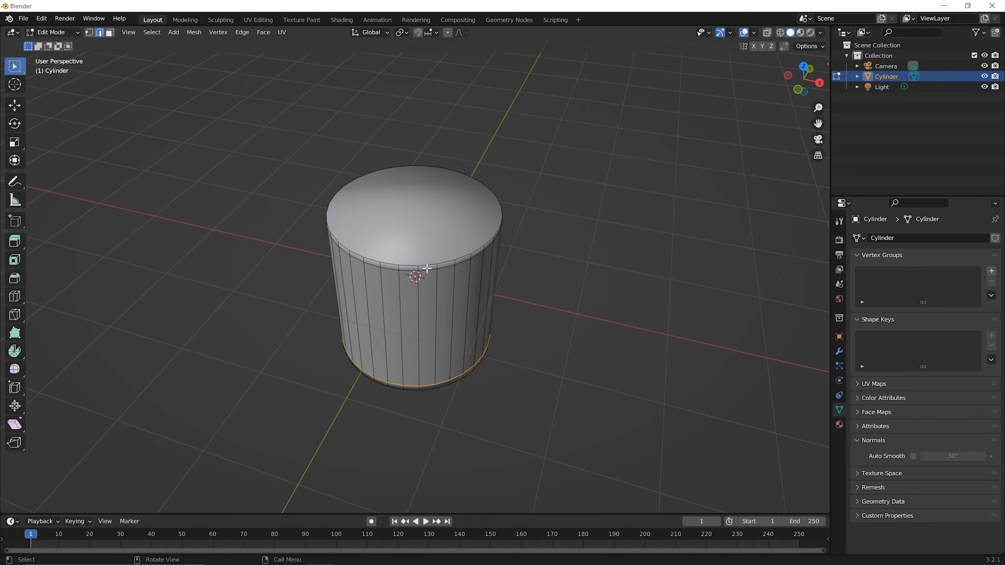
{"action": "mouse_move", "coordinate": [429, 281]}
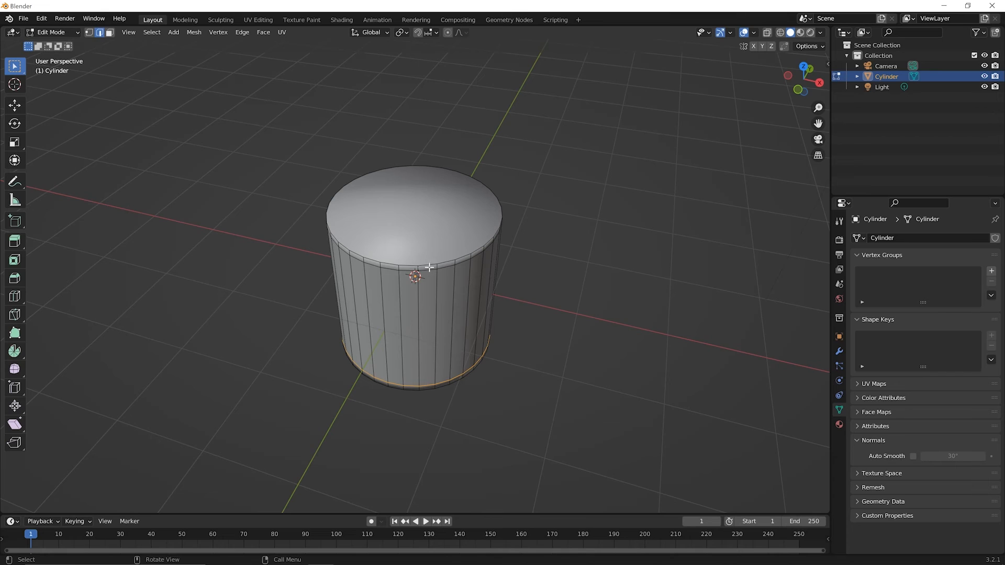
{"action": "mouse_move", "coordinate": [433, 314]}
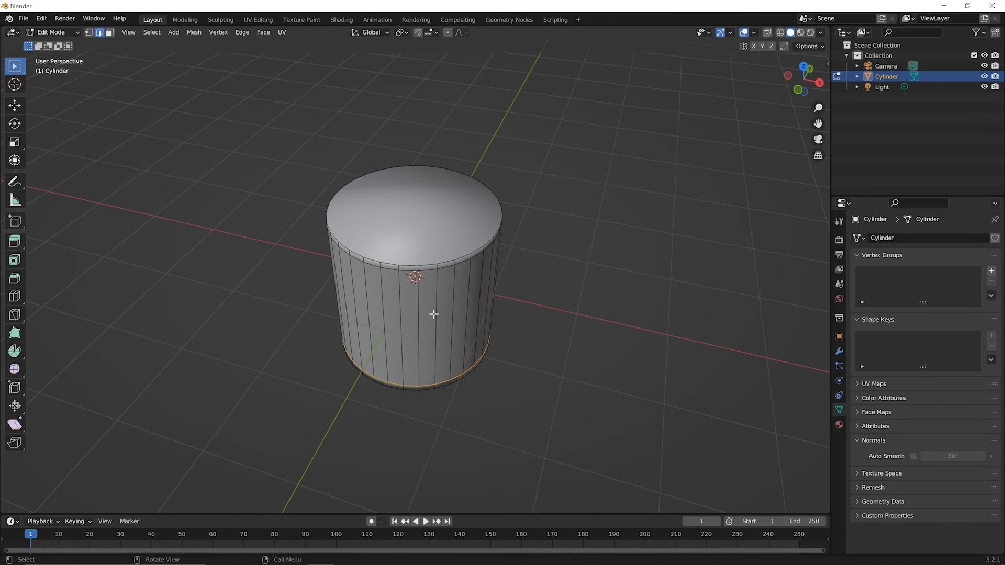
{"action": "mouse_move", "coordinate": [453, 310]}
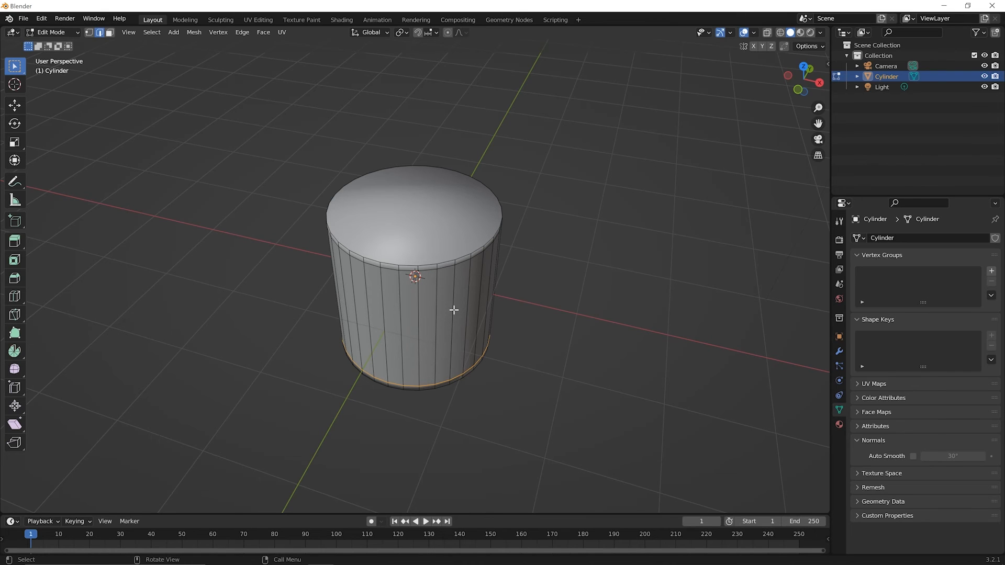
{"action": "mouse_move", "coordinate": [444, 215]}
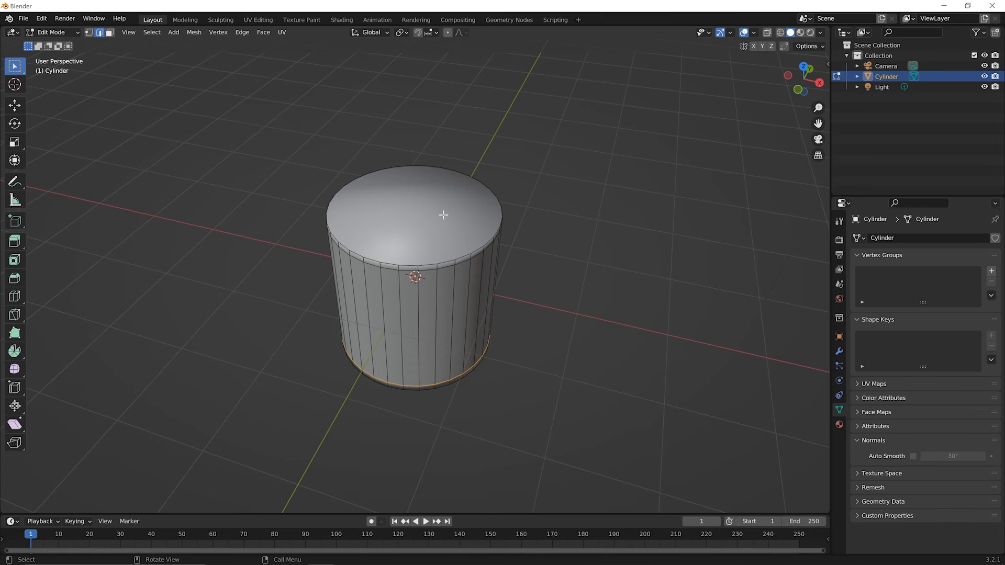
{"action": "mouse_move", "coordinate": [435, 217]}
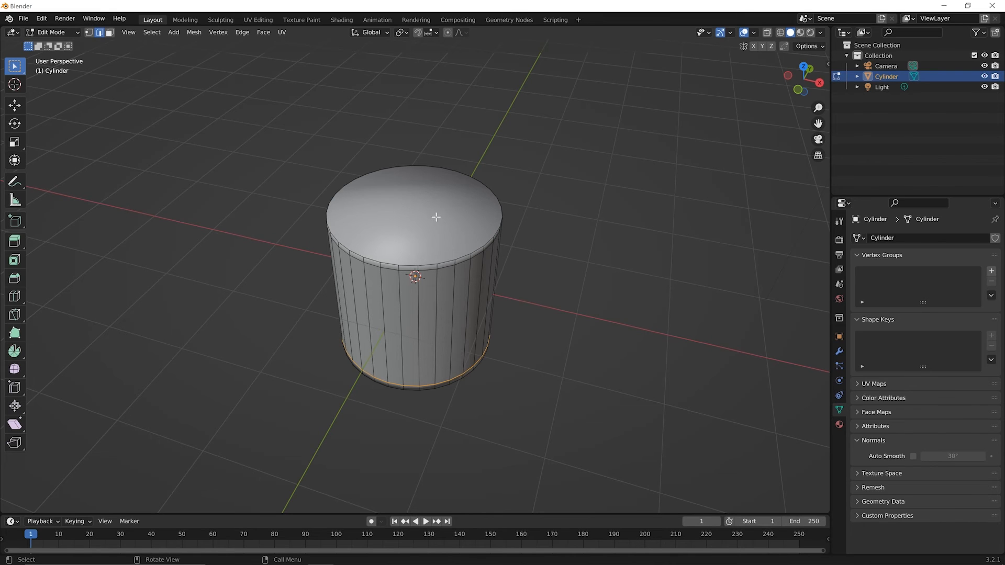
{"action": "mouse_move", "coordinate": [434, 265]}
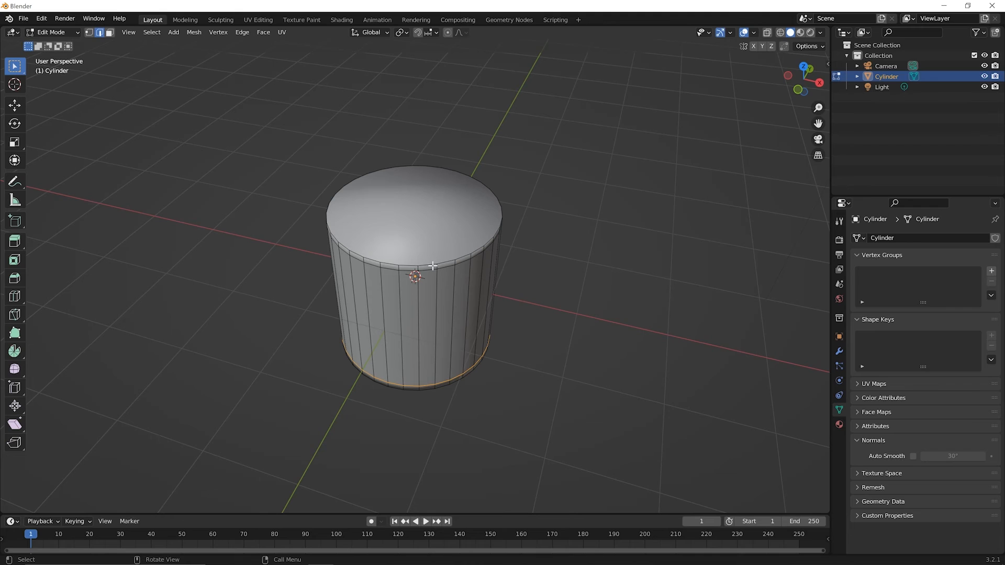
{"action": "mouse_move", "coordinate": [426, 271]}
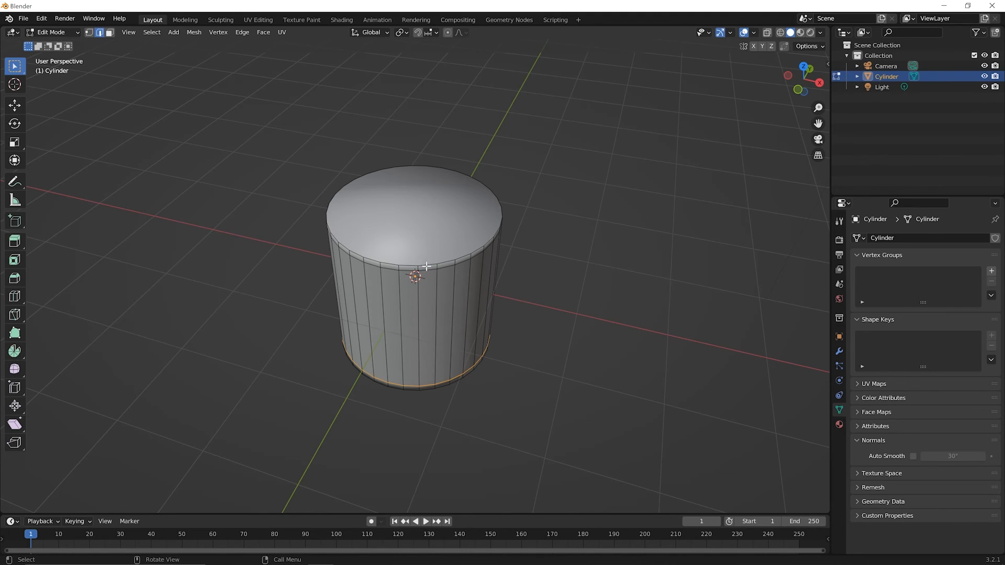
{"action": "mouse_move", "coordinate": [430, 266]}
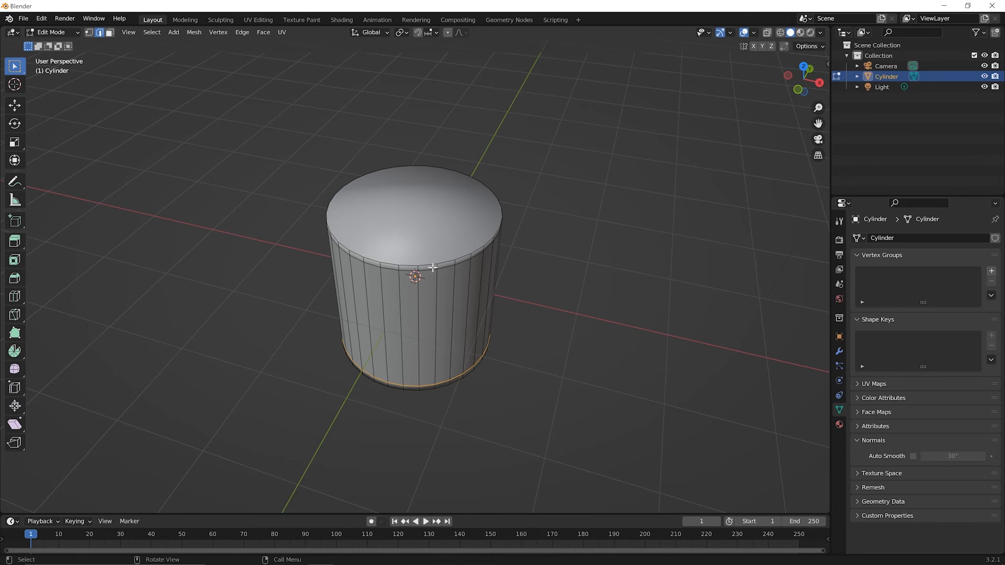
{"action": "mouse_move", "coordinate": [416, 253]}
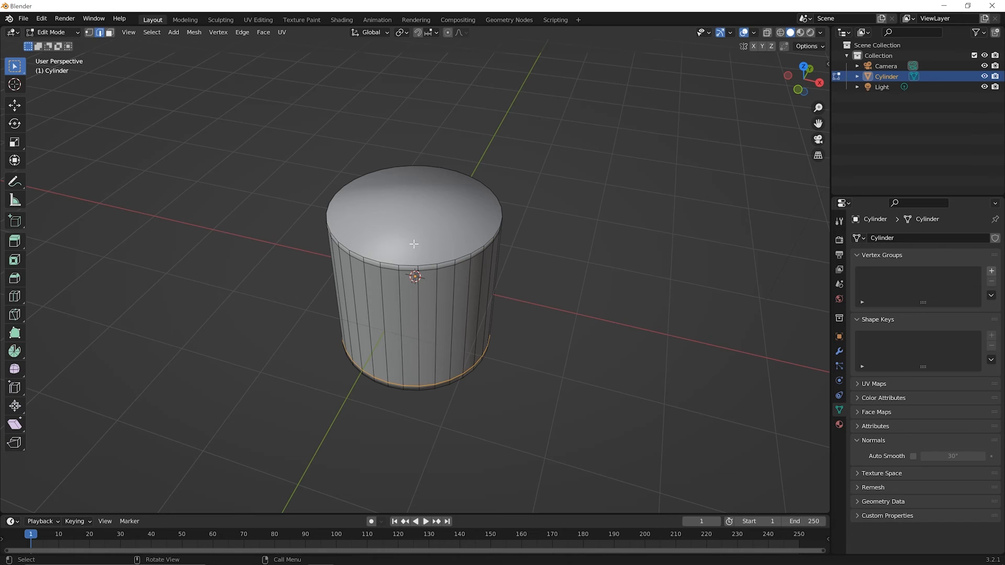
{"action": "mouse_move", "coordinate": [429, 316]}
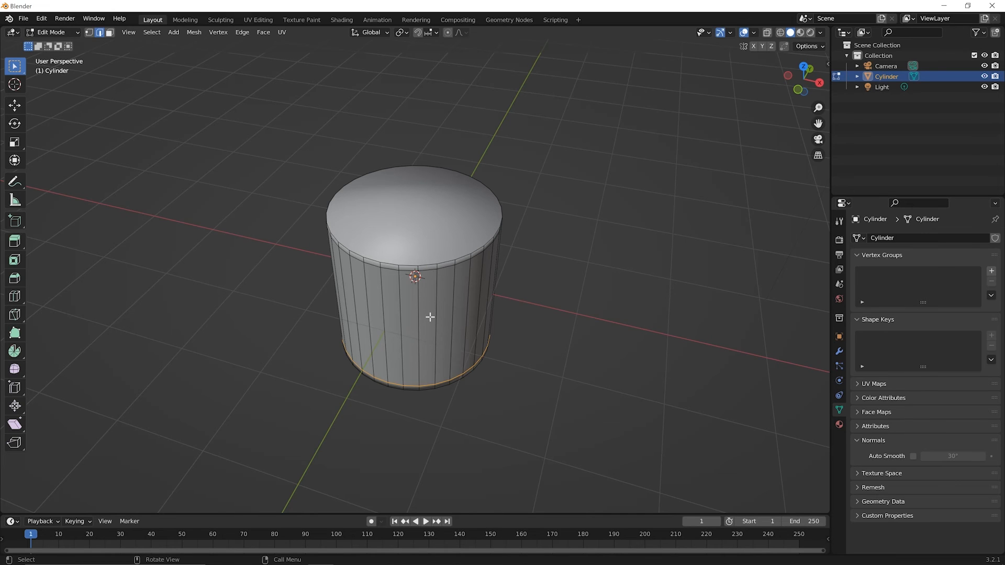
{"action": "mouse_move", "coordinate": [427, 270]}
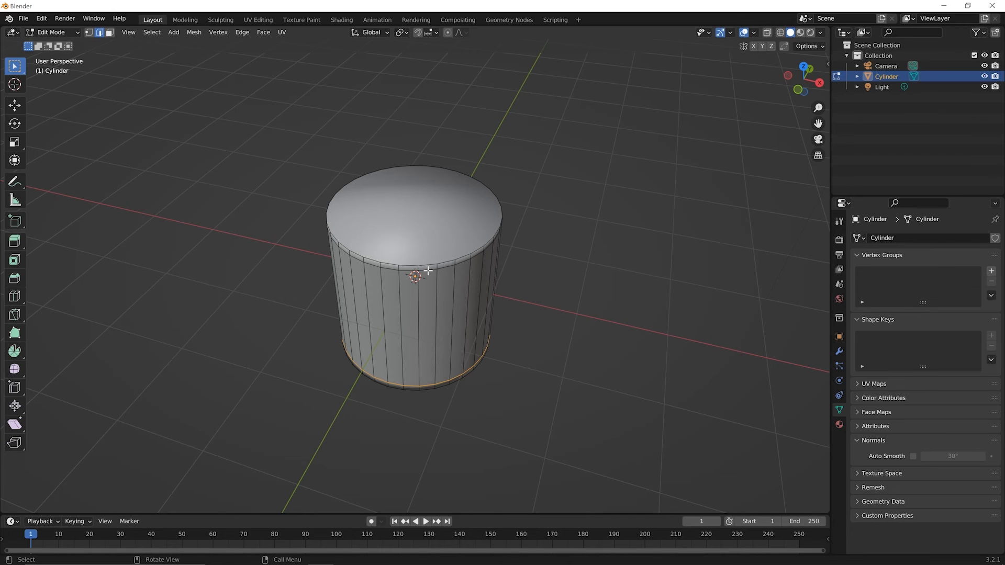
{"action": "mouse_move", "coordinate": [427, 379]}
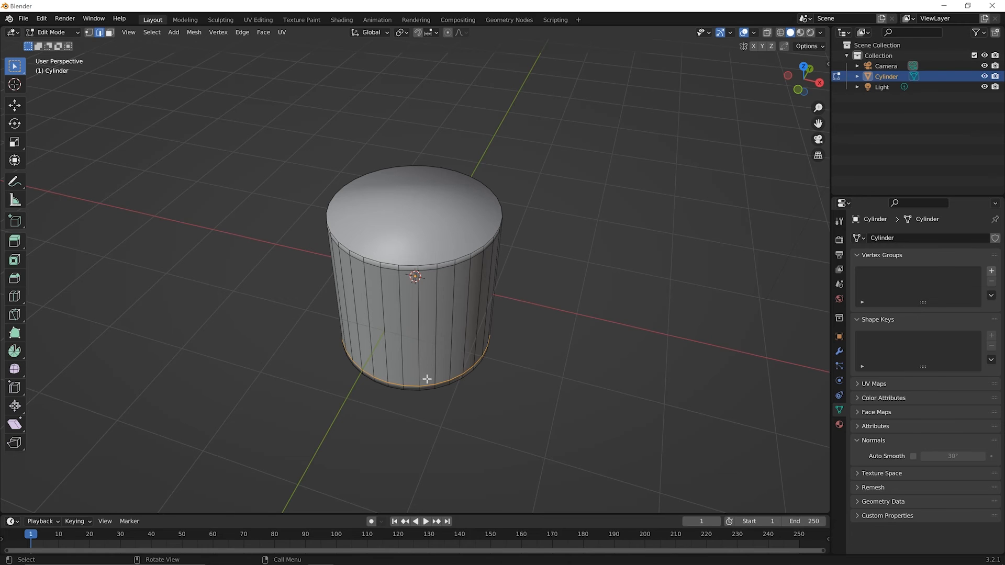
{"action": "mouse_move", "coordinate": [339, 269]}
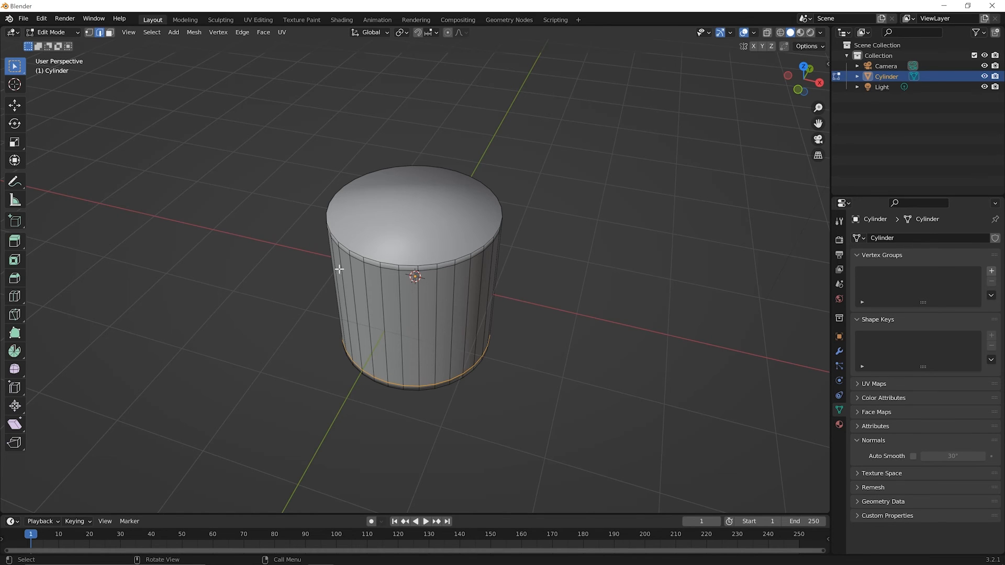
{"action": "mouse_move", "coordinate": [437, 320]}
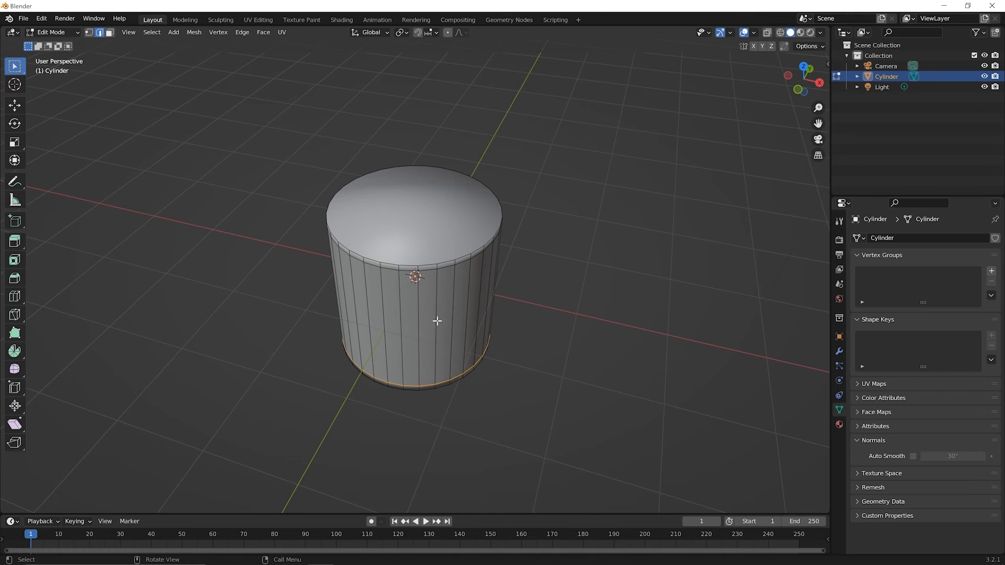
{"action": "mouse_move", "coordinate": [433, 198]}
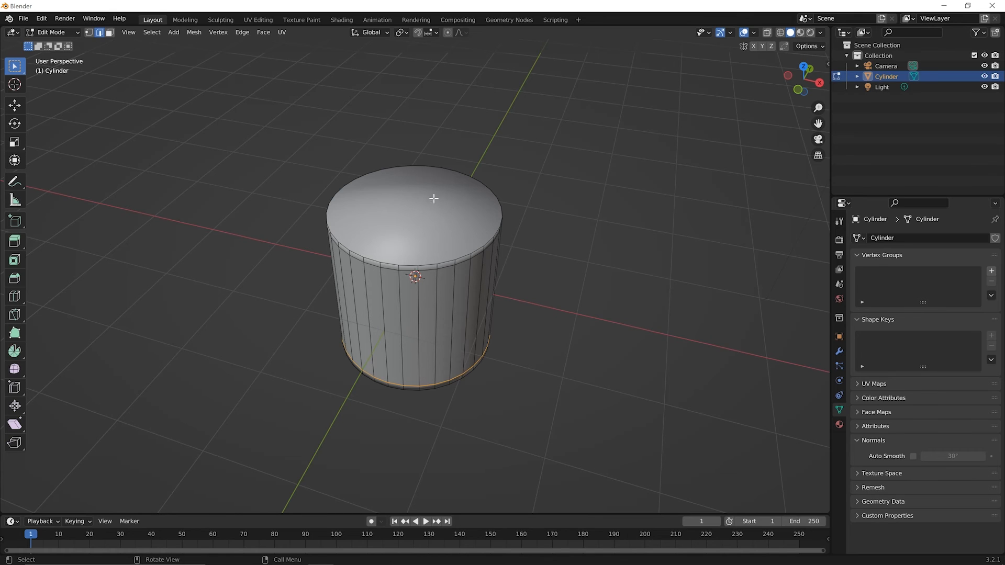
{"action": "mouse_move", "coordinate": [407, 258]}
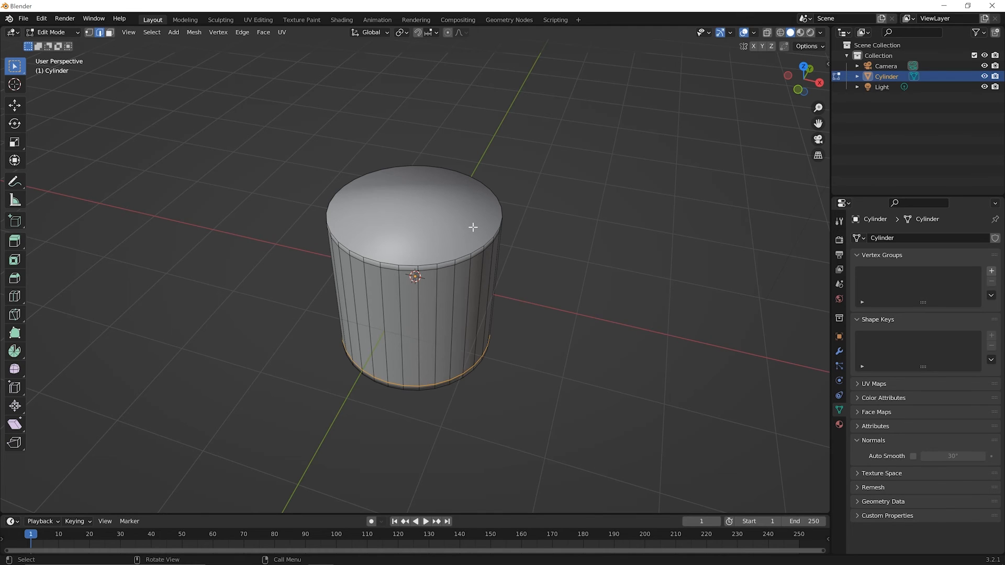
{"action": "mouse_move", "coordinate": [435, 240]}
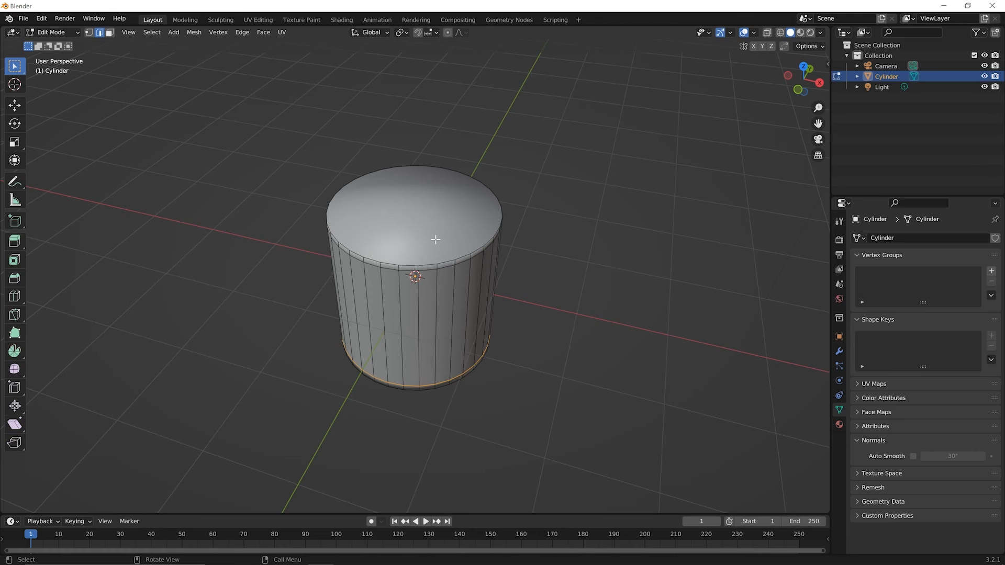
{"action": "mouse_move", "coordinate": [430, 243]}
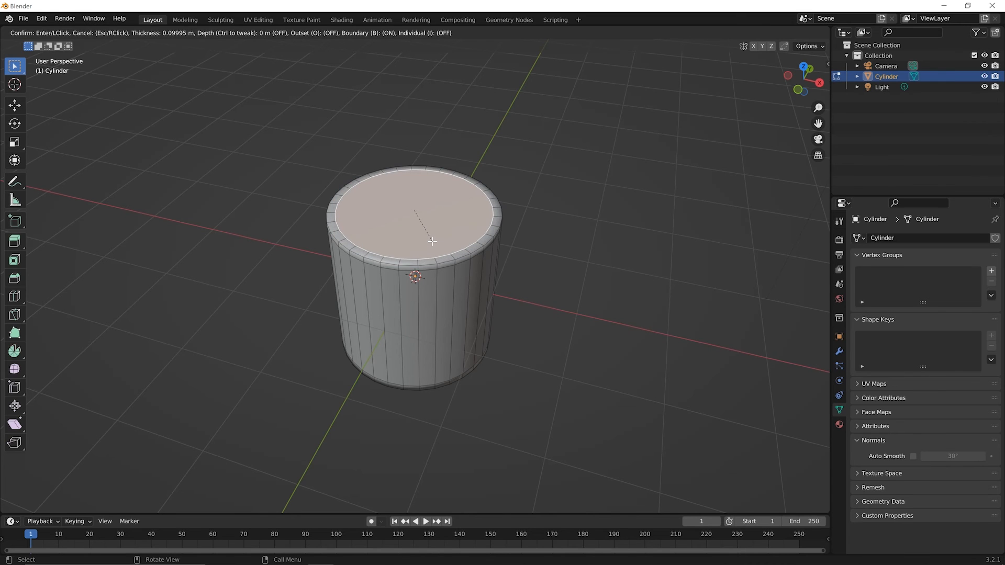
{"action": "mouse_move", "coordinate": [435, 241]}
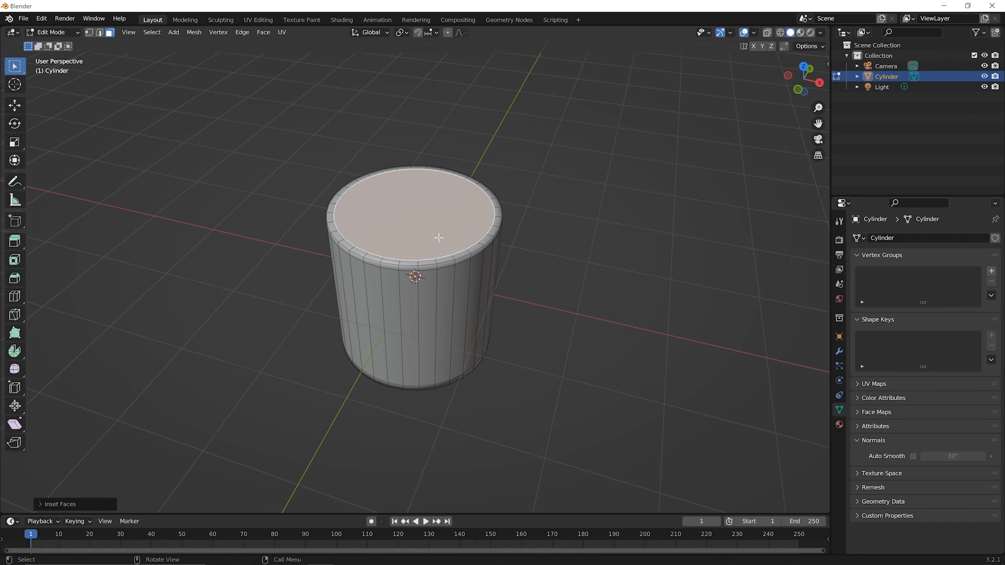
{"action": "mouse_move", "coordinate": [542, 312]}
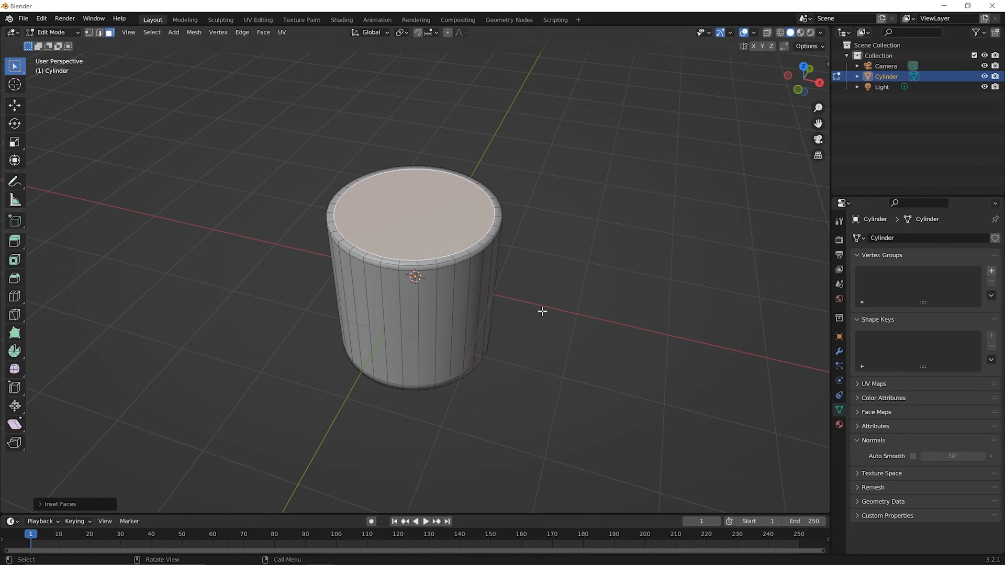
- Leave Edit Mode to view the finished cylinder with inset top and crisp rims
{"action": "key", "text": "Tab"}
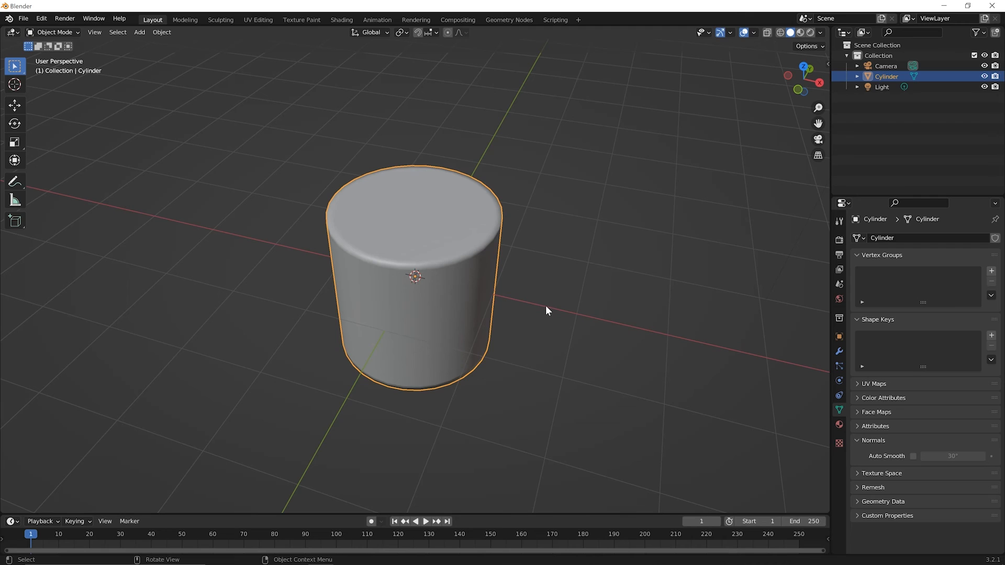
{"action": "mouse_move", "coordinate": [399, 222]}
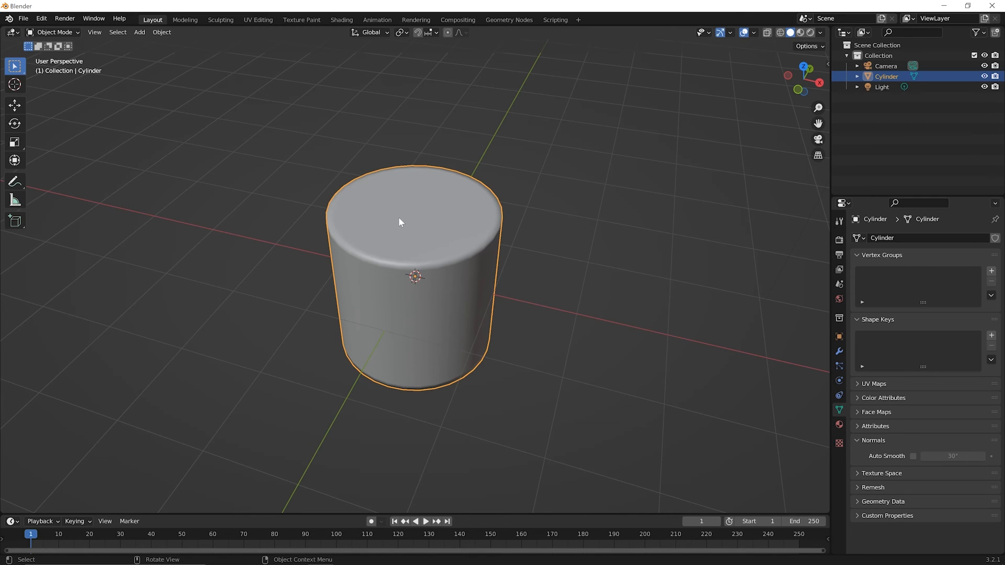
{"action": "mouse_move", "coordinate": [398, 225]}
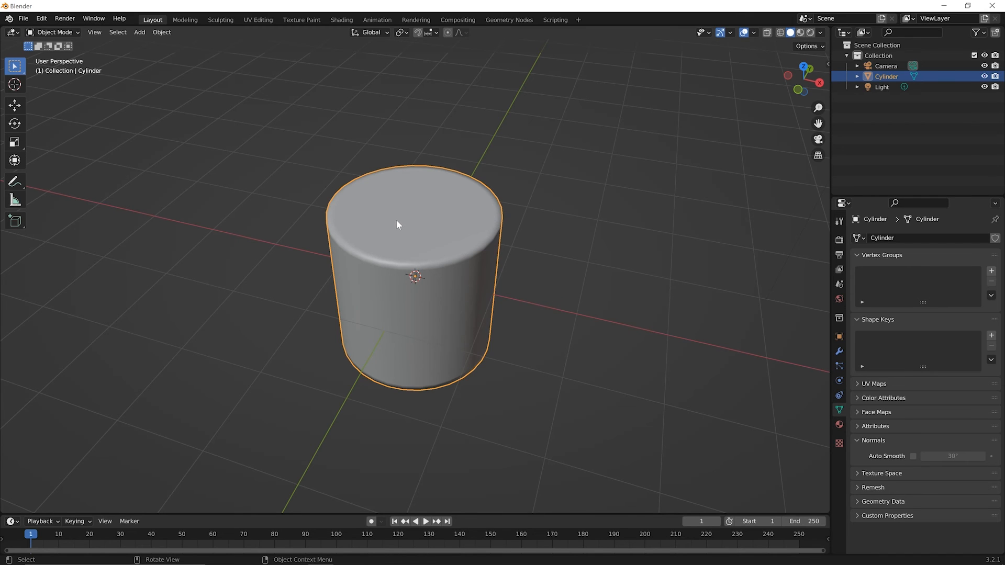
{"action": "mouse_move", "coordinate": [353, 265]}
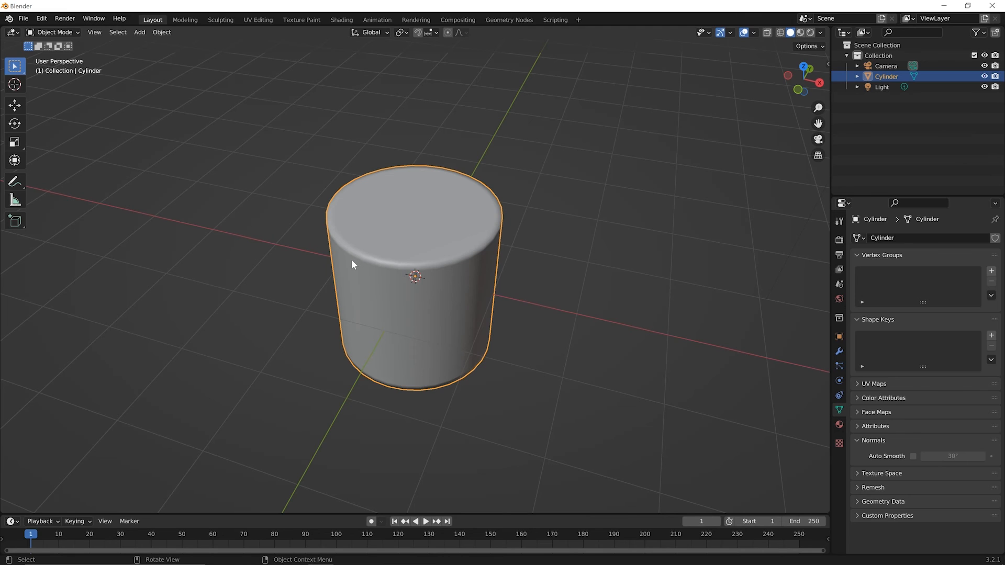
{"action": "mouse_move", "coordinate": [430, 277]}
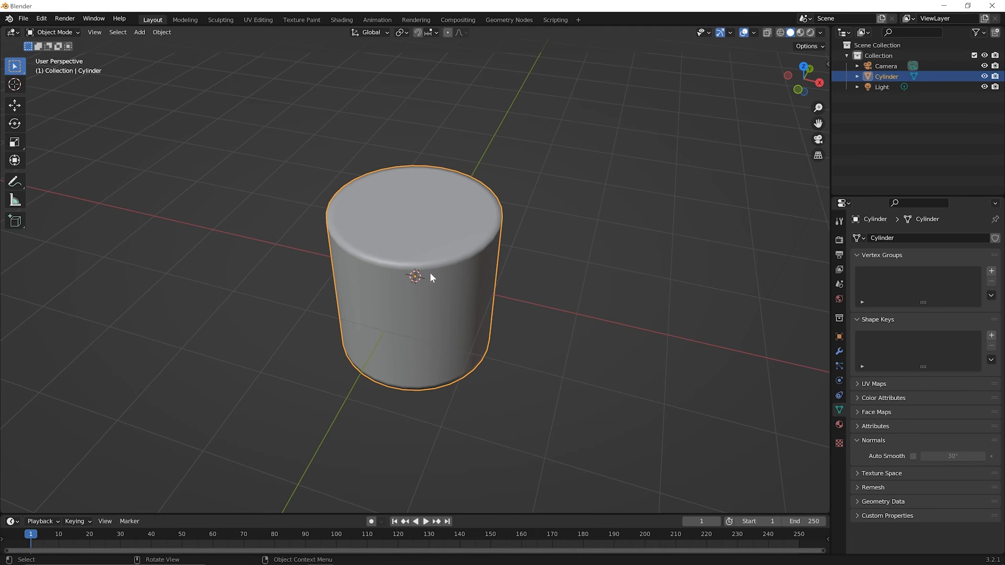
{"action": "mouse_move", "coordinate": [428, 268]}
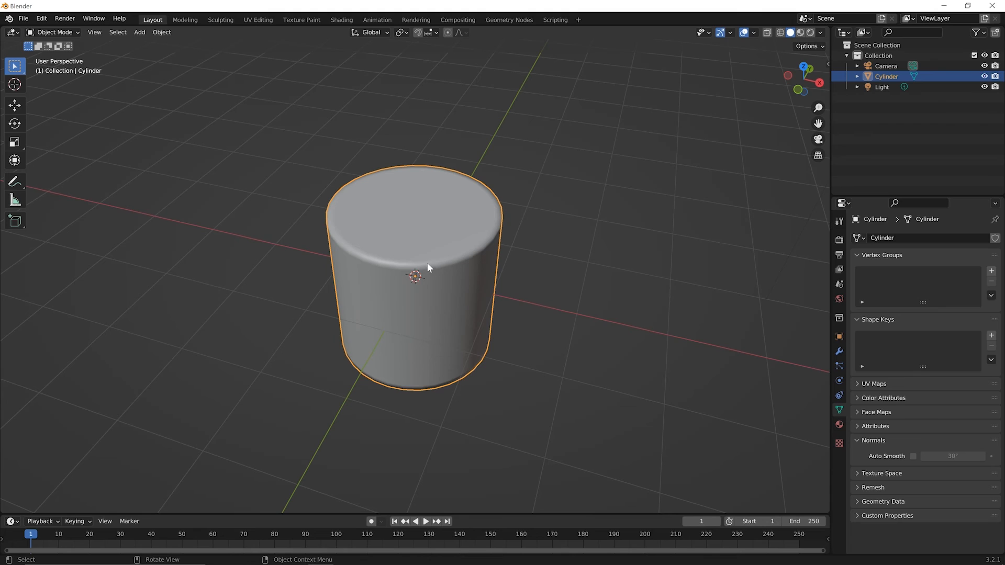
{"action": "mouse_move", "coordinate": [415, 176]}
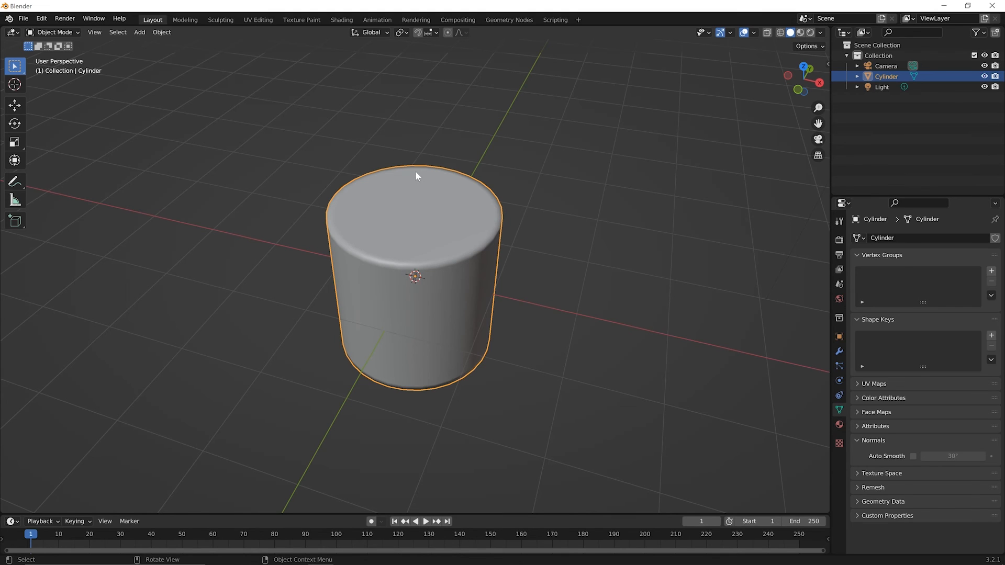
{"action": "mouse_move", "coordinate": [427, 266]}
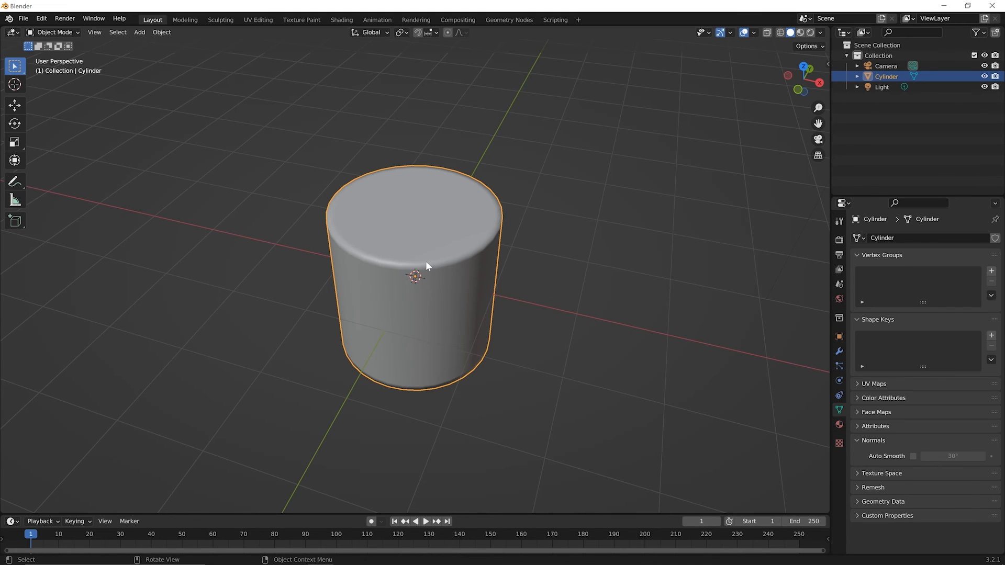
{"action": "mouse_move", "coordinate": [431, 269]}
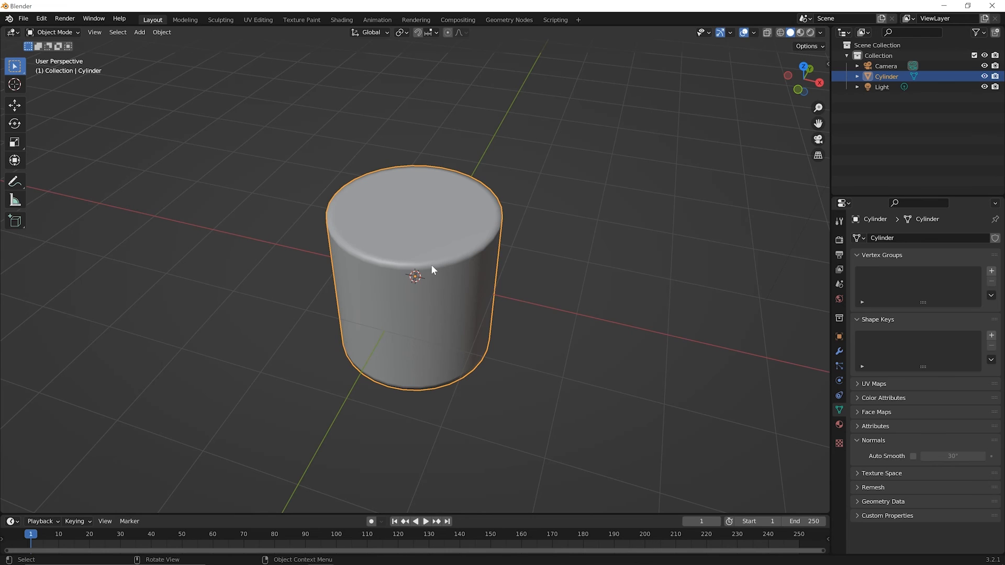
{"action": "mouse_move", "coordinate": [358, 249]}
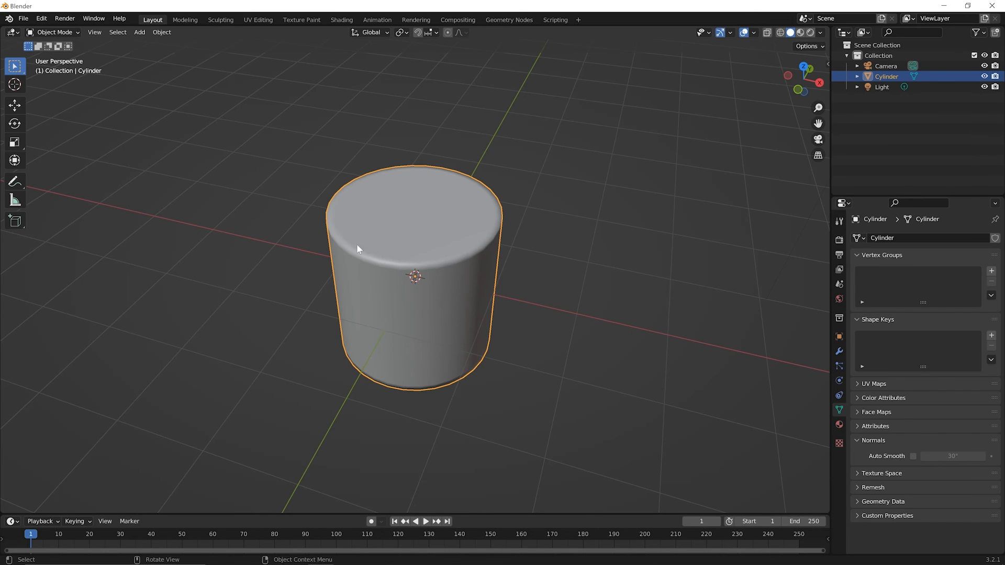
{"action": "mouse_move", "coordinate": [430, 263]}
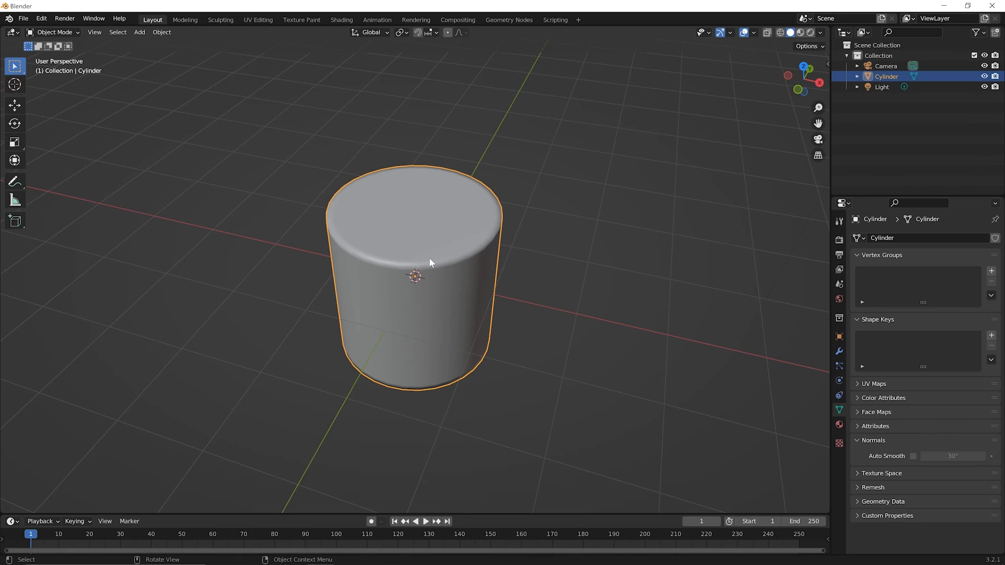
{"action": "mouse_move", "coordinate": [332, 233]}
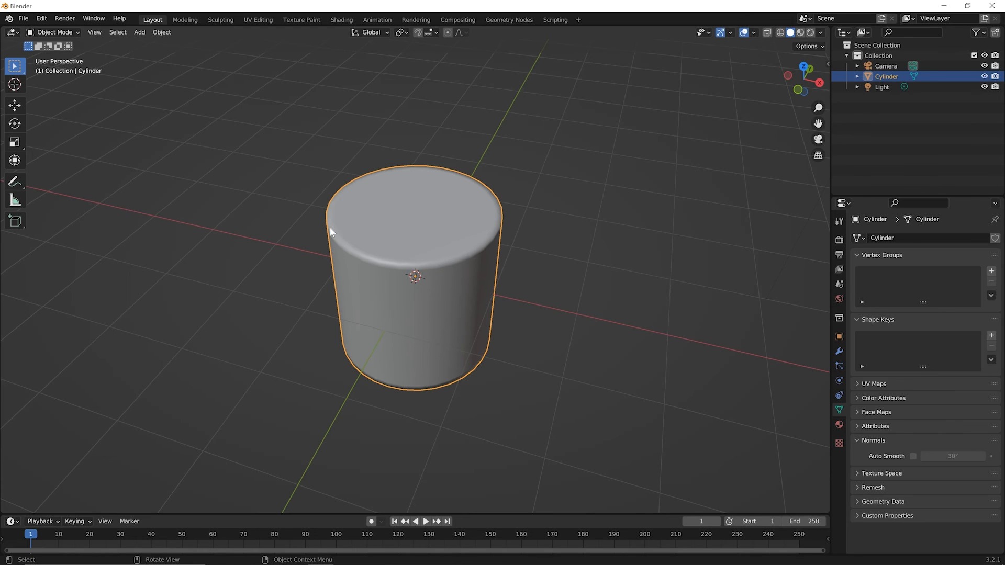
{"action": "mouse_move", "coordinate": [347, 280]}
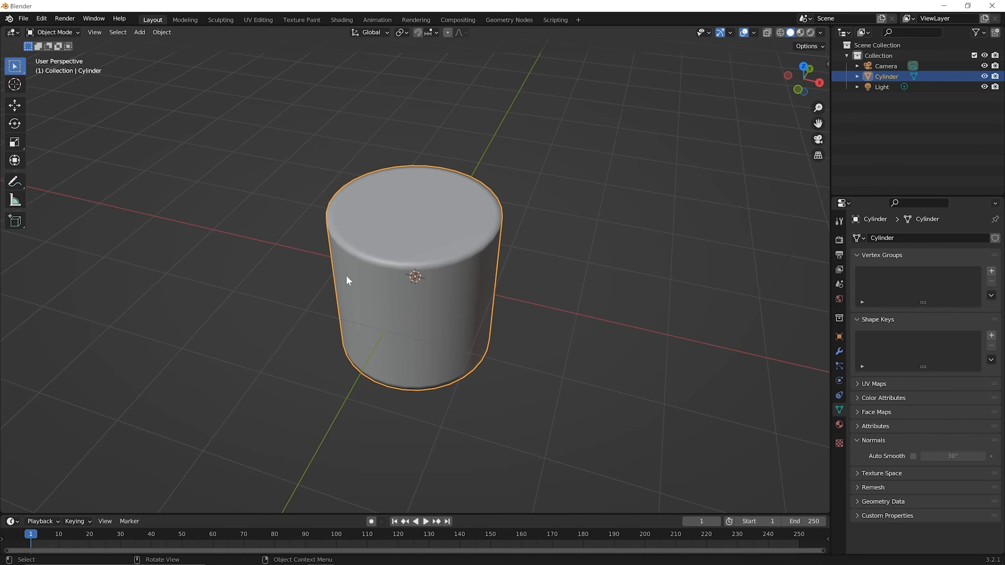
{"action": "mouse_move", "coordinate": [431, 241]}
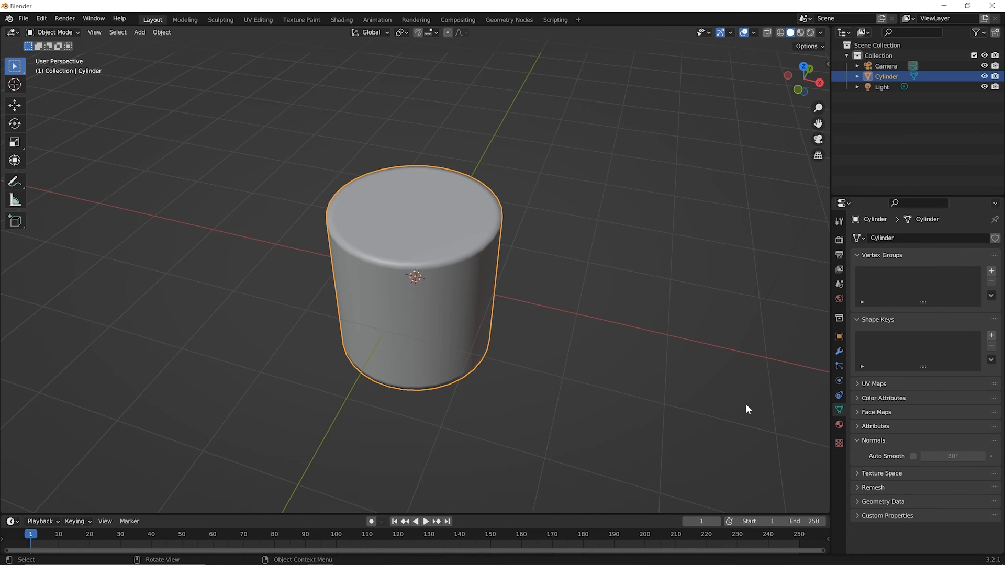
{"action": "mouse_move", "coordinate": [436, 269]}
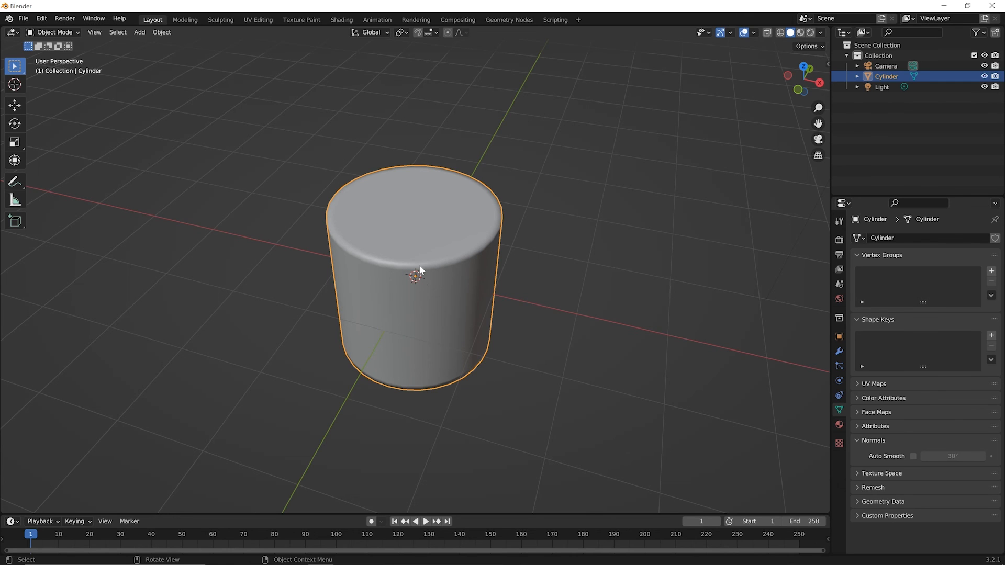
{"action": "mouse_move", "coordinate": [441, 281]}
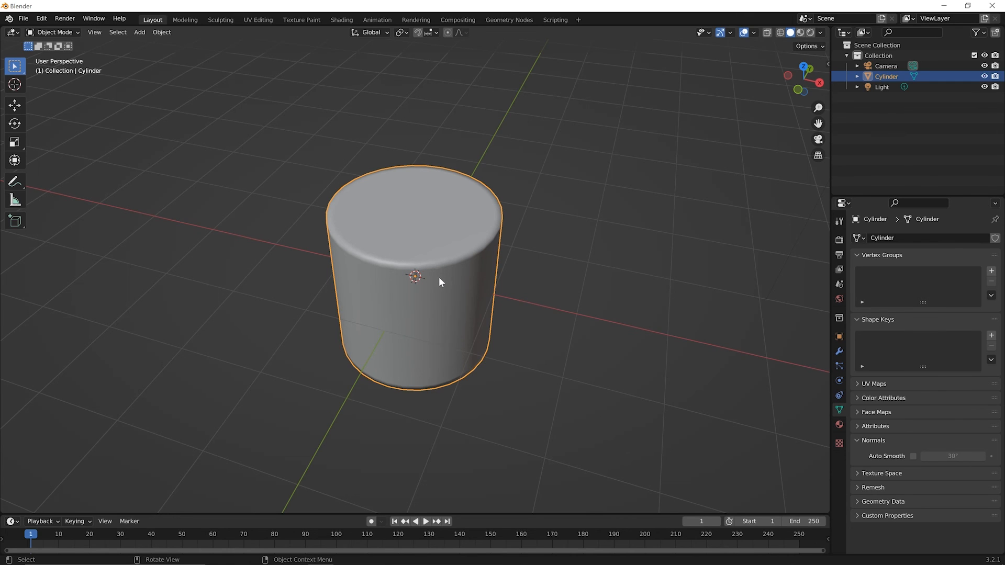
{"action": "mouse_move", "coordinate": [432, 293]}
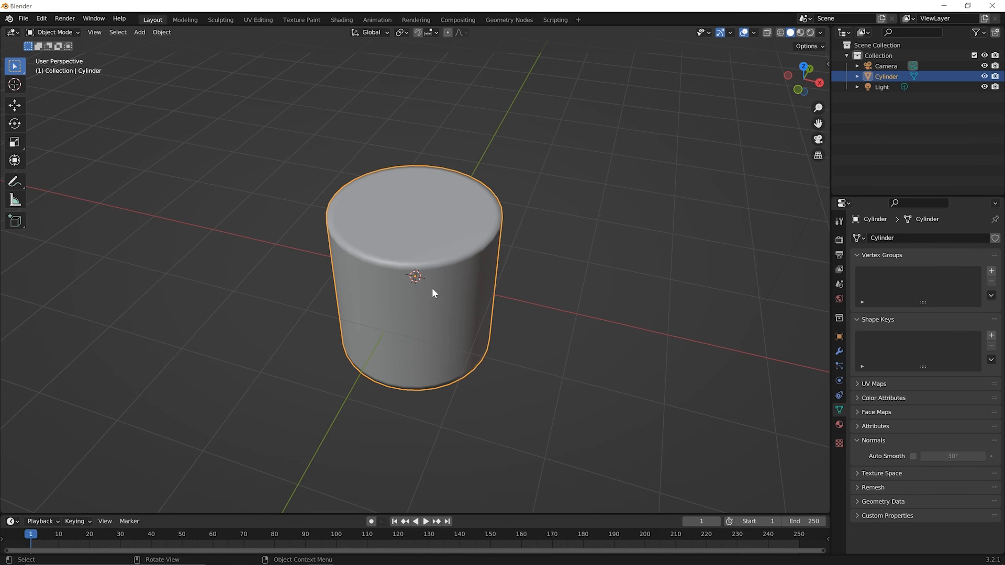
{"action": "mouse_move", "coordinate": [480, 256]}
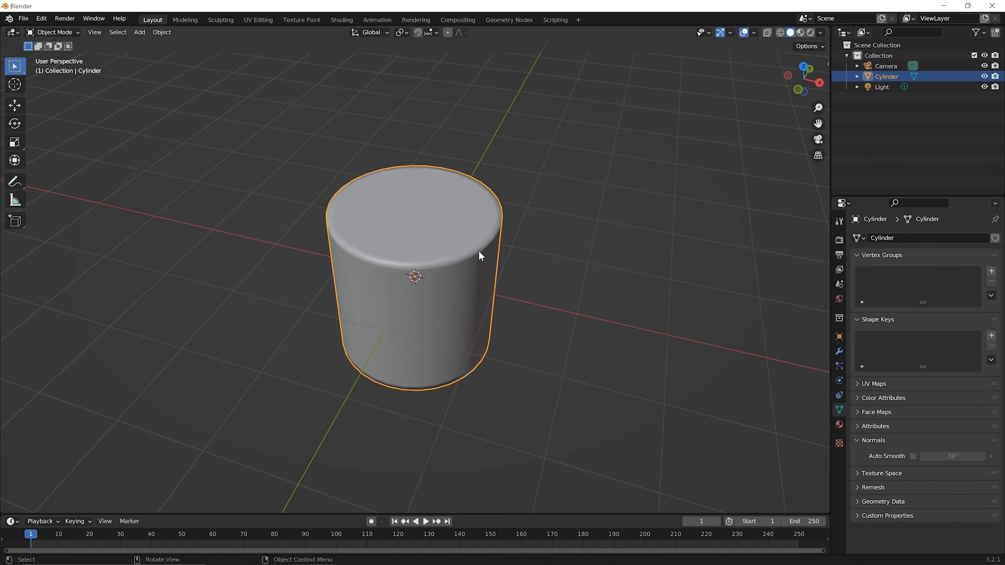
{"action": "mouse_move", "coordinate": [346, 253]}
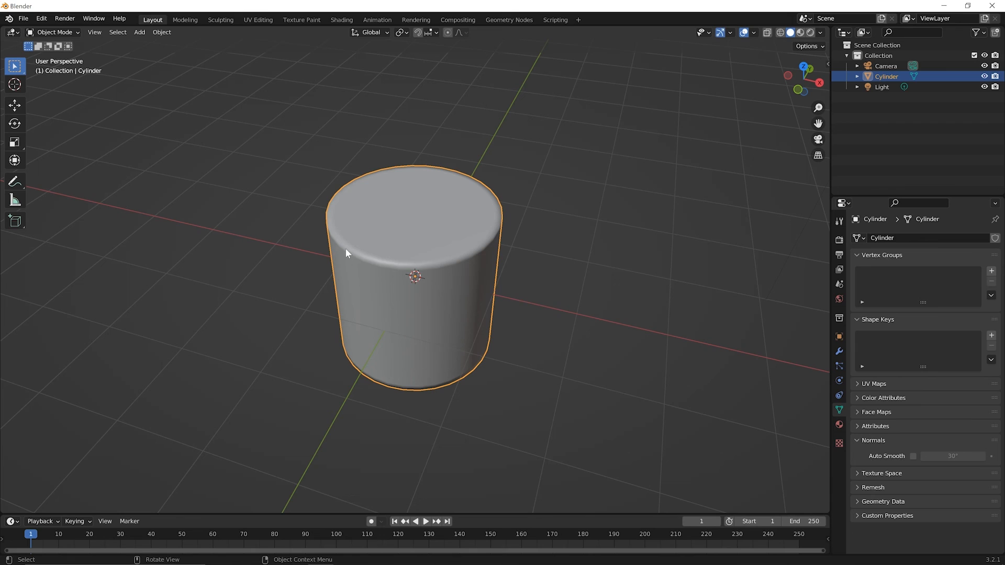
{"action": "mouse_move", "coordinate": [433, 274]}
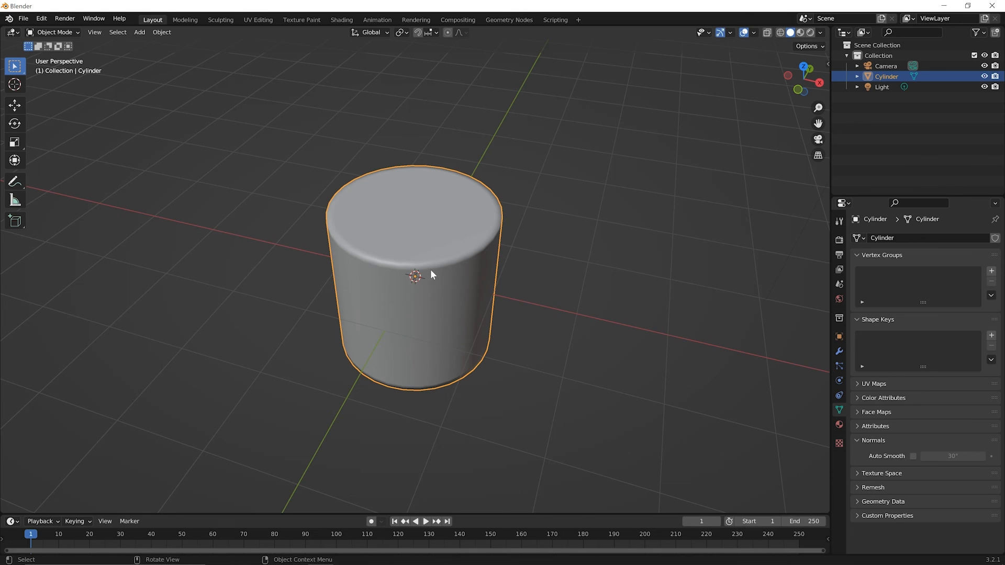
{"action": "mouse_move", "coordinate": [439, 264]}
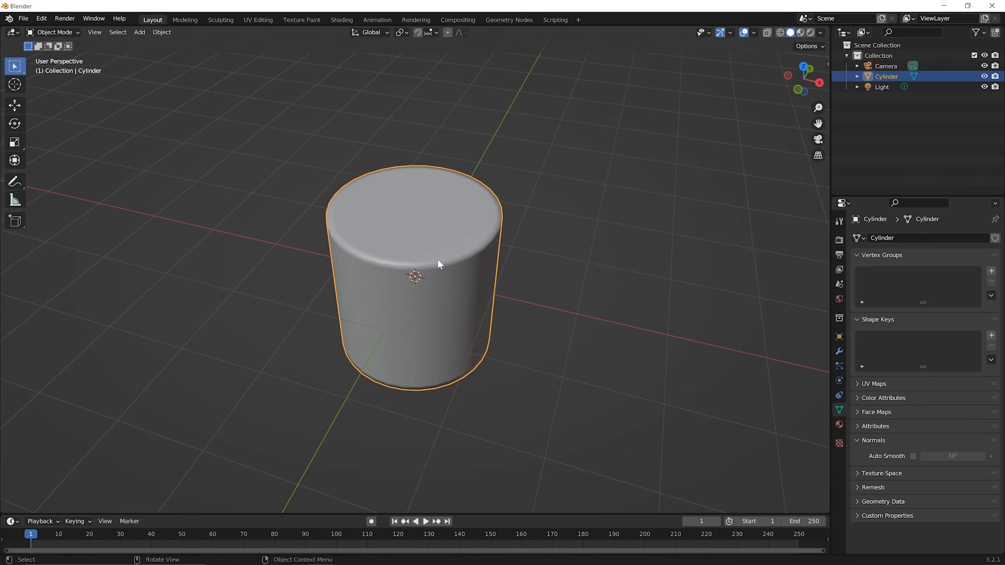
{"action": "mouse_move", "coordinate": [441, 262]}
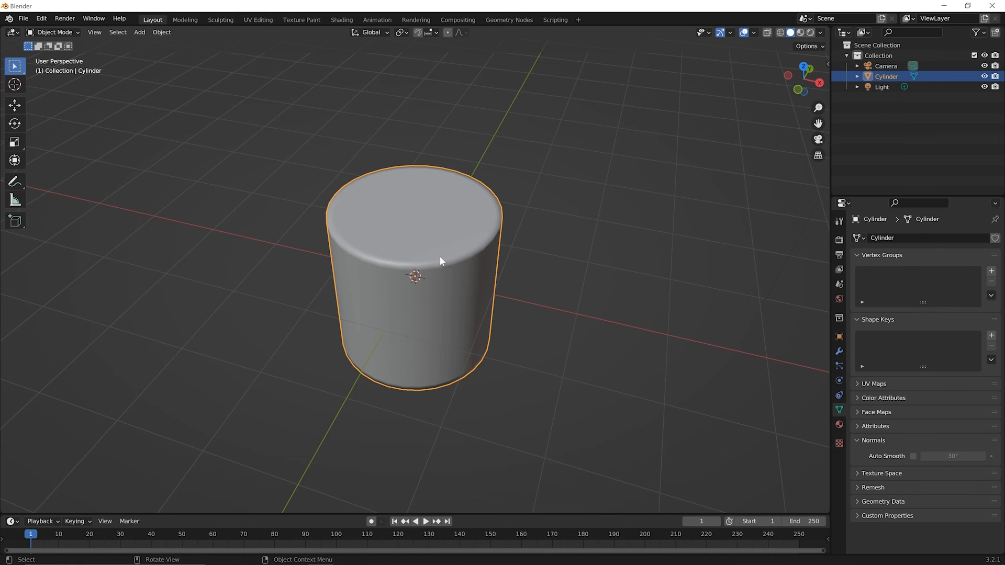
{"action": "mouse_move", "coordinate": [455, 272]}
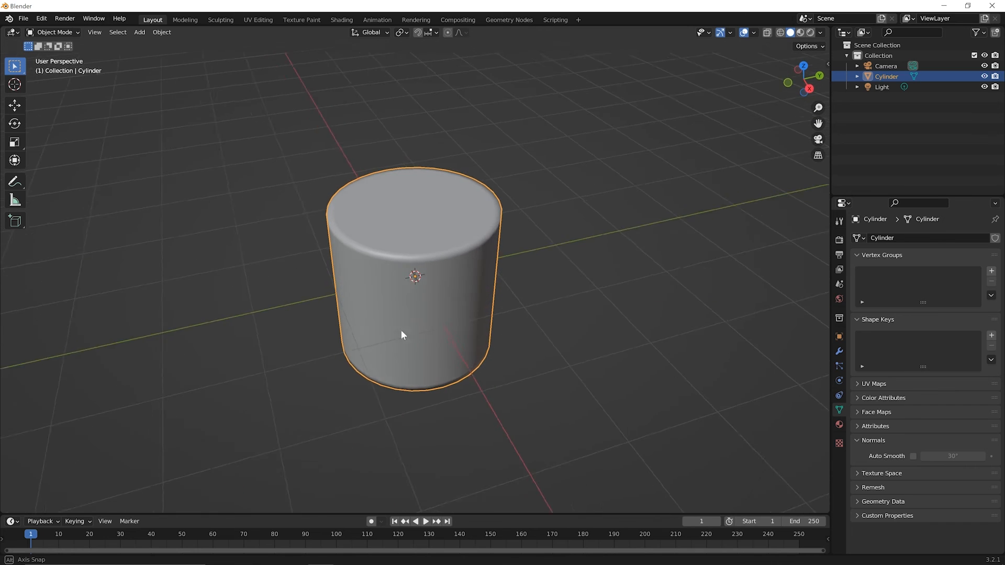
{"action": "left_click_drag", "start_coordinate": [404, 334], "coordinate": [422, 351]}
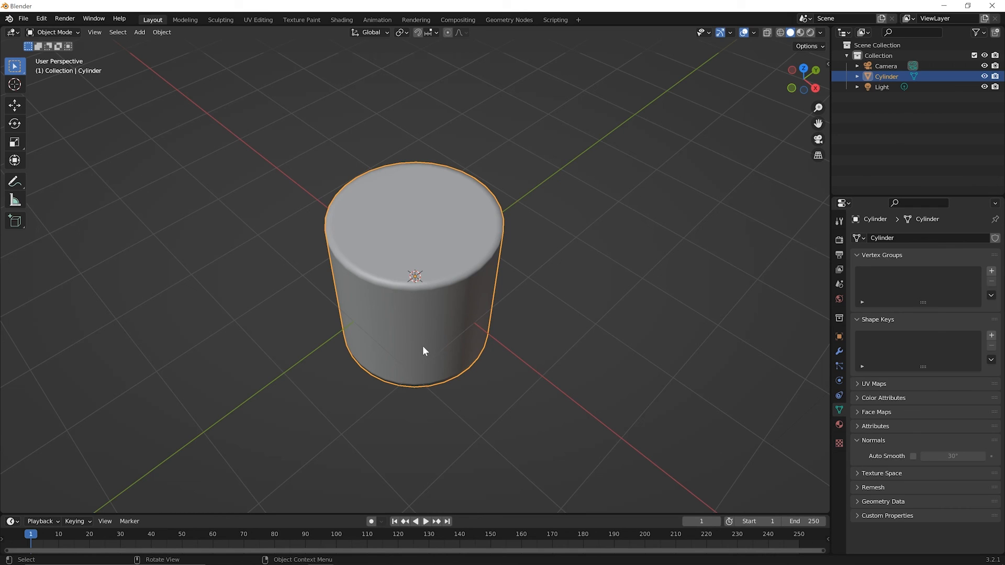
{"action": "mouse_move", "coordinate": [396, 425]}
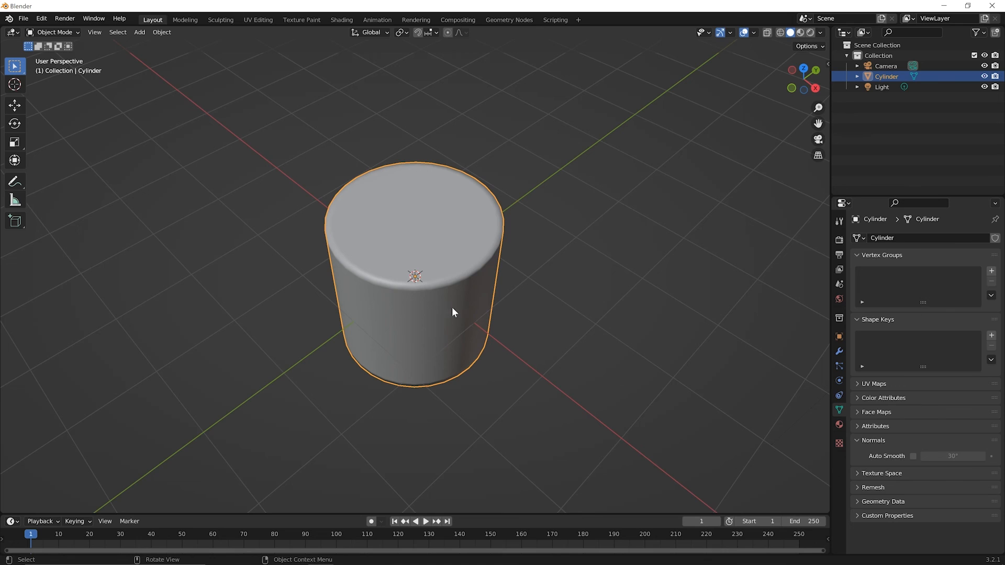
{"action": "mouse_move", "coordinate": [448, 271]}
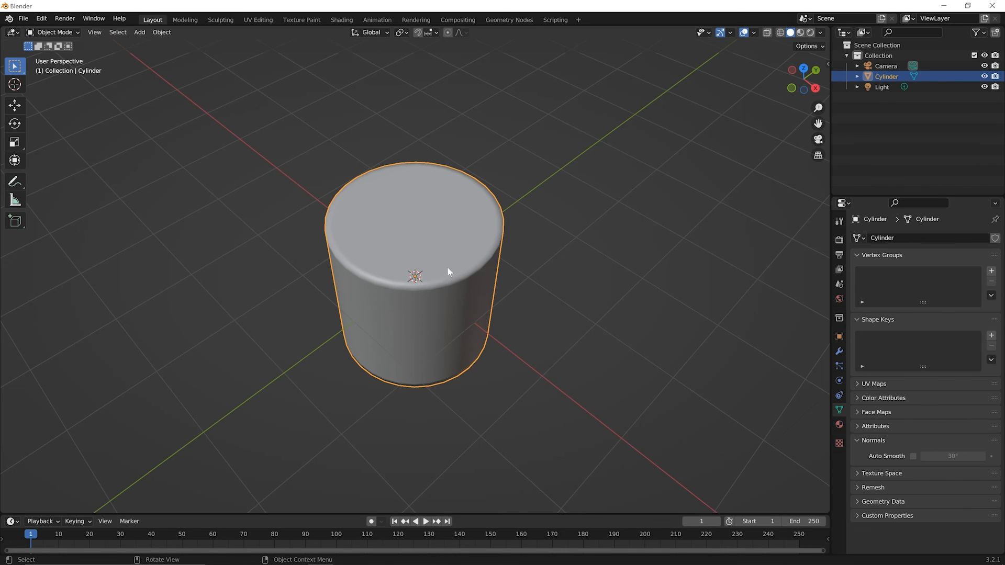
{"action": "mouse_move", "coordinate": [451, 276]}
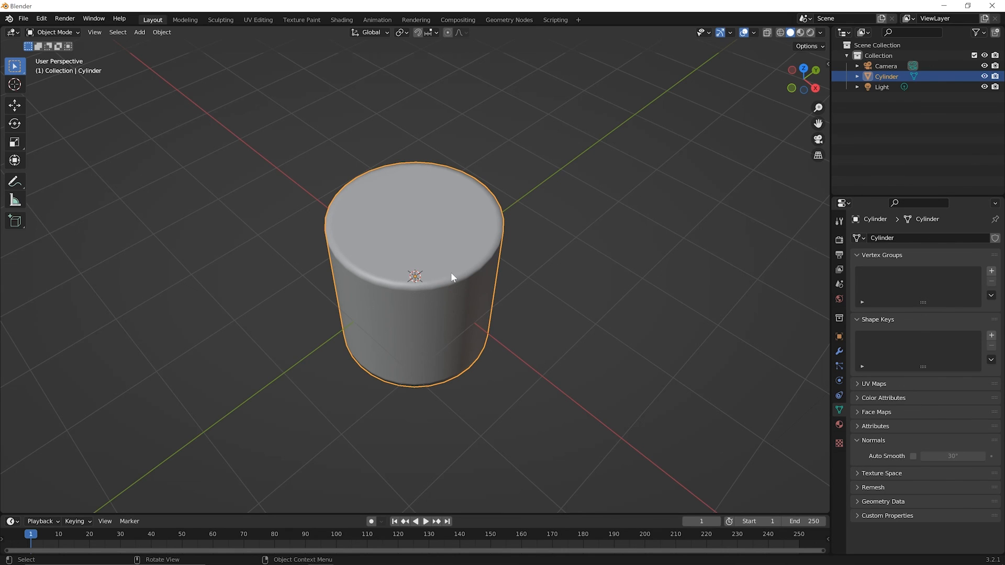
{"action": "mouse_move", "coordinate": [467, 348]}
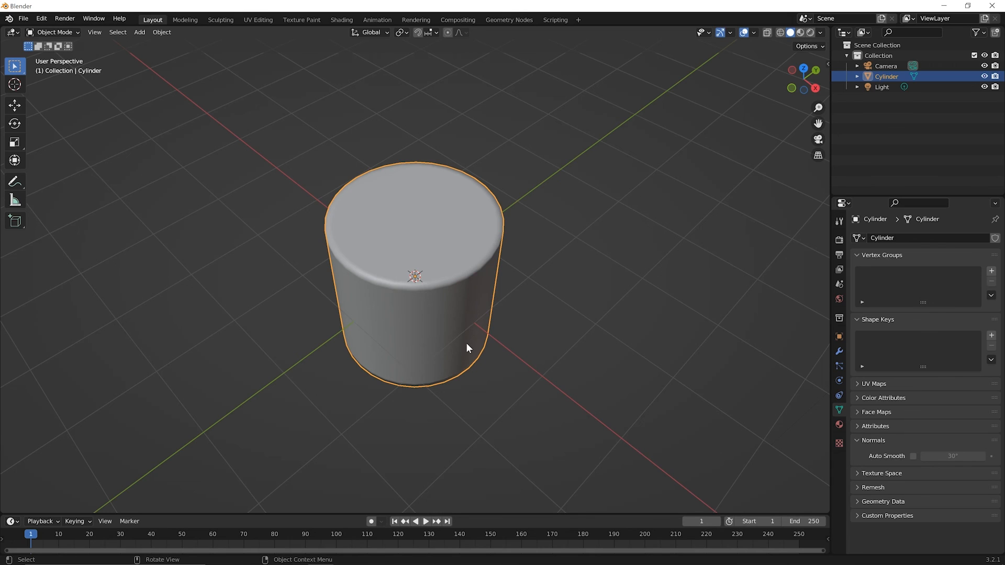
{"action": "mouse_move", "coordinate": [456, 292]}
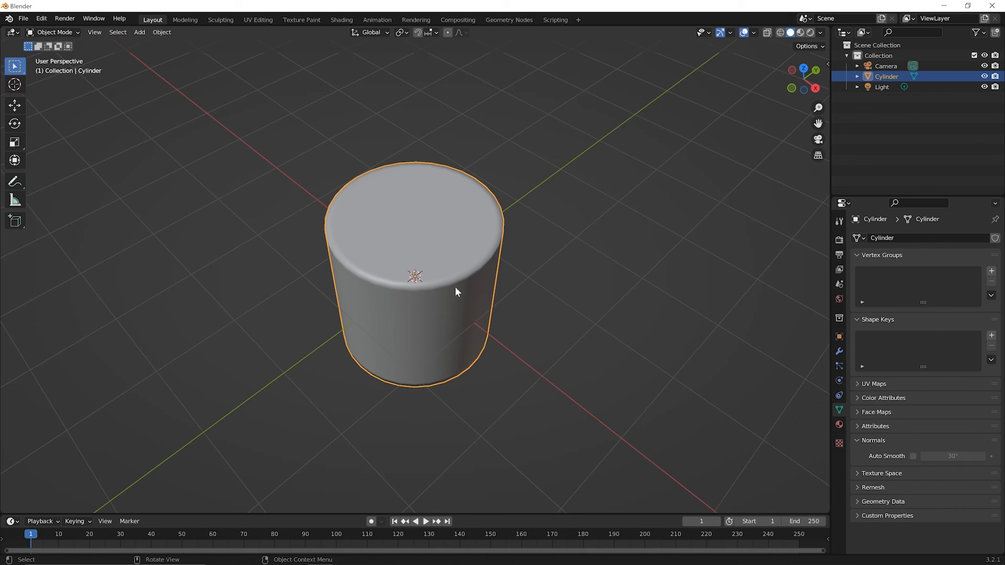
{"action": "mouse_move", "coordinate": [453, 272]}
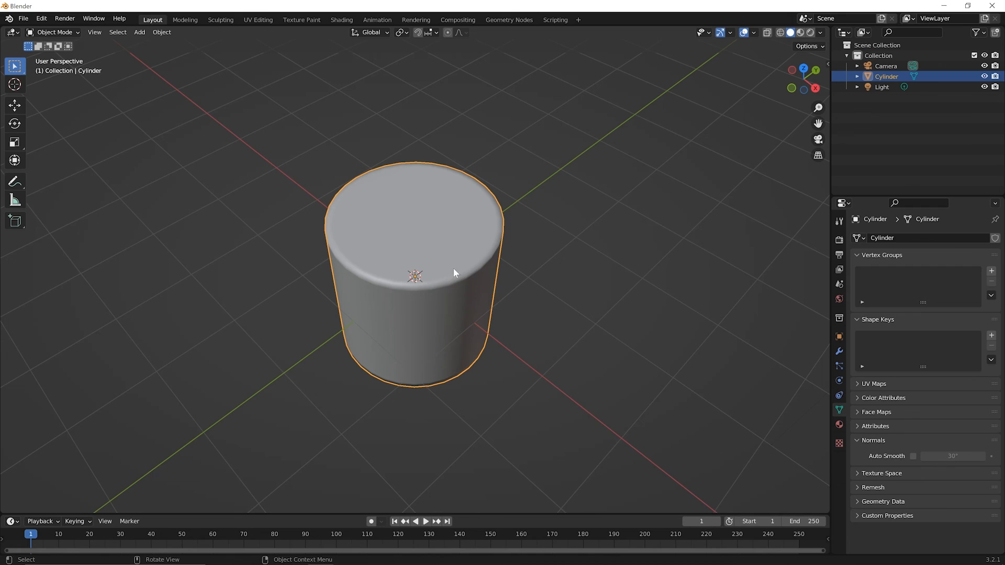
{"action": "mouse_move", "coordinate": [462, 290]}
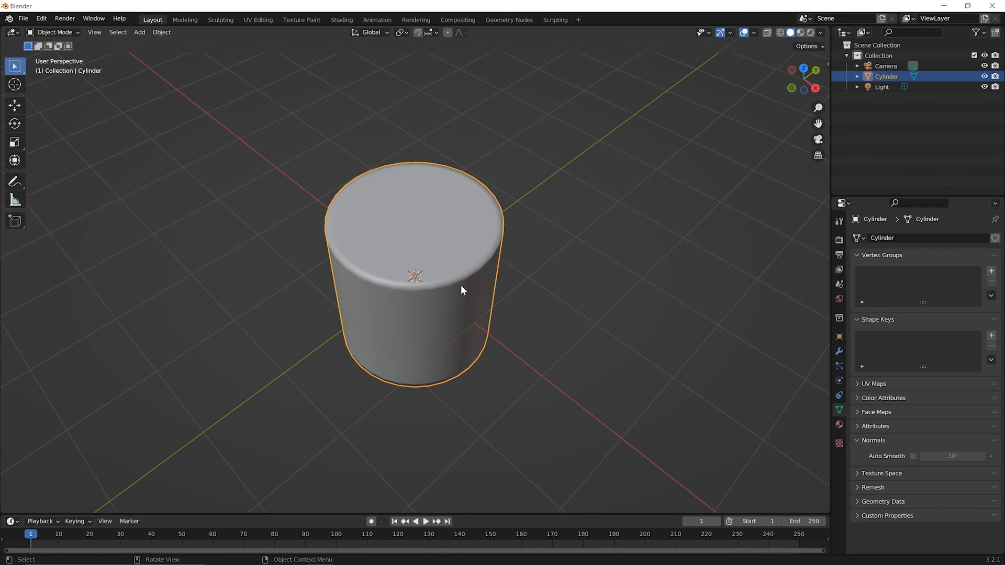
{"action": "mouse_move", "coordinate": [458, 261]}
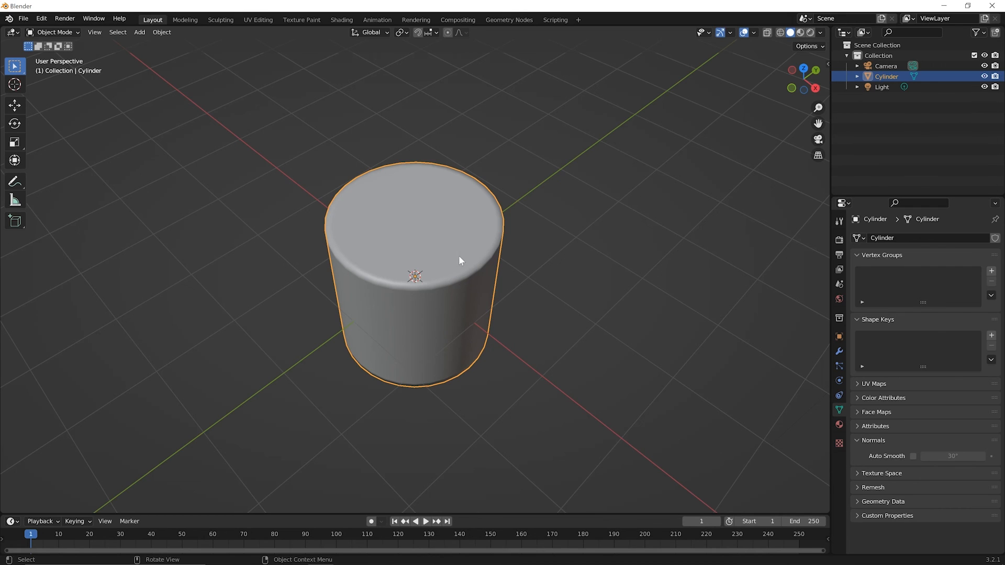
{"action": "mouse_move", "coordinate": [484, 290]}
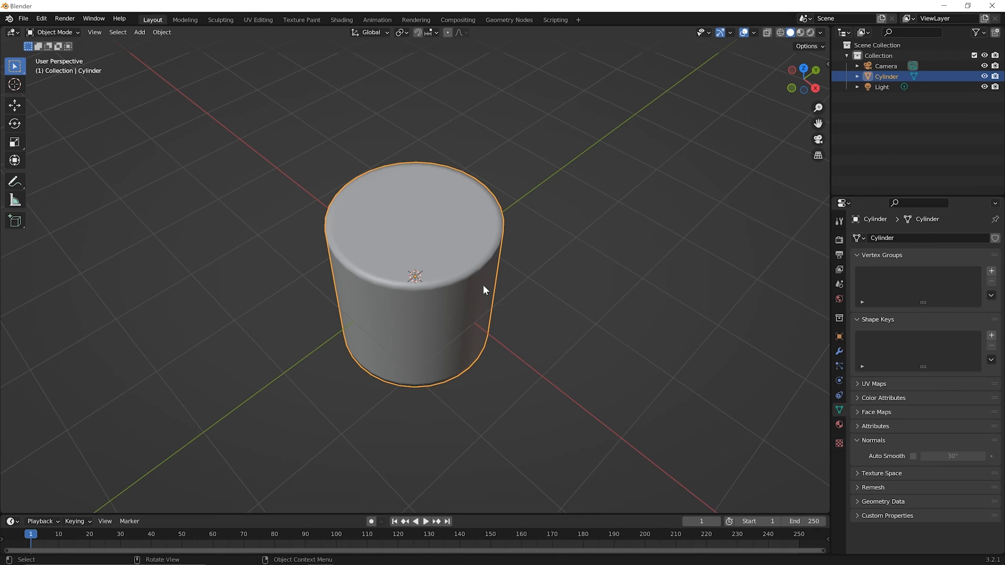